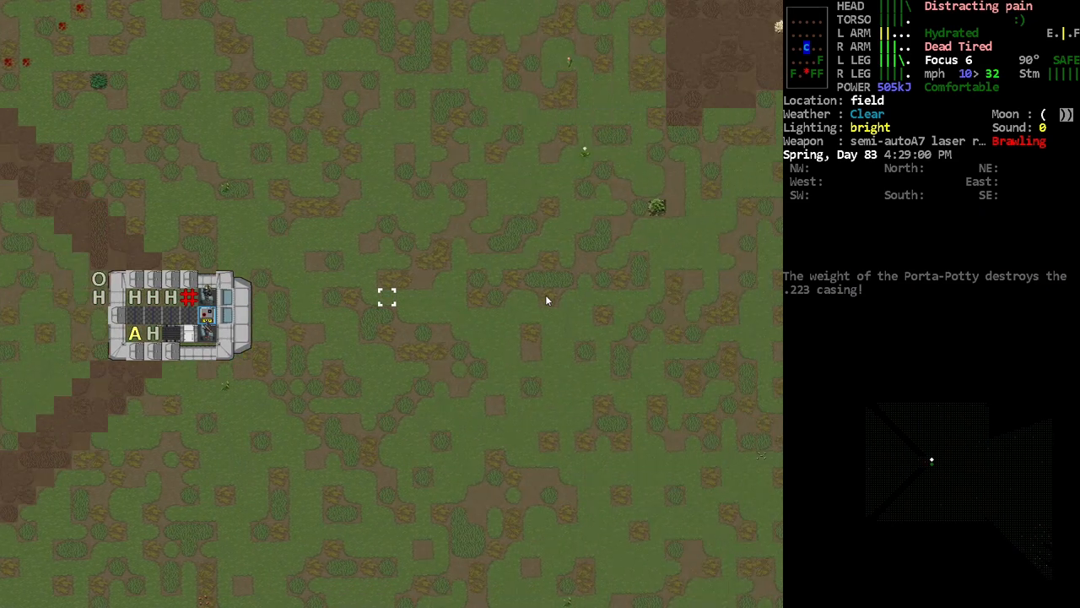
Glance at the inventory, then dismiss the error report to resume play.
{"action": "key", "text": "i"}
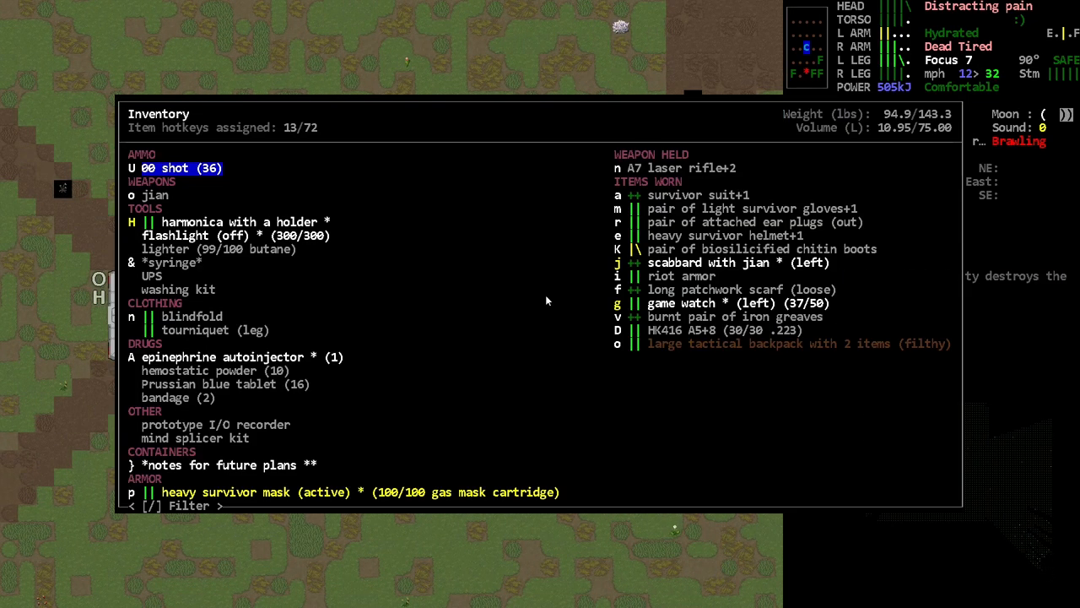
{"action": "key", "text": "Escape"}
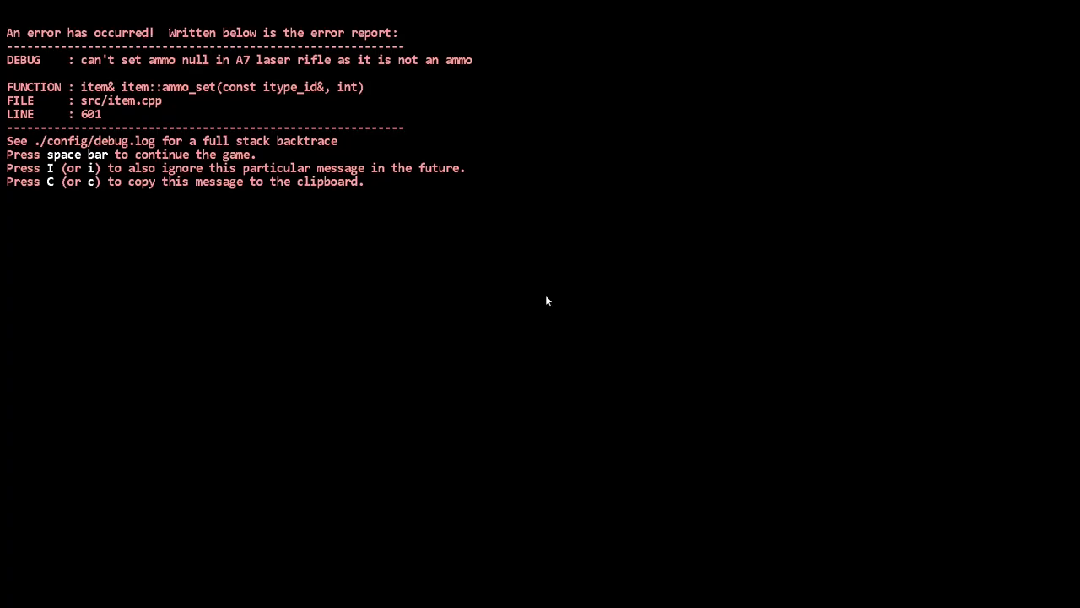
{"action": "key", "text": "space"}
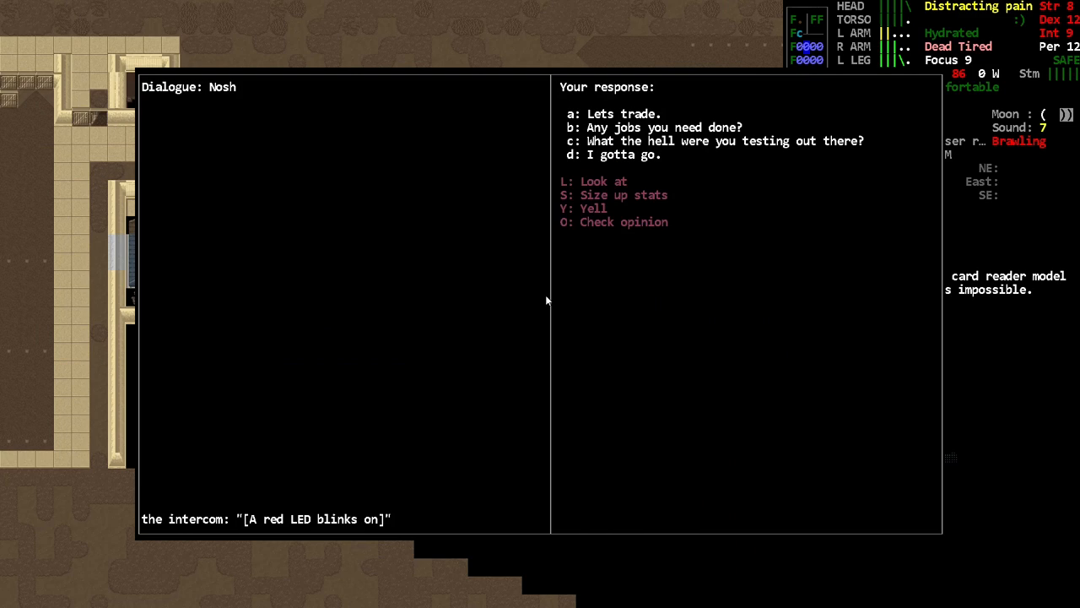
Ask the intercom for jobs and accept 'Steal a dead man's mind'.
{"action": "key", "text": "b"}
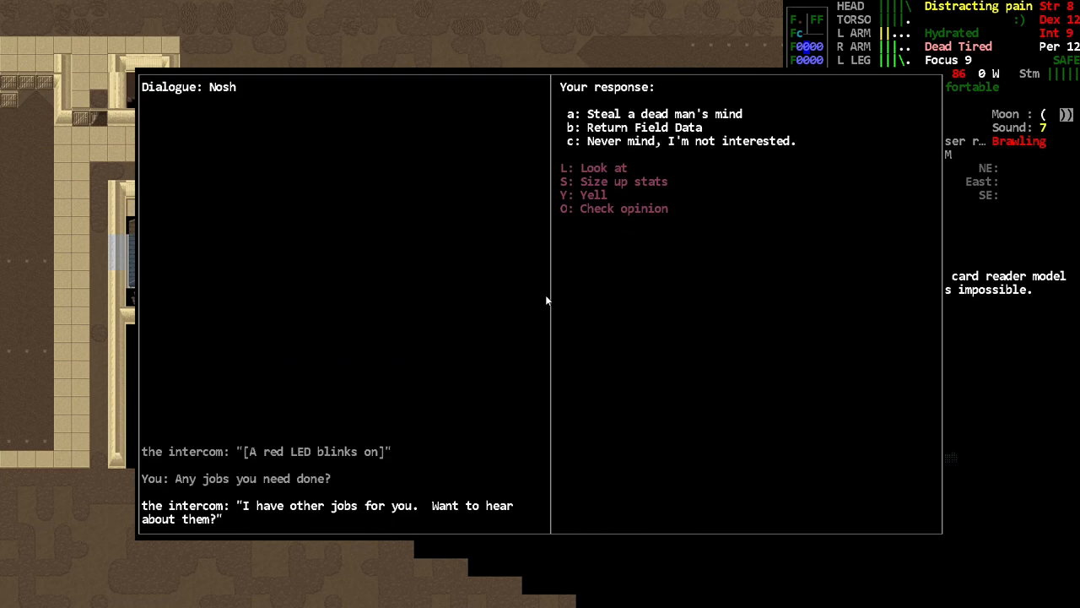
{"action": "key", "text": "a"}
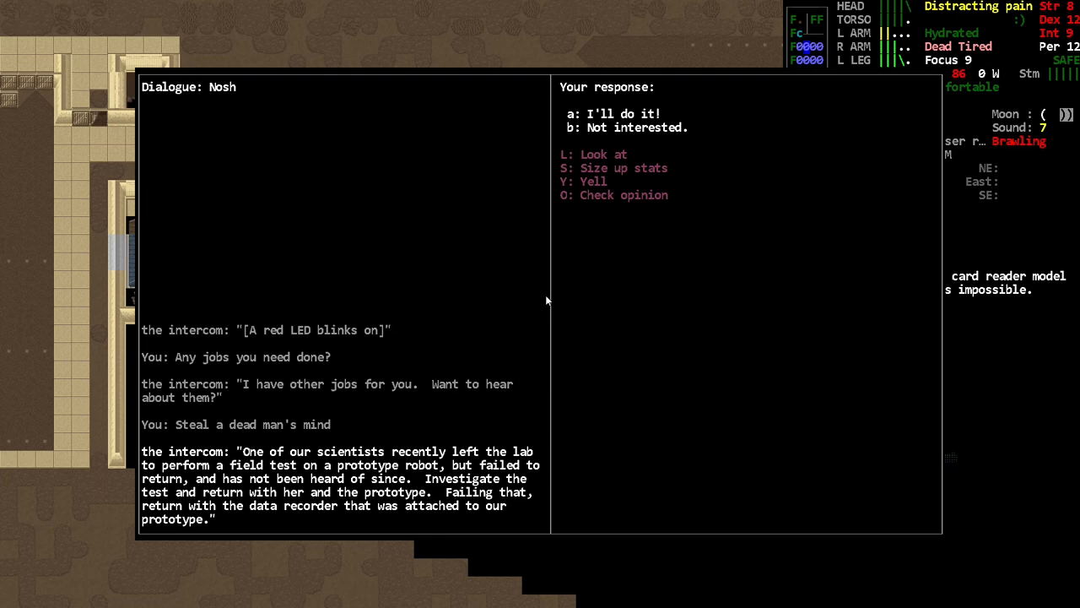
{"action": "key", "text": "b"}
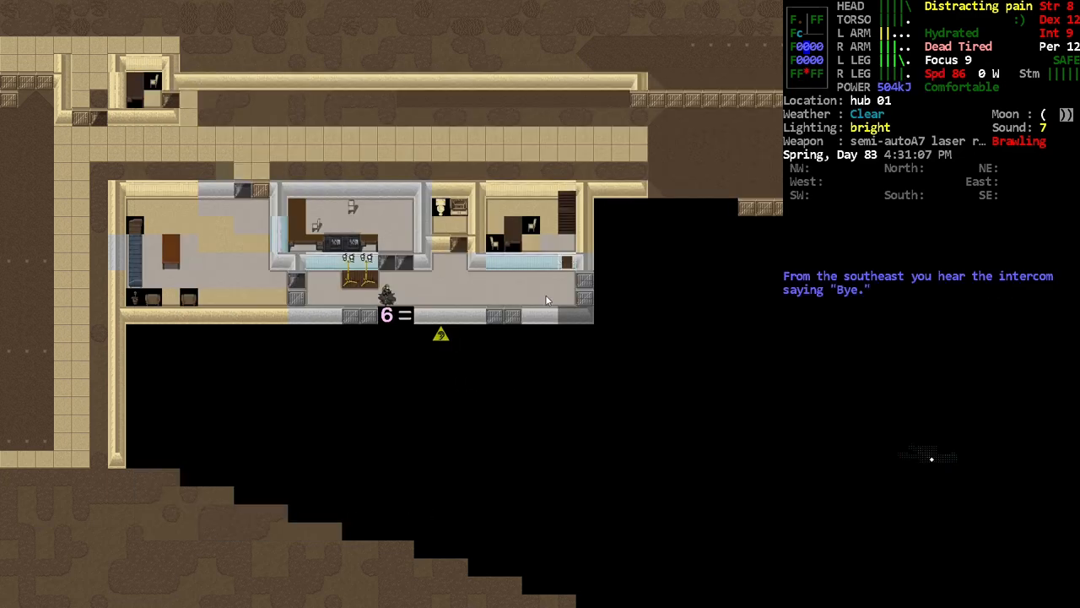
Review the list of active missions from the map screen.
{"action": "key", "text": "m"}
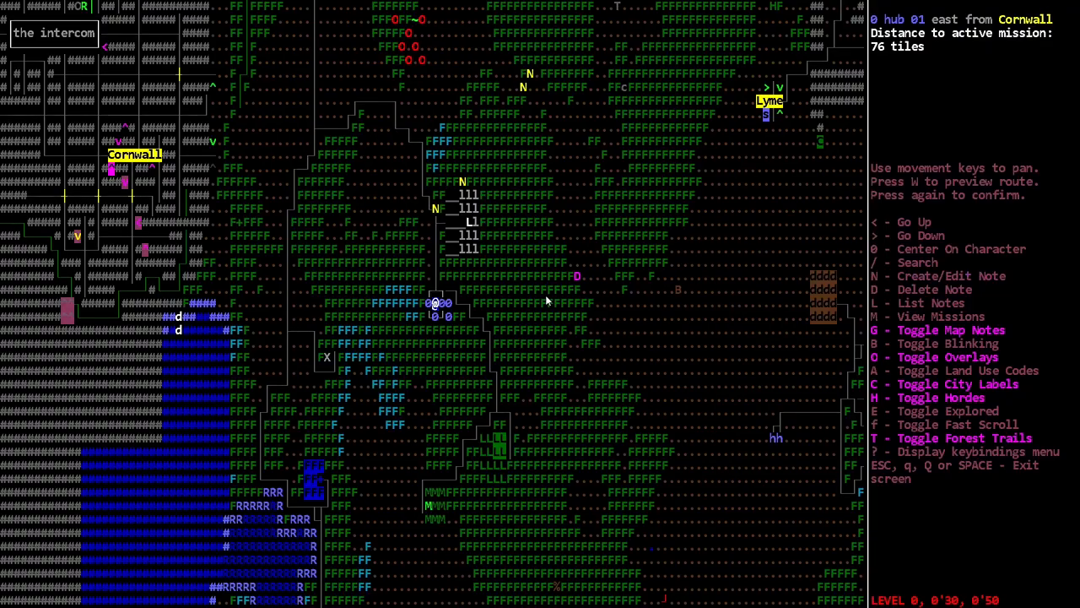
{"action": "key", "text": "m"}
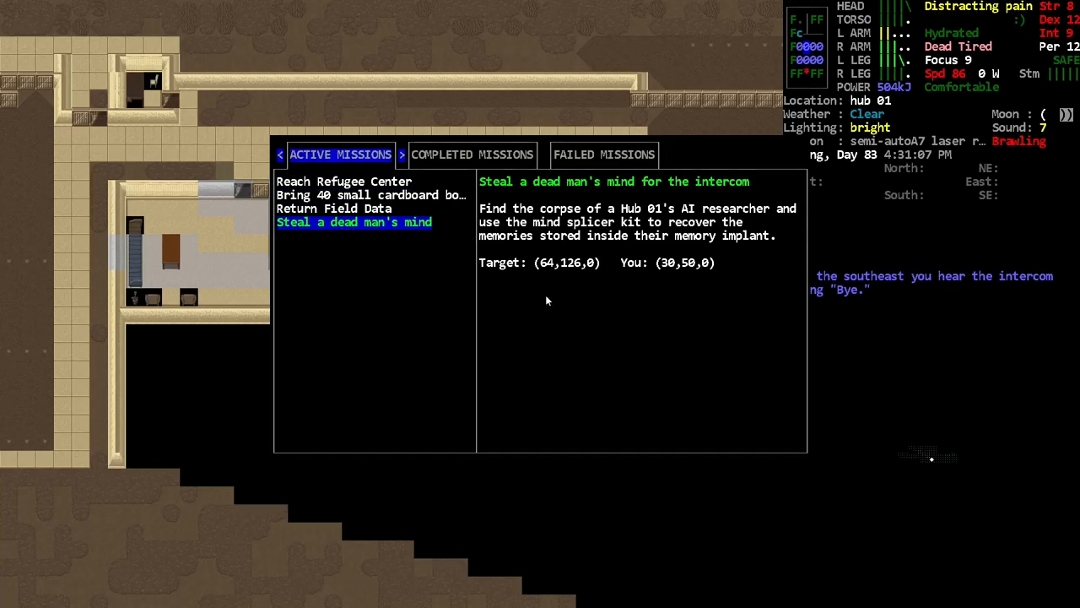
{"action": "key", "text": "Escape"}
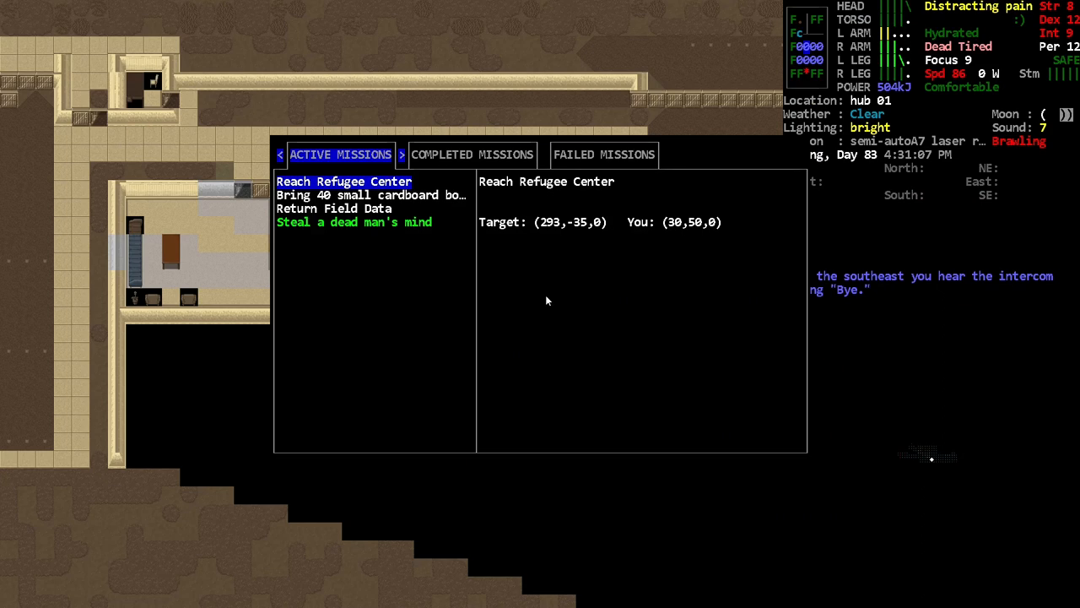
Request jobs from the intercom and accept 'Return Field Data' with 'I'll do it!'.
{"action": "left_click", "coordinate": [332, 208]}
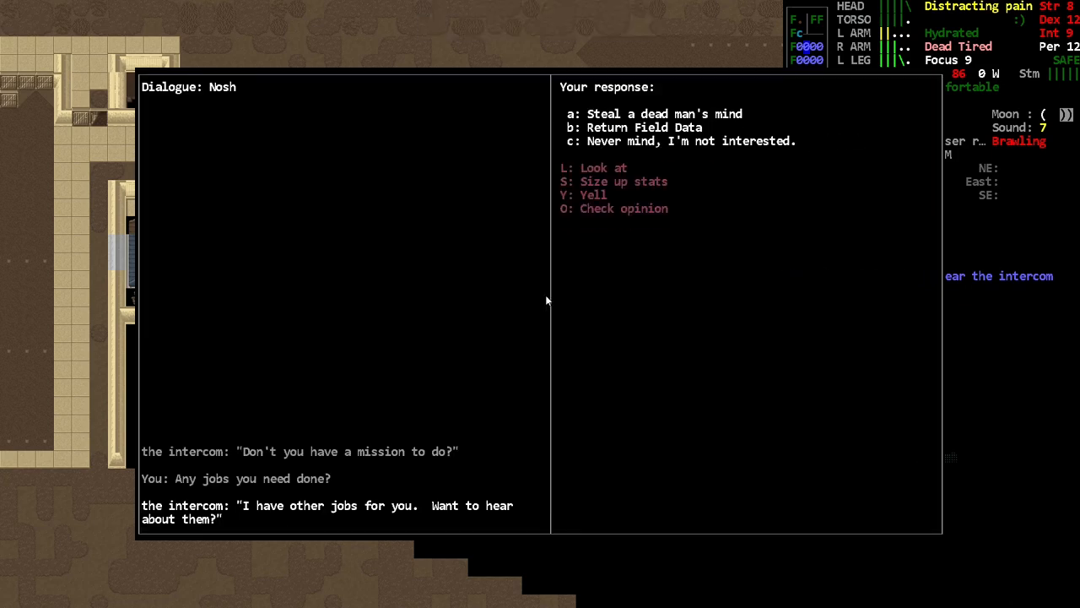
{"action": "key", "text": "b"}
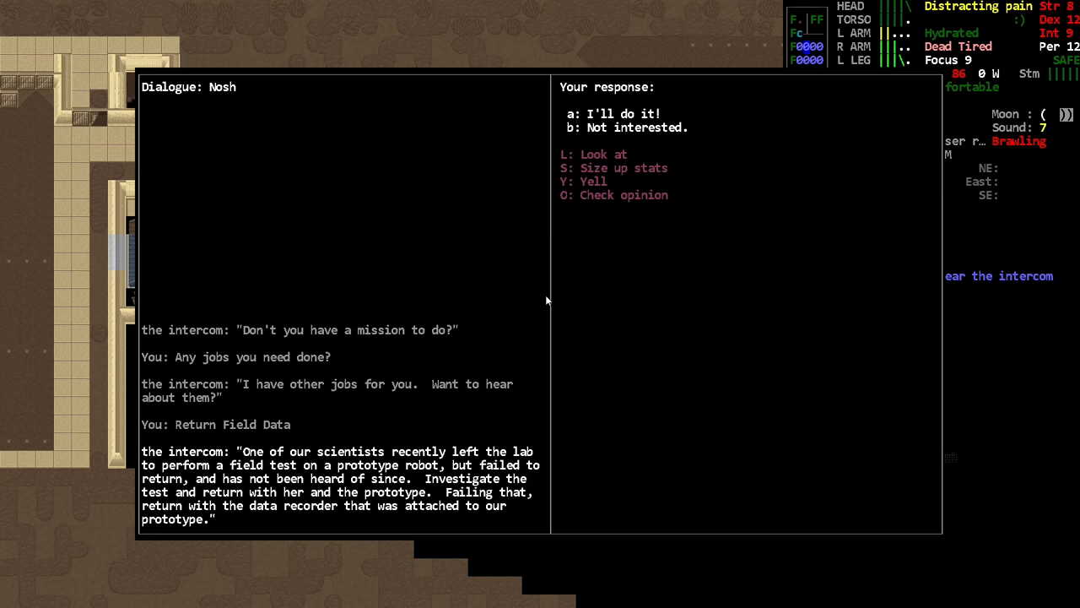
{"action": "key", "text": "b"}
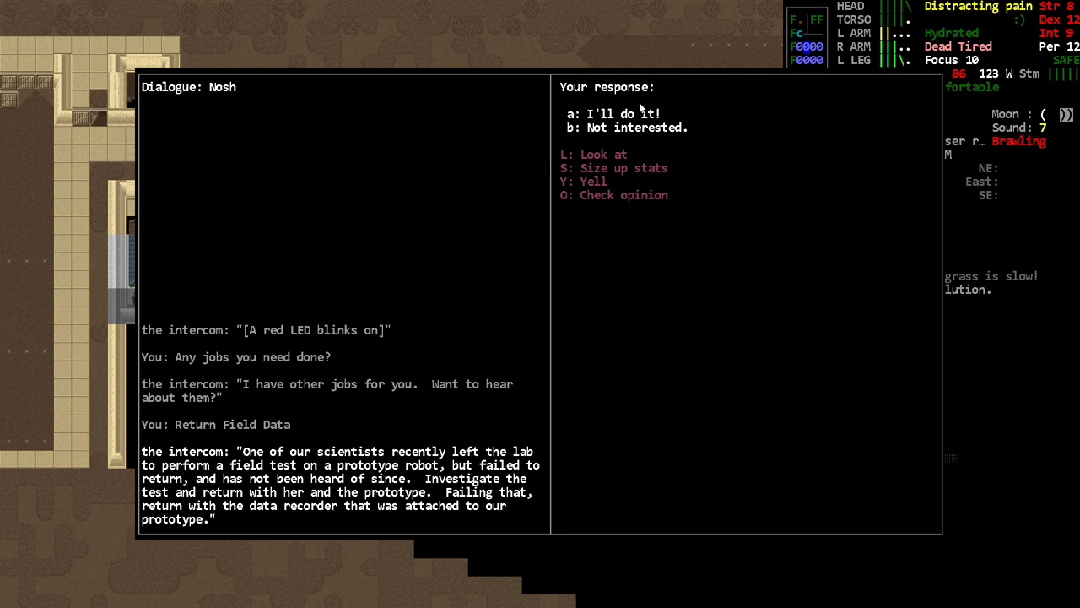
{"action": "key", "text": "a"}
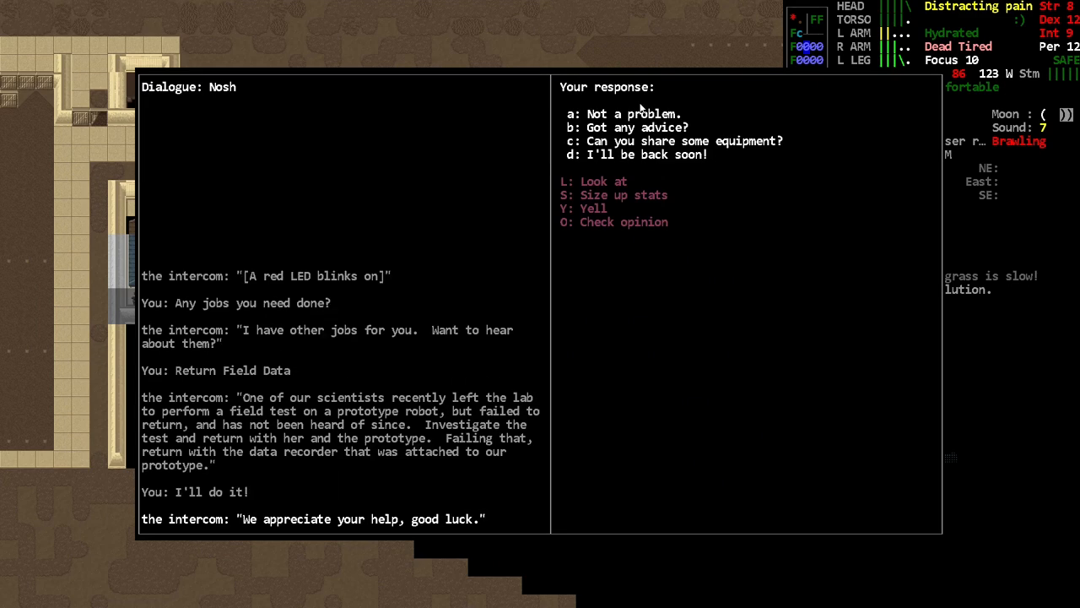
{"action": "left_click", "coordinate": [631, 114]}
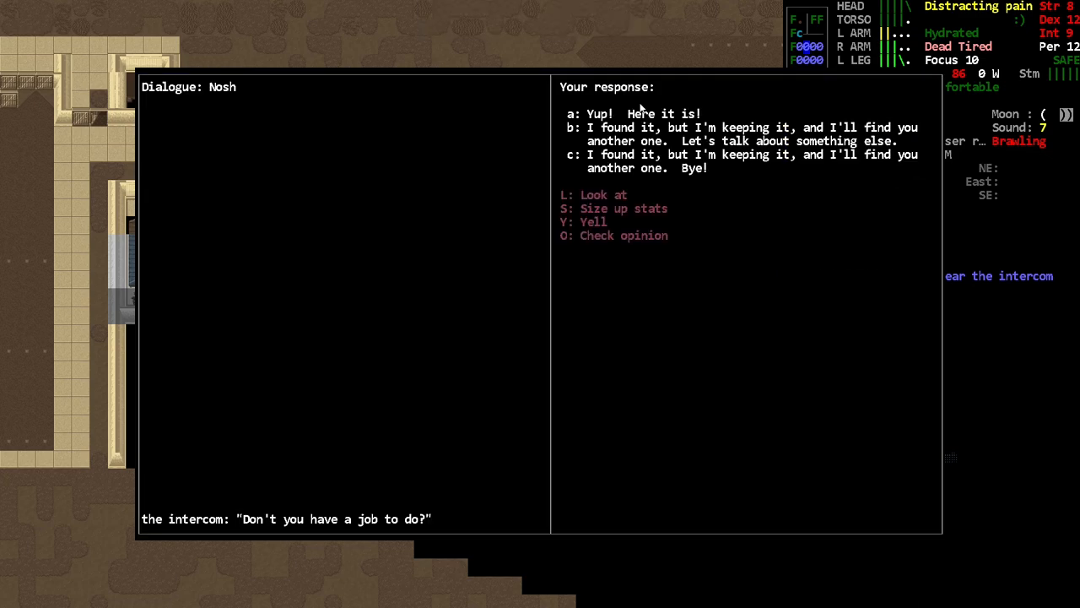
Hand over the field data, acknowledge the thanks, decline the scan, and view the world map.
{"action": "key", "text": "a"}
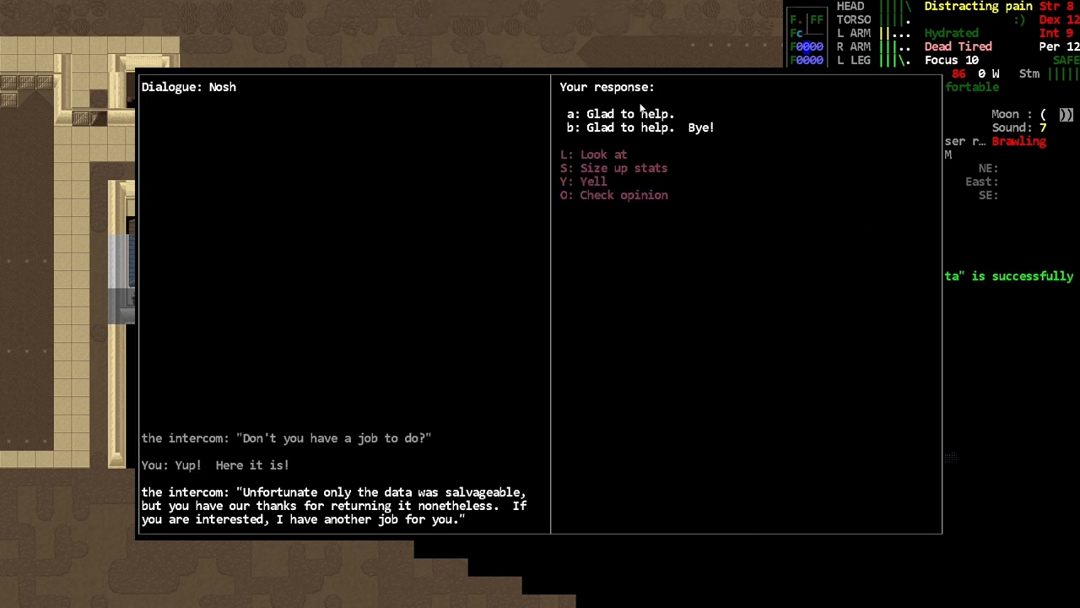
{"action": "key", "text": "a"}
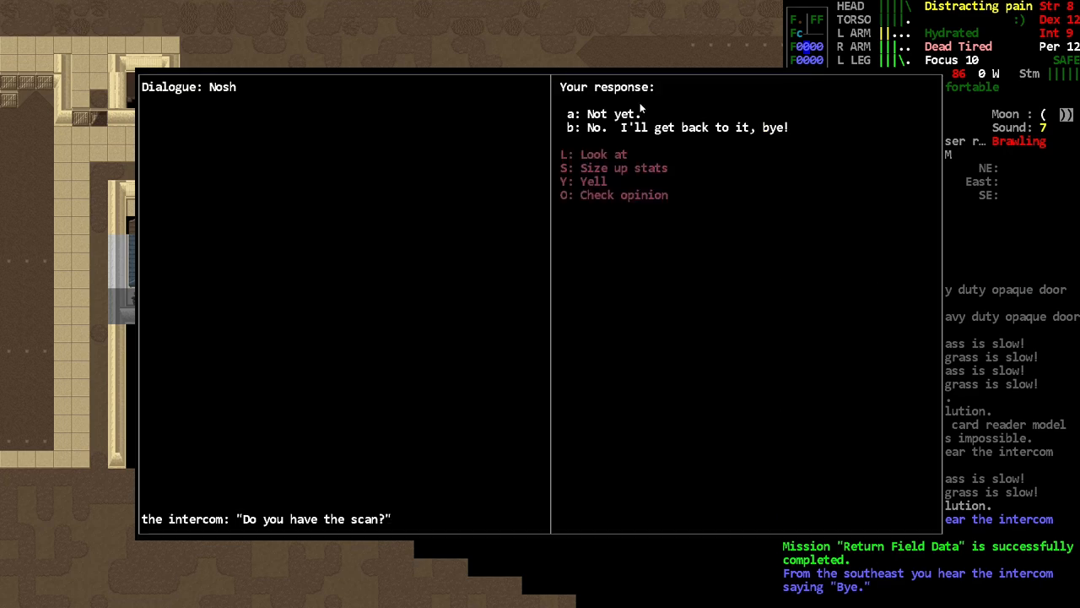
{"action": "key", "text": "a"}
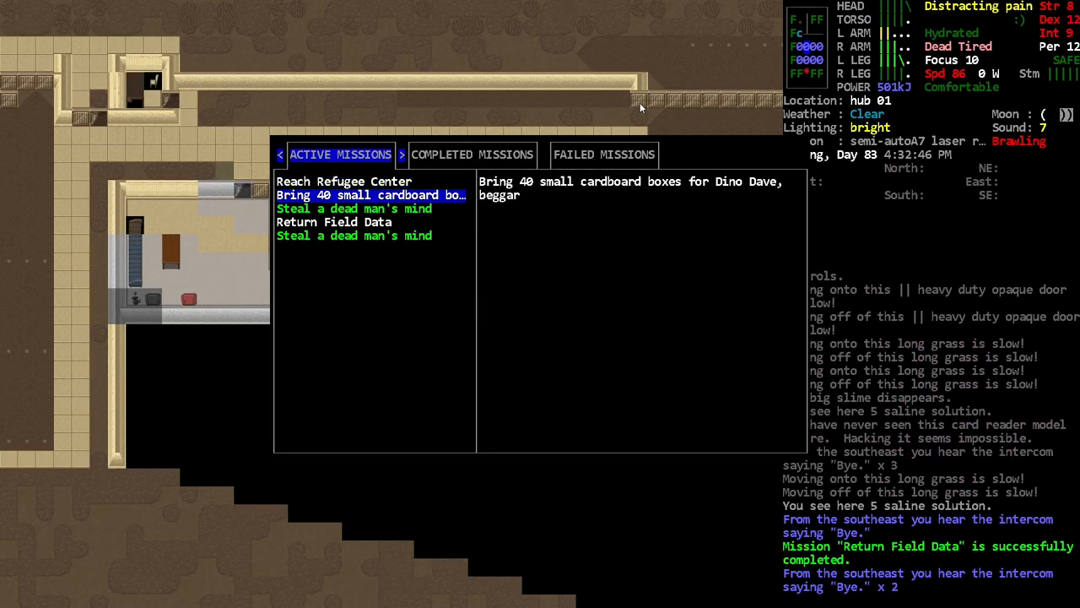
{"action": "left_click", "coordinate": [354, 236]}
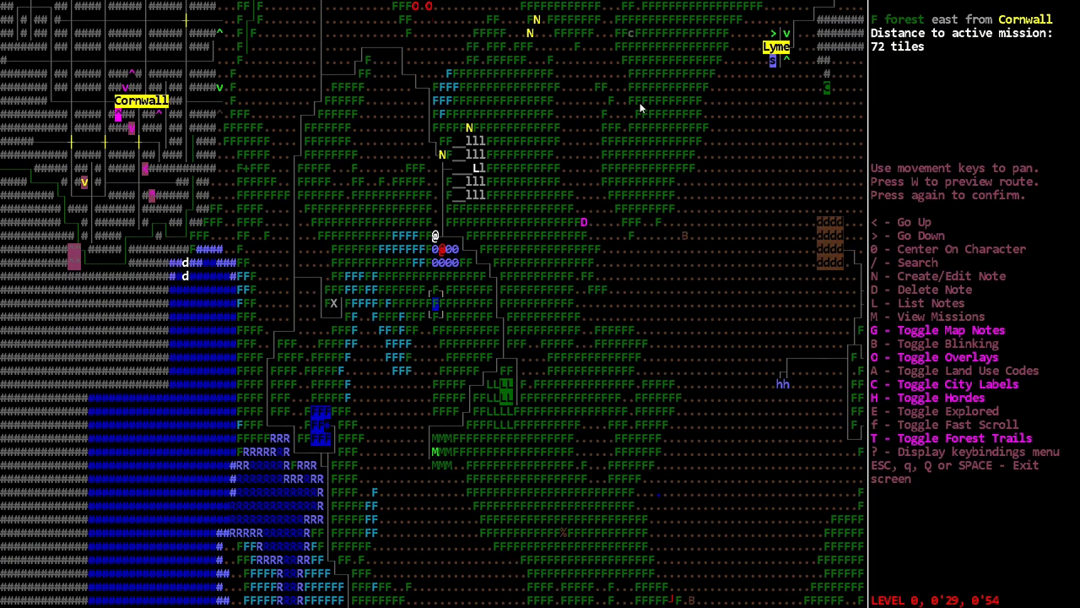
Pan the world map toward Wethersfield near the mission marker.
{"action": "key", "text": "Up"}
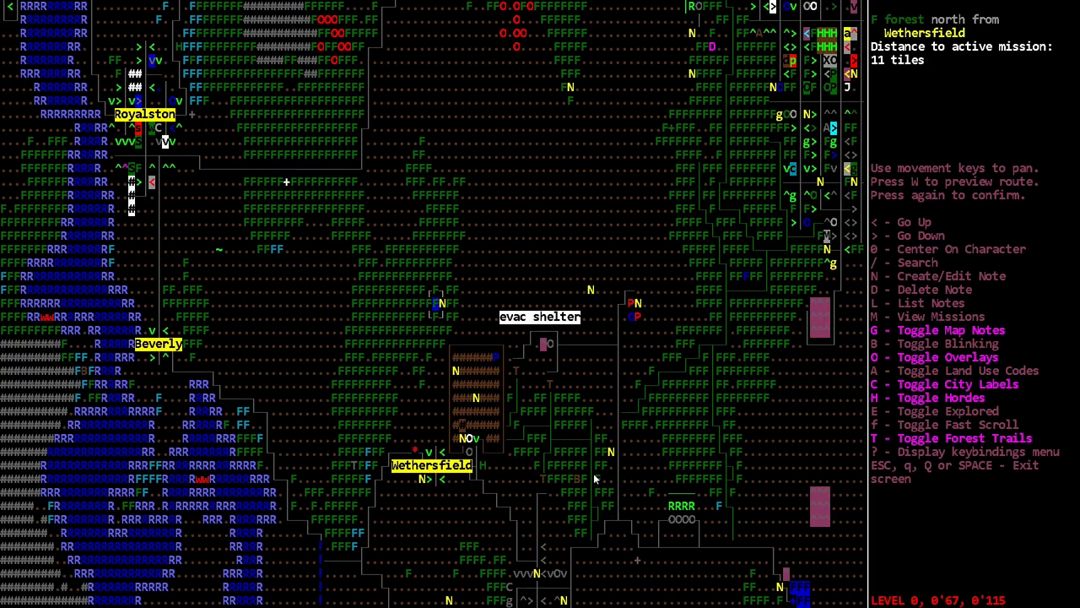
{"action": "mouse_move", "coordinate": [390, 414]}
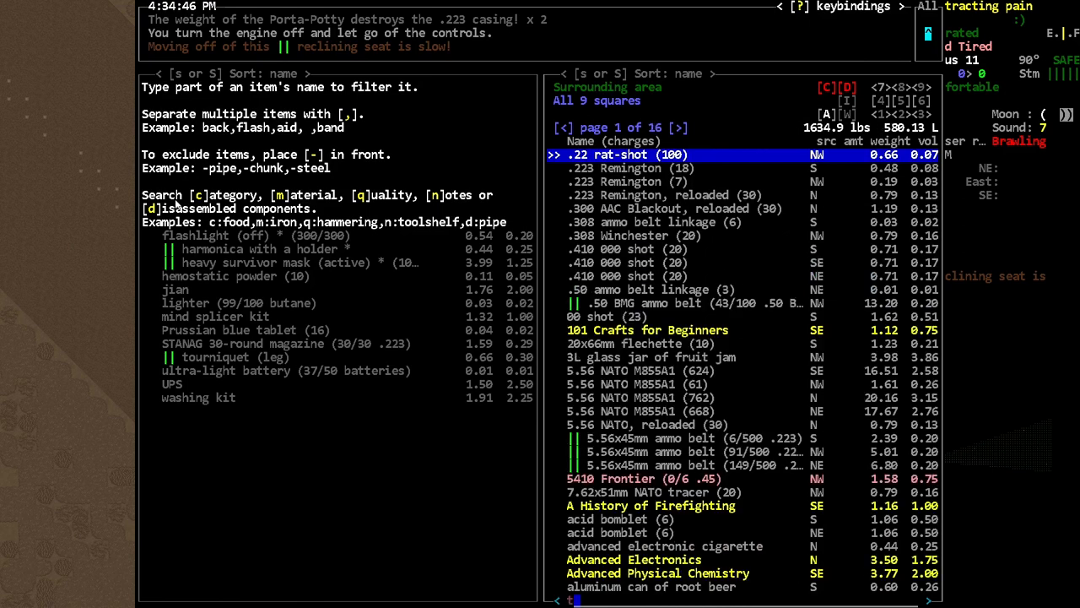
Filter nearby items for 'tool' and take the toolbox into the inventory.
{"action": "type", "text": "tool"}
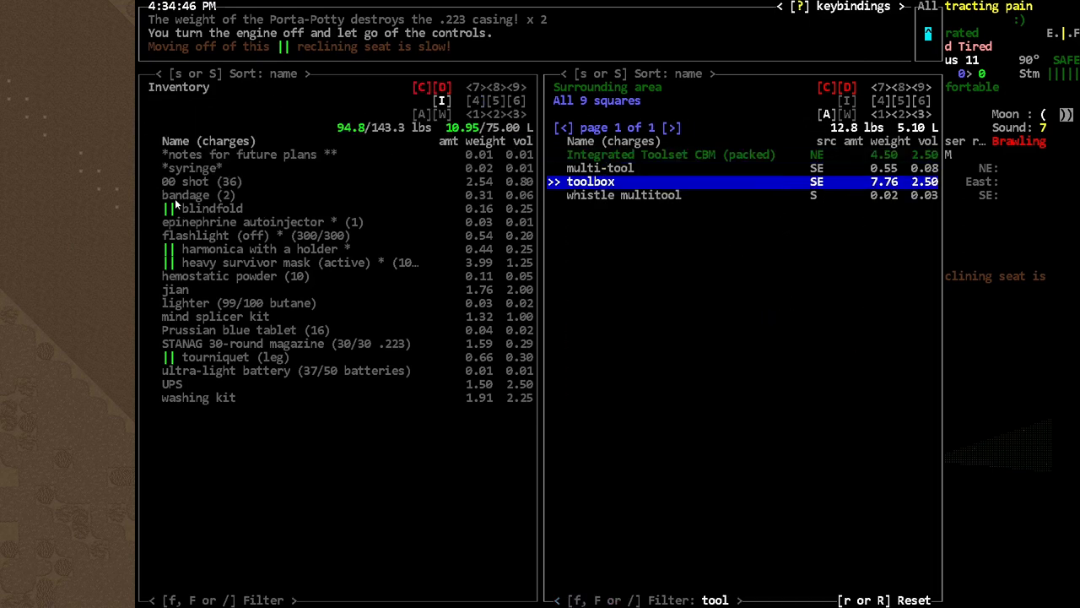
{"action": "key", "text": "Escape"}
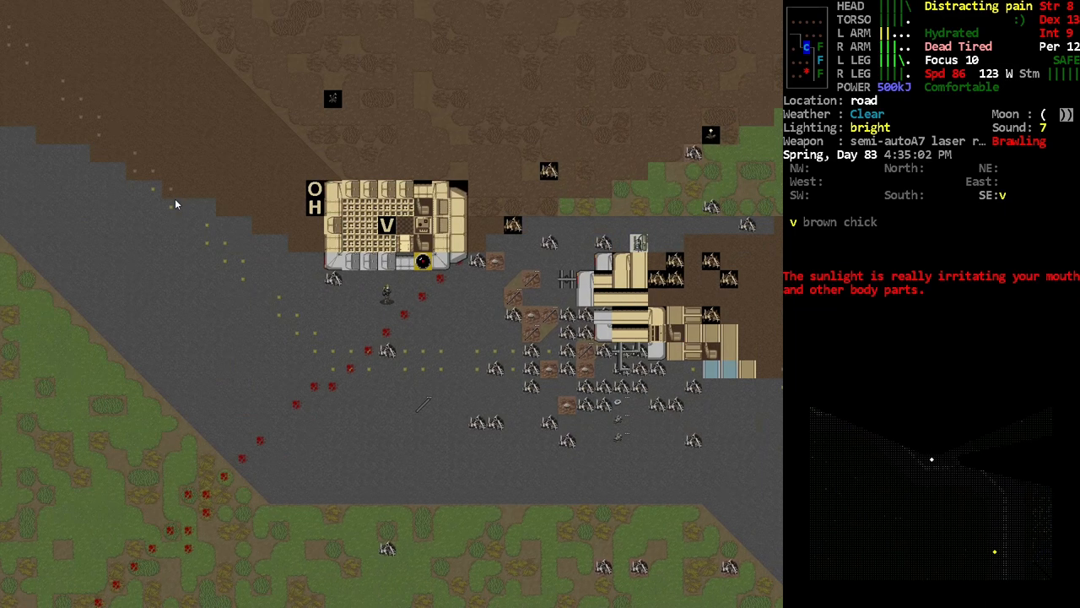
Verify the toolbox is carried and bring up the AH-64 Apache Wreckage examination screen.
{"action": "key", "text": "i"}
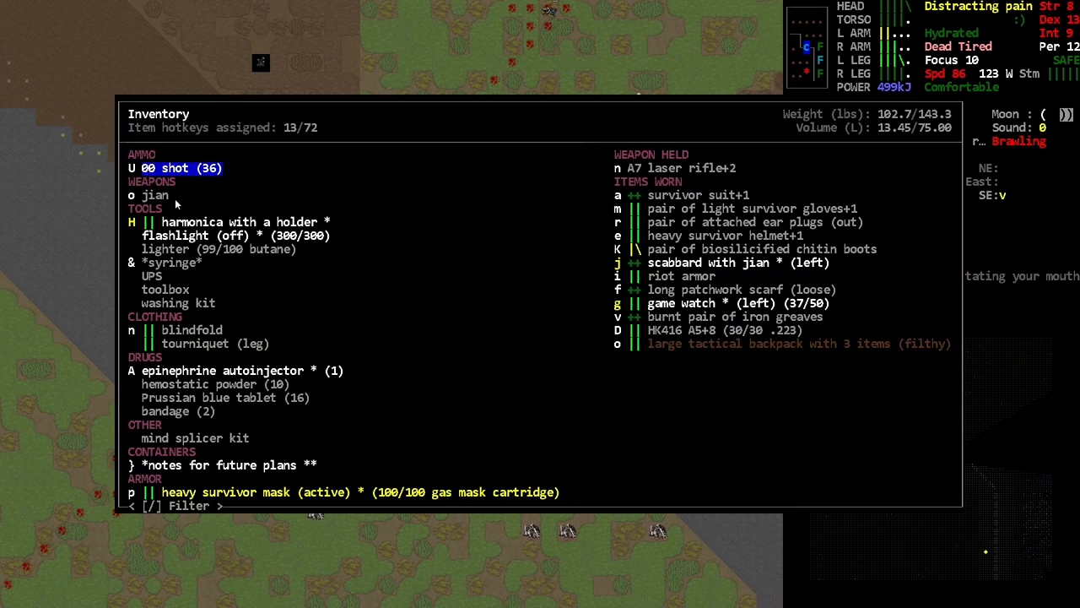
{"action": "key", "text": "Escape"}
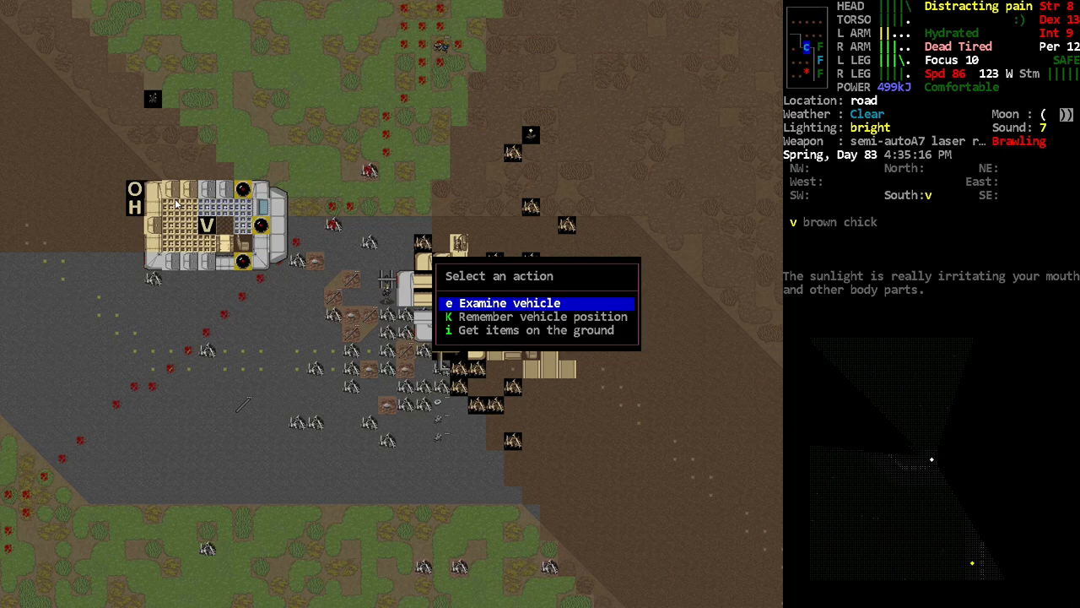
{"action": "key", "text": "Escape"}
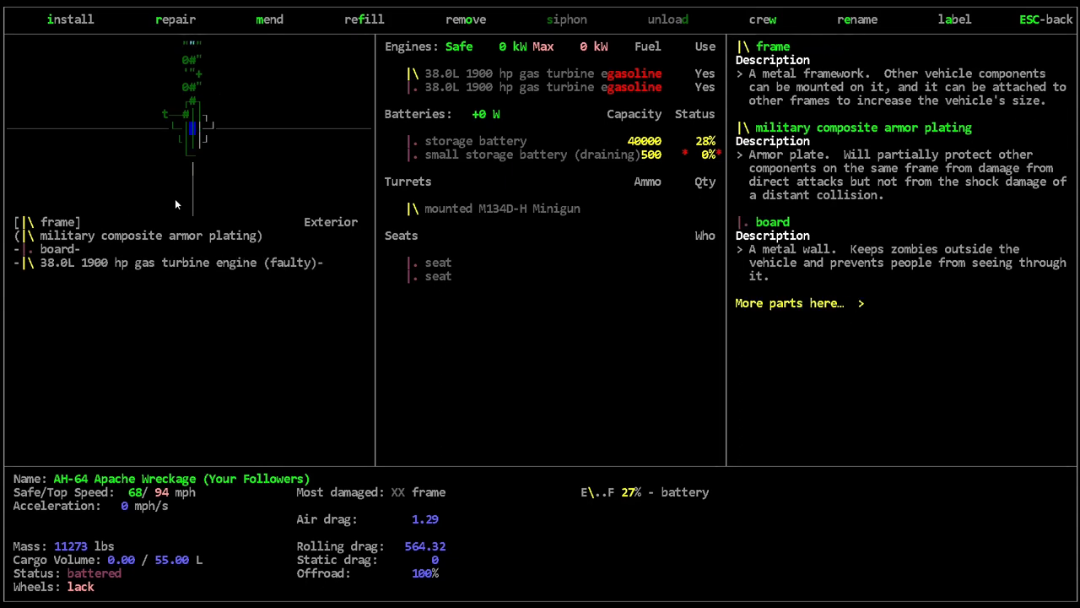
Remove the military composite armor plating from the Apache wreckage.
{"action": "left_click", "coordinate": [465, 19]}
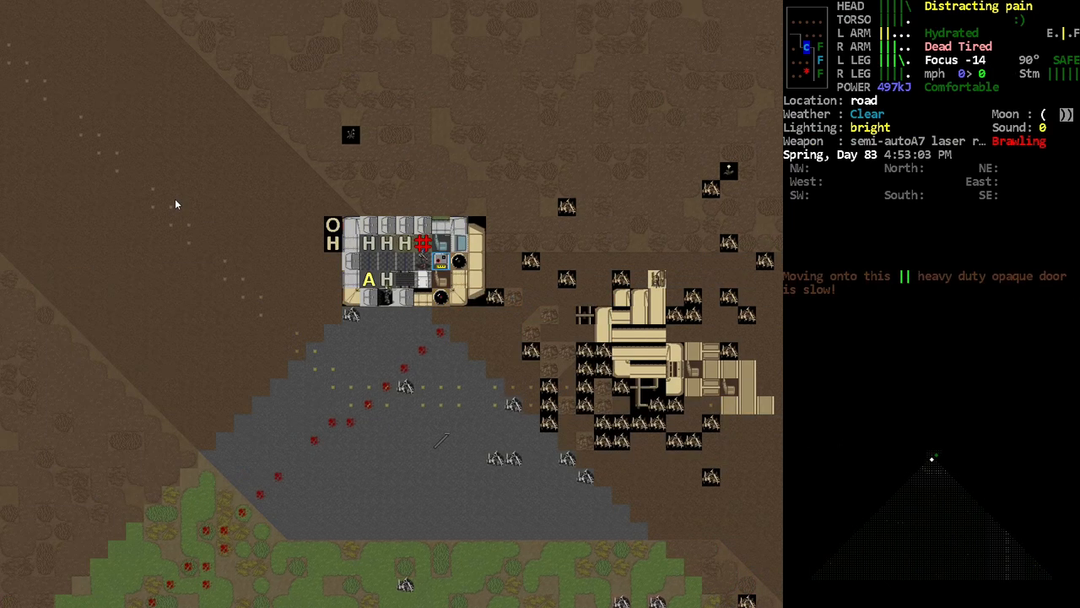
{"action": "key", "text": "i"}
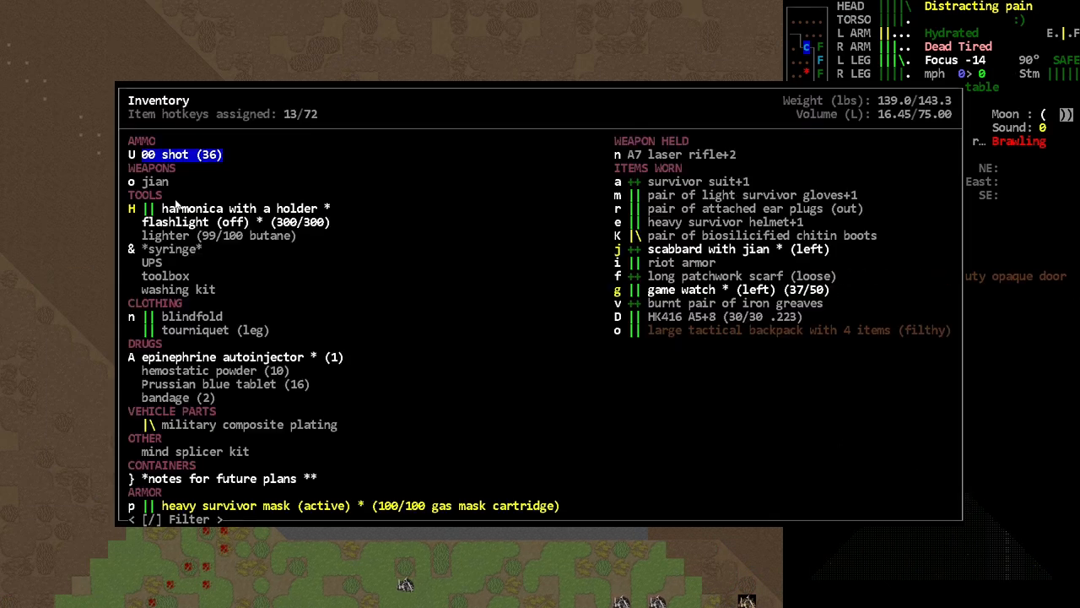
{"action": "key", "text": "Escape"}
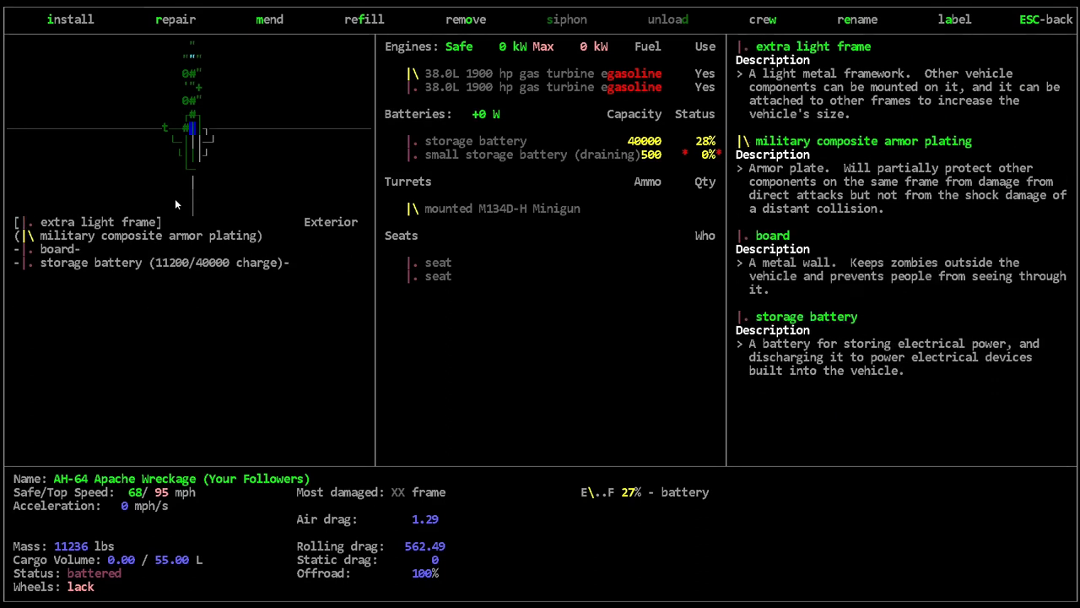
Remove the storage battery from the AH-64 Apache wreckage.
{"action": "left_click", "coordinate": [465, 19]}
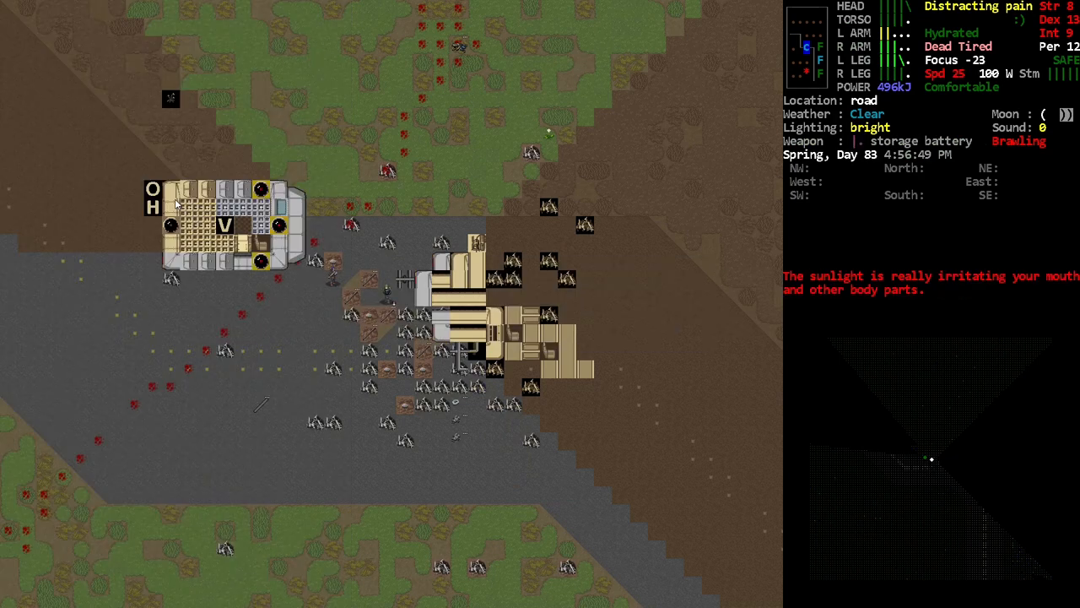
Drop the storage battery on the pavement and pick up the makeshift arc welder.
{"action": "key", "text": "d"}
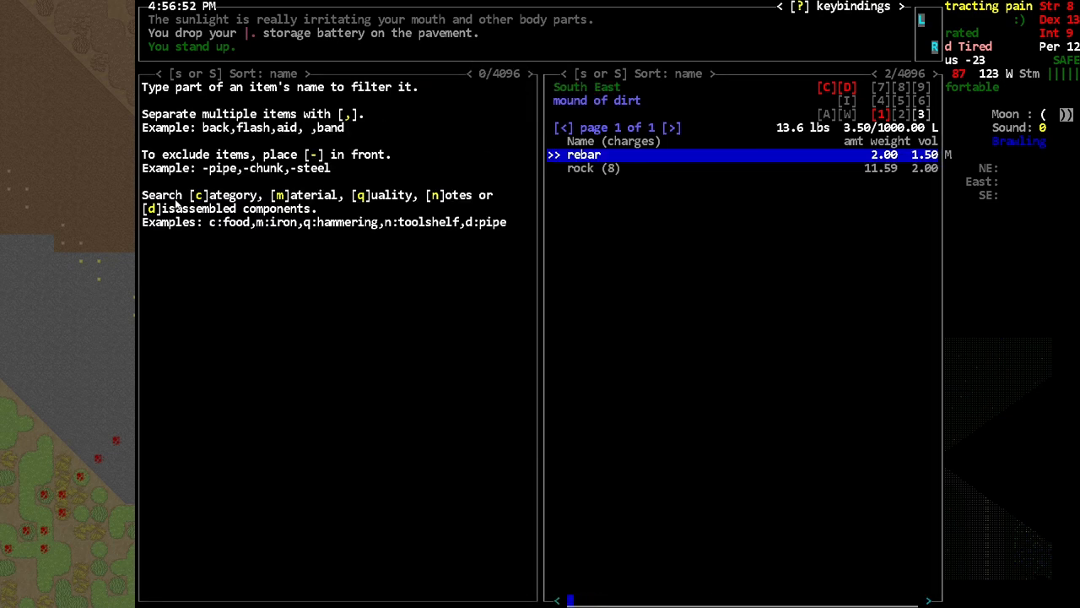
{"action": "key", "text": "Escape"}
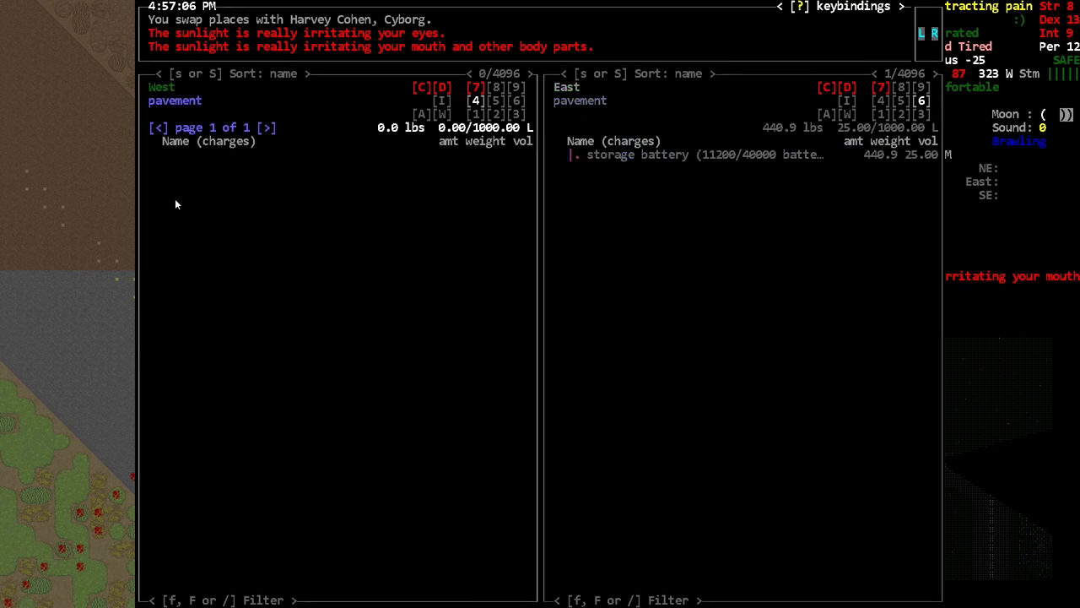
{"action": "key", "text": "Escape"}
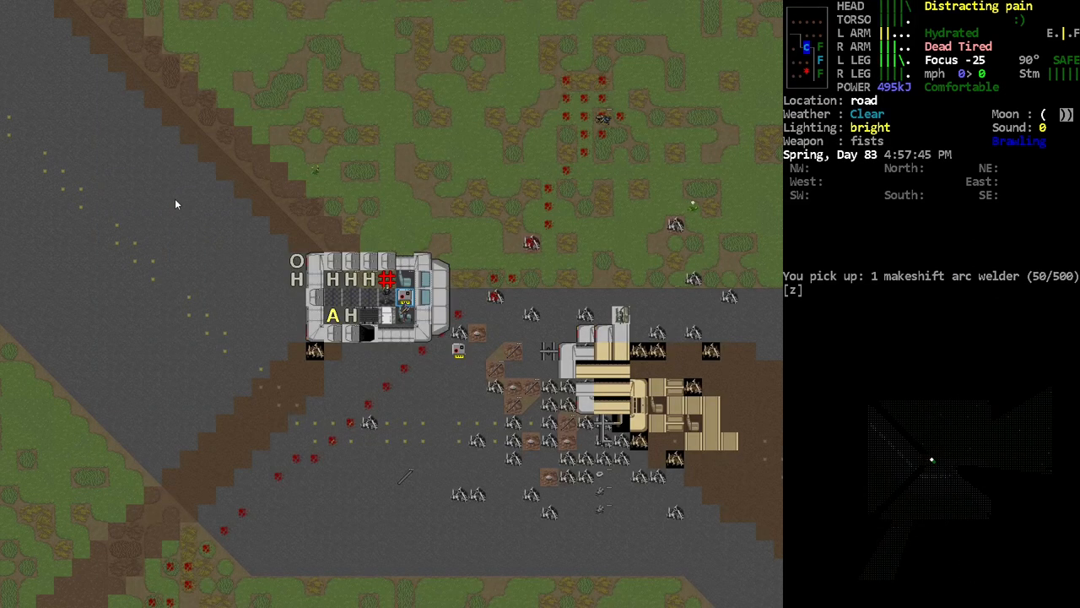
Step into the Porta-Potty's cargo tile and wait until the Kevlar zombie alert, around 5:42 PM.
{"action": "key", "text": "r"}
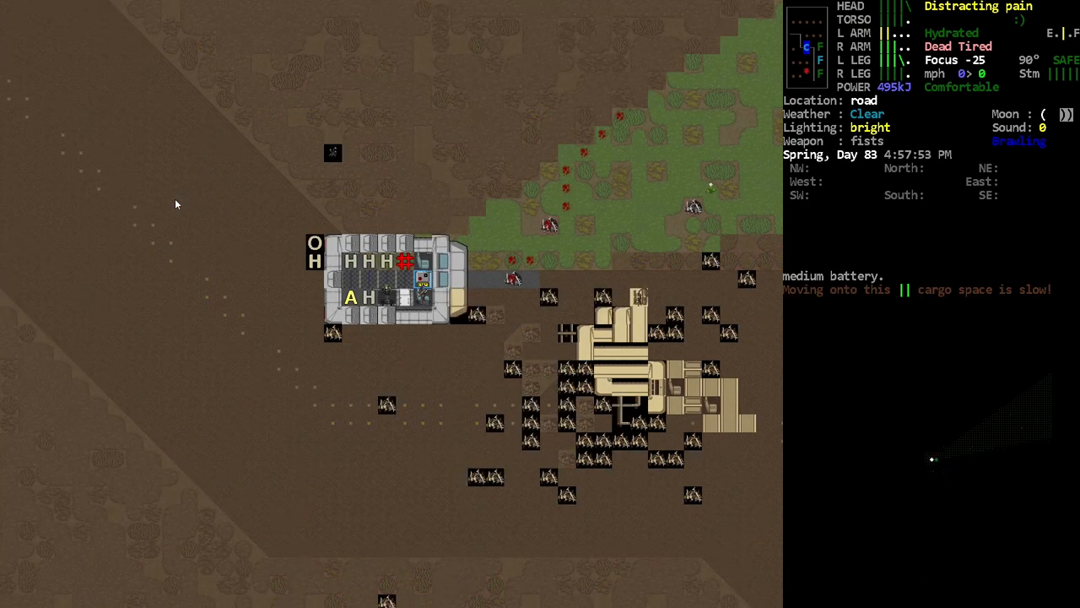
{"action": "key", "text": "e"}
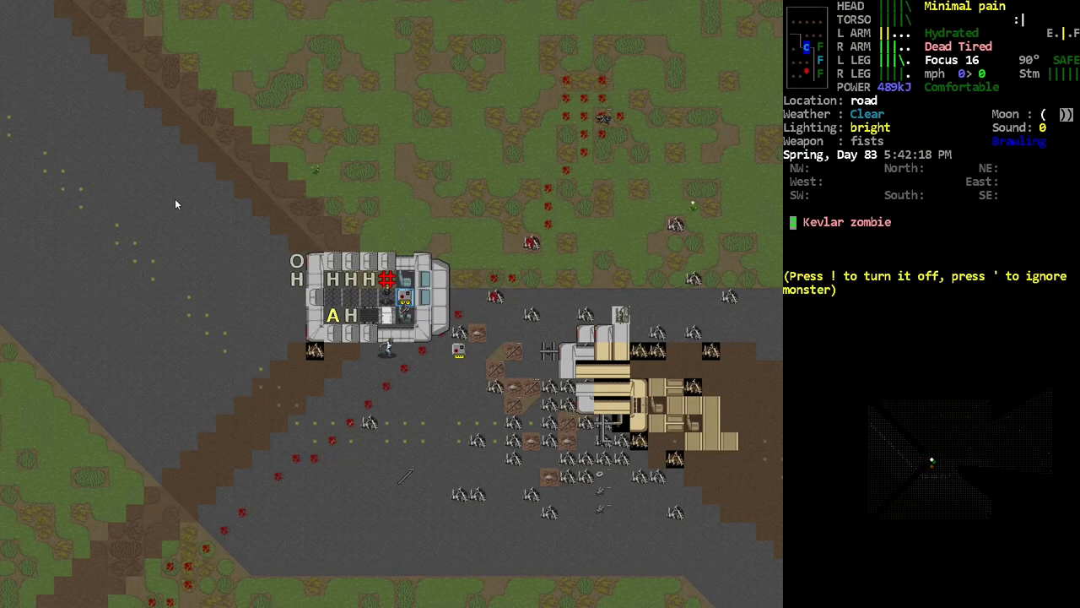
Dismiss the zombie alert, wield the A7 laser rifle, fire at the Kevlar zombie and view the Porta-Potty parts.
{"action": "key", "text": "!"}
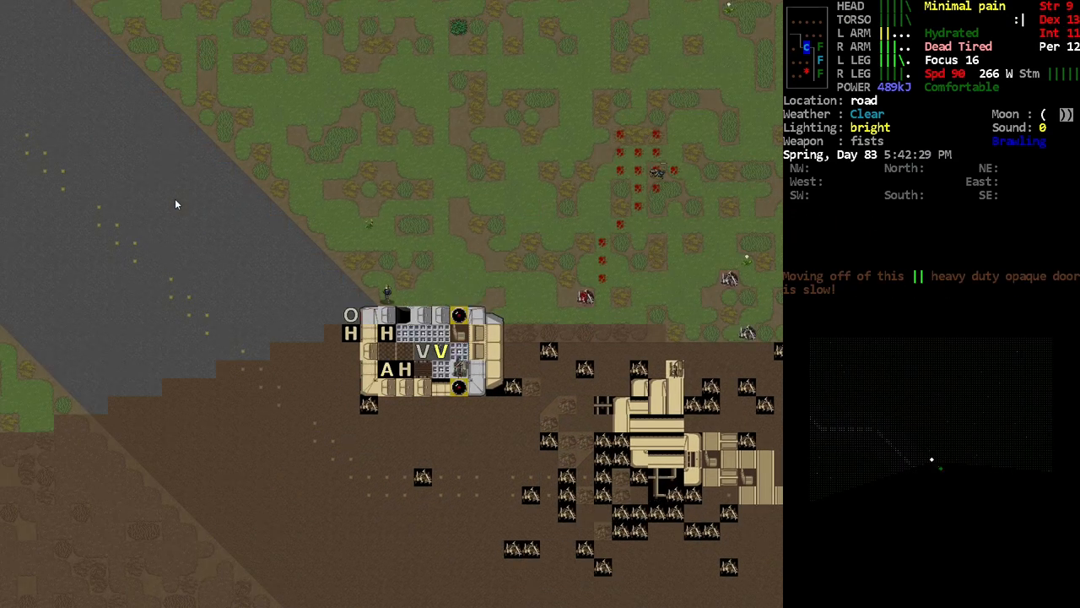
{"action": "key", "text": "w"}
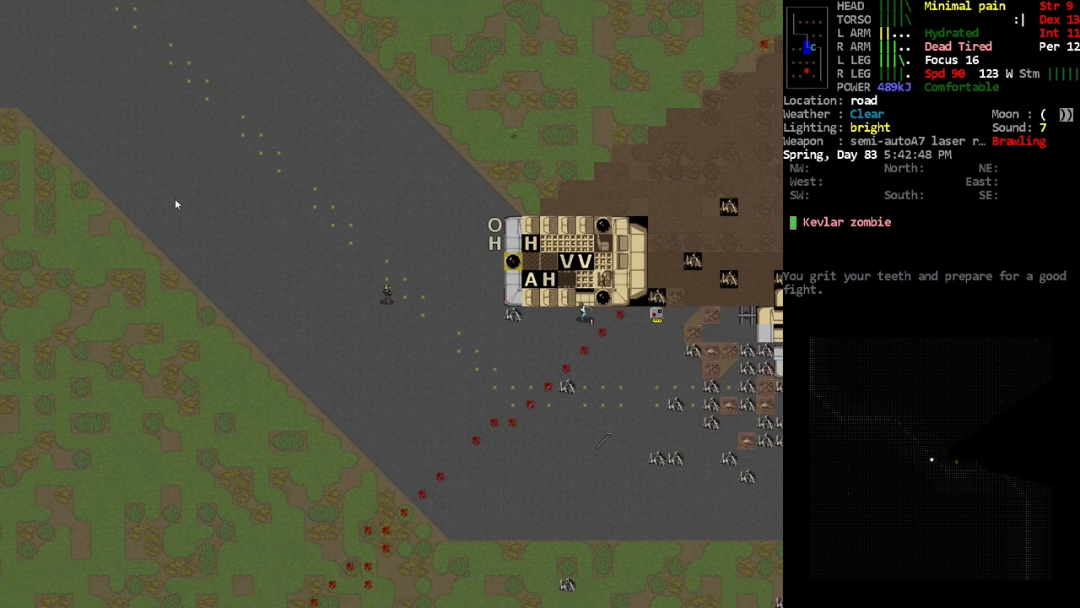
{"action": "key", "text": "f"}
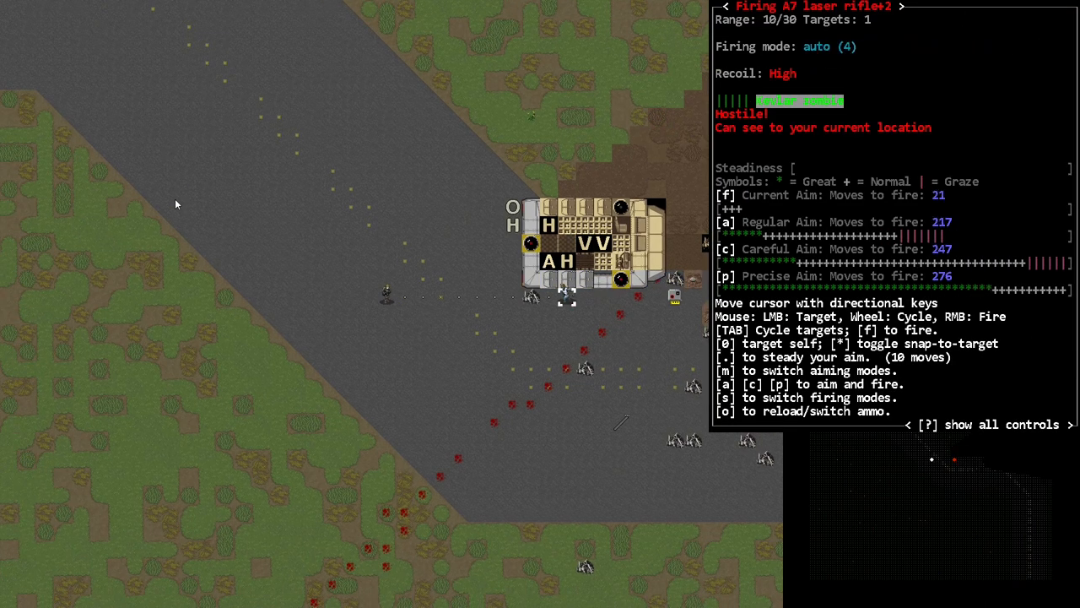
{"action": "key", "text": "f"}
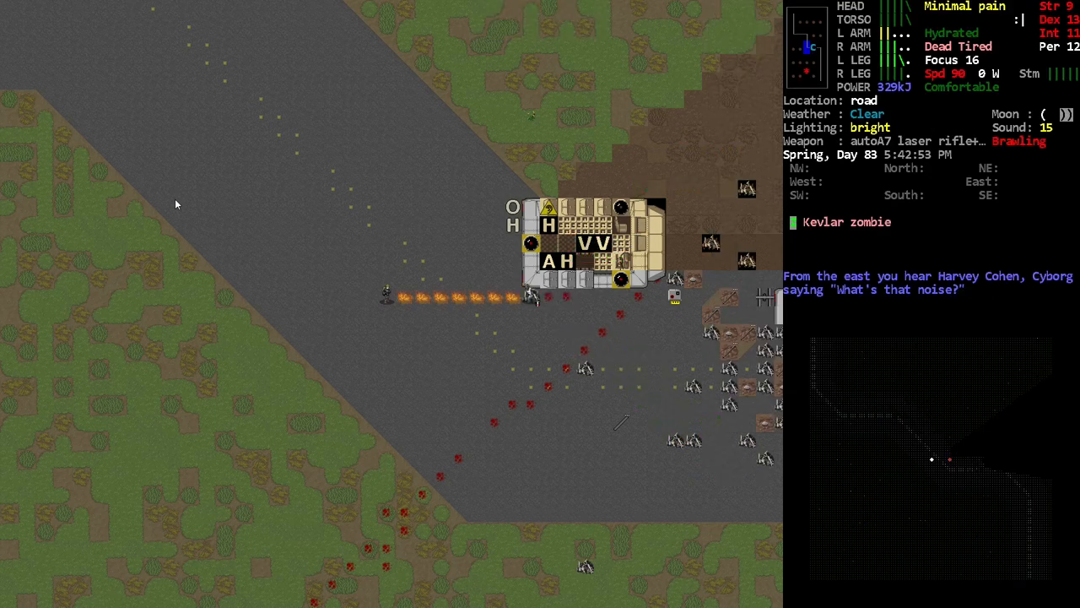
{"action": "key", "text": "p"}
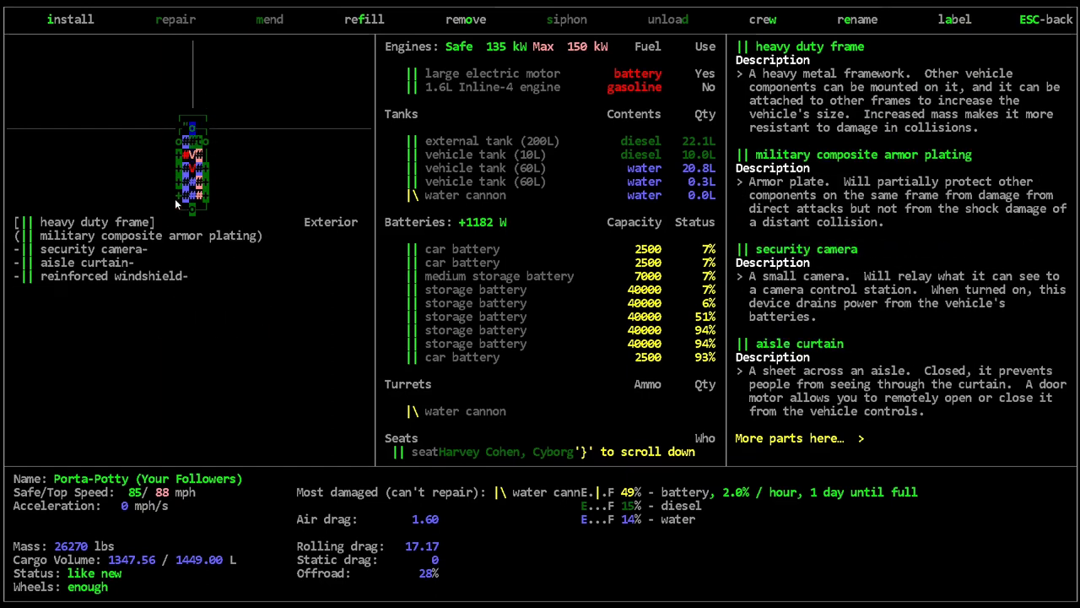
Inspect several Porta-Potty tiles, including the rear interior parts, in the vehicle screen.
{"action": "left_click", "coordinate": [71, 19]}
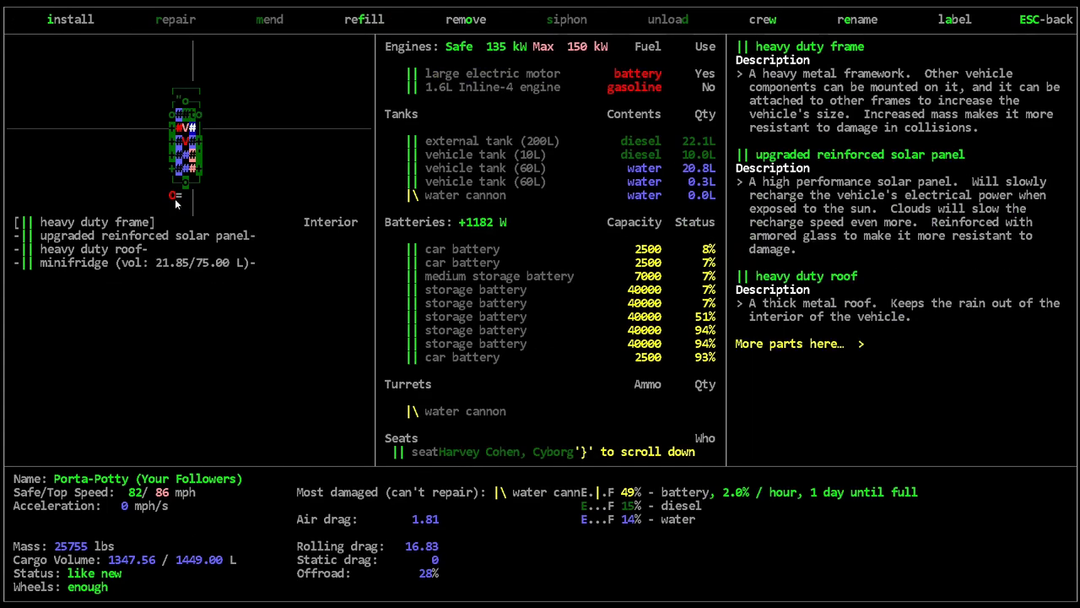
{"action": "left_click", "coordinate": [70, 19]}
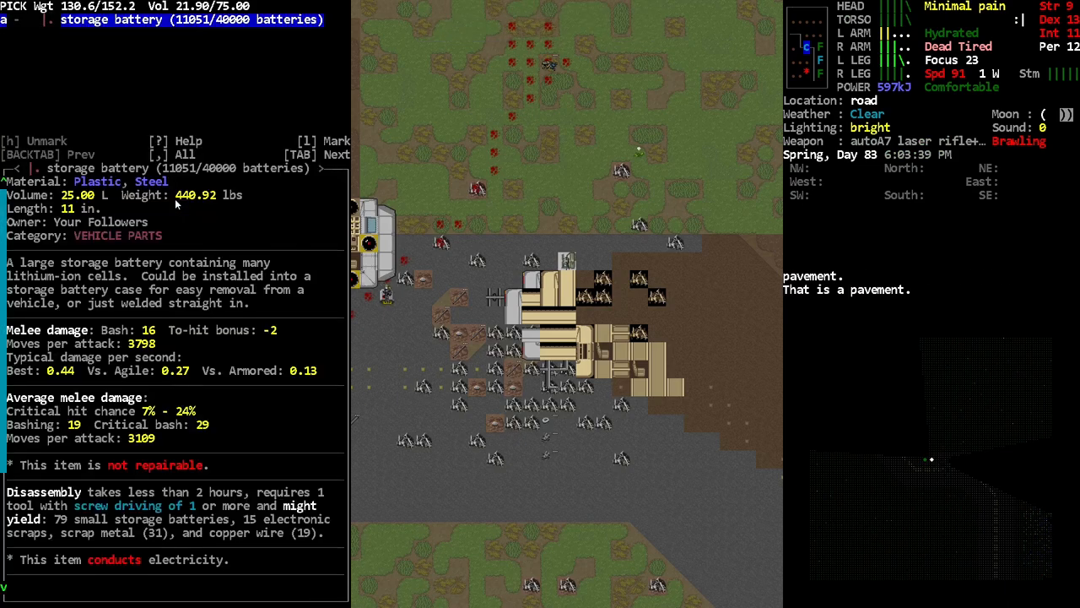
Pick up and wield the storage battery, trying soldering iron and makeshift arc welder repairs.
{"action": "key", "text": "Escape"}
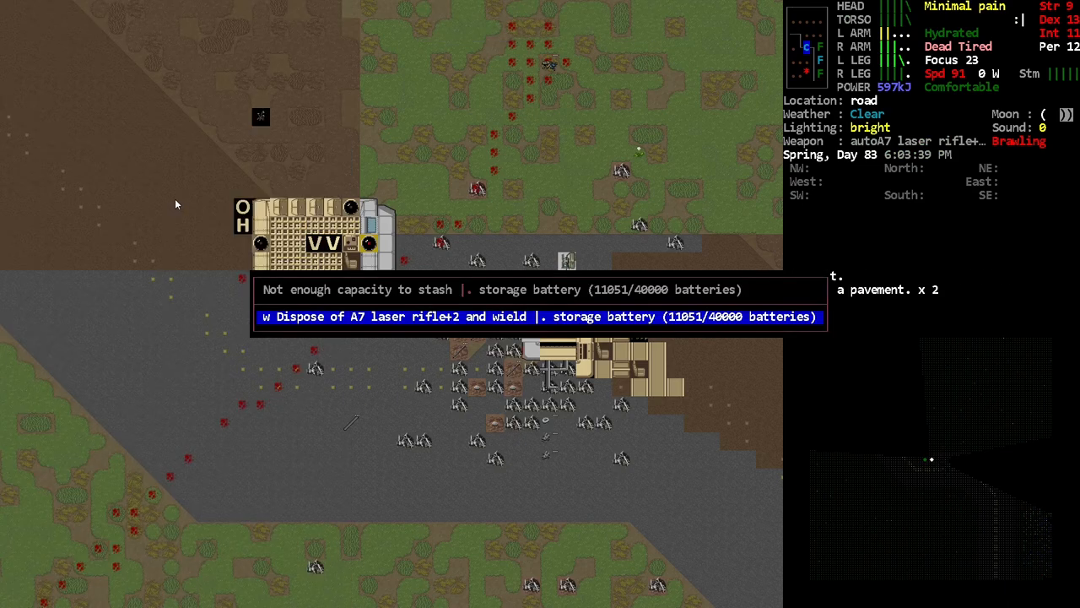
{"action": "key", "text": "w"}
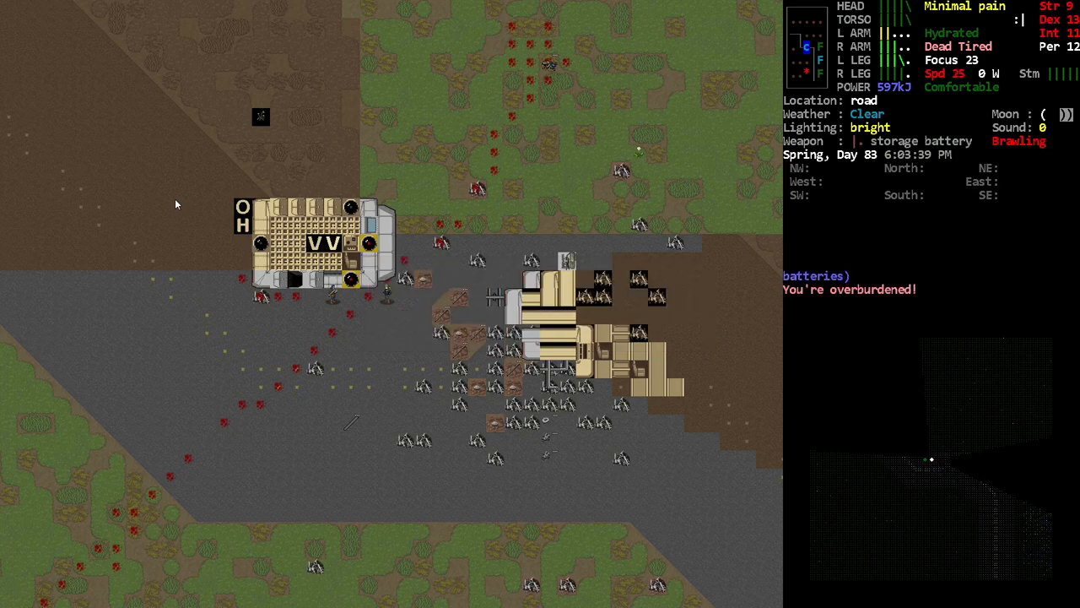
{"action": "key", "text": "i"}
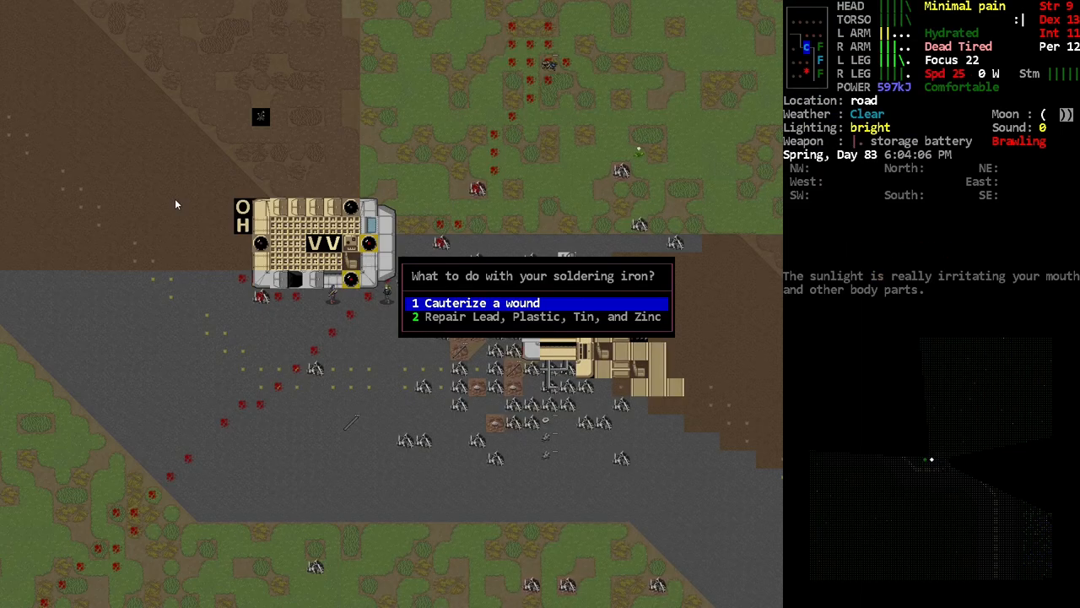
{"action": "key", "text": "2"}
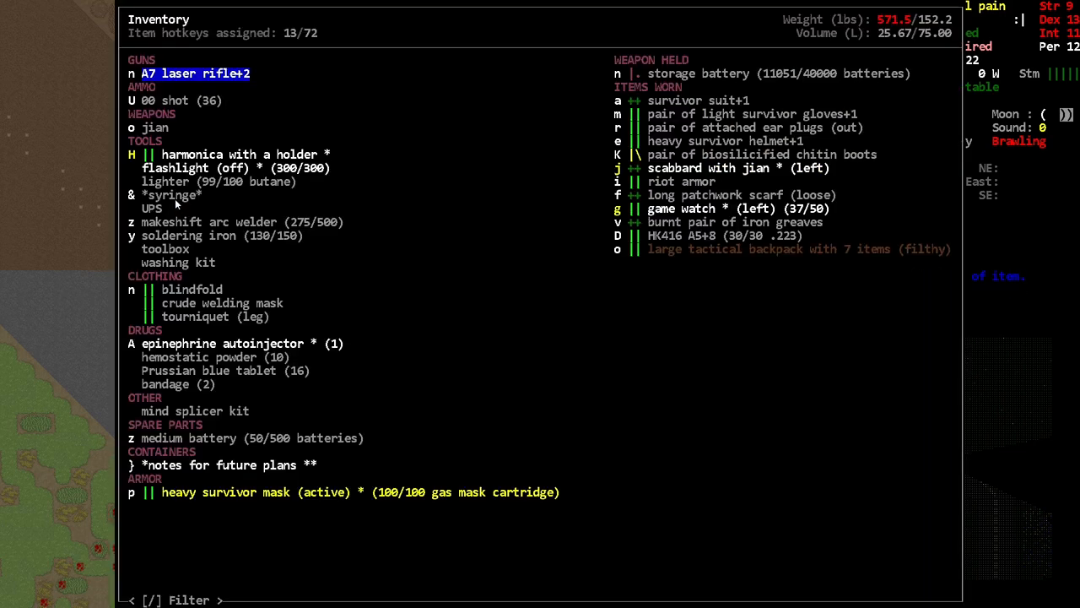
{"action": "left_click", "coordinate": [228, 222]}
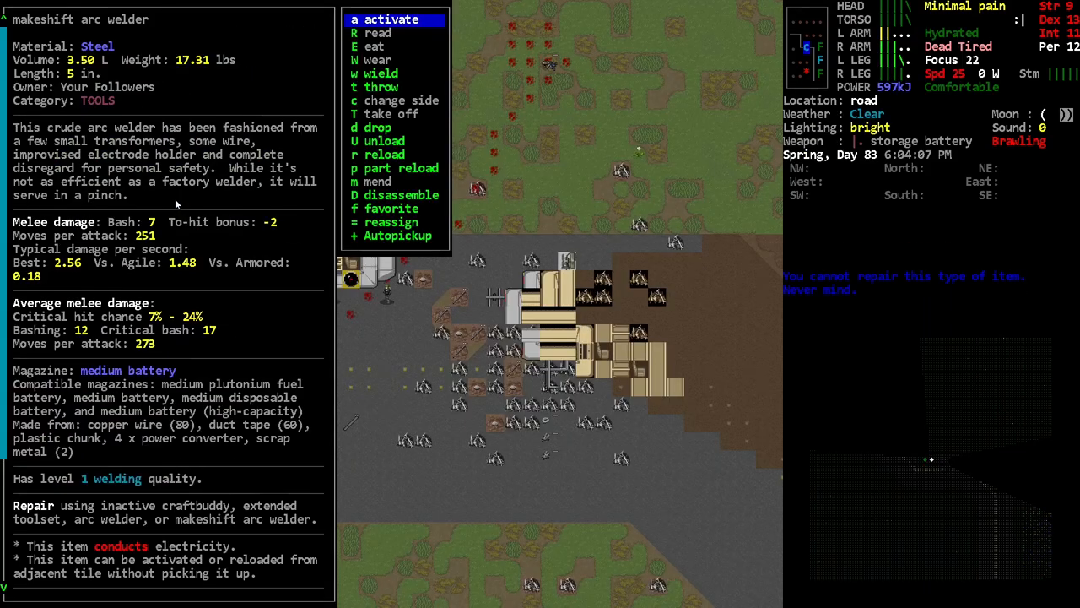
{"action": "key", "text": "Escape"}
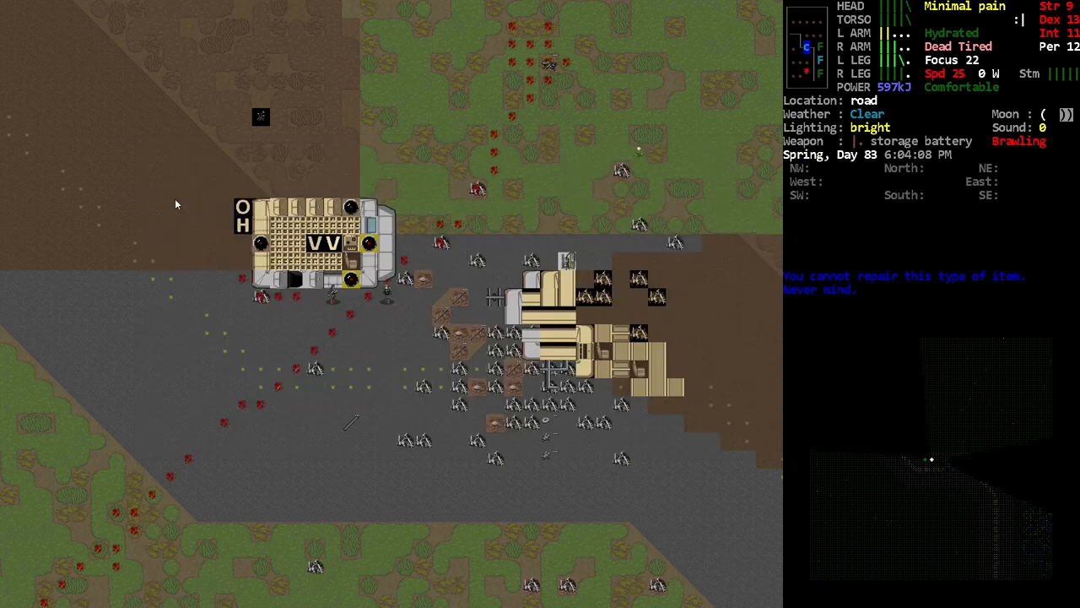
Disassemble the wielded storage battery from the inventory item menu.
{"action": "key", "text": "i"}
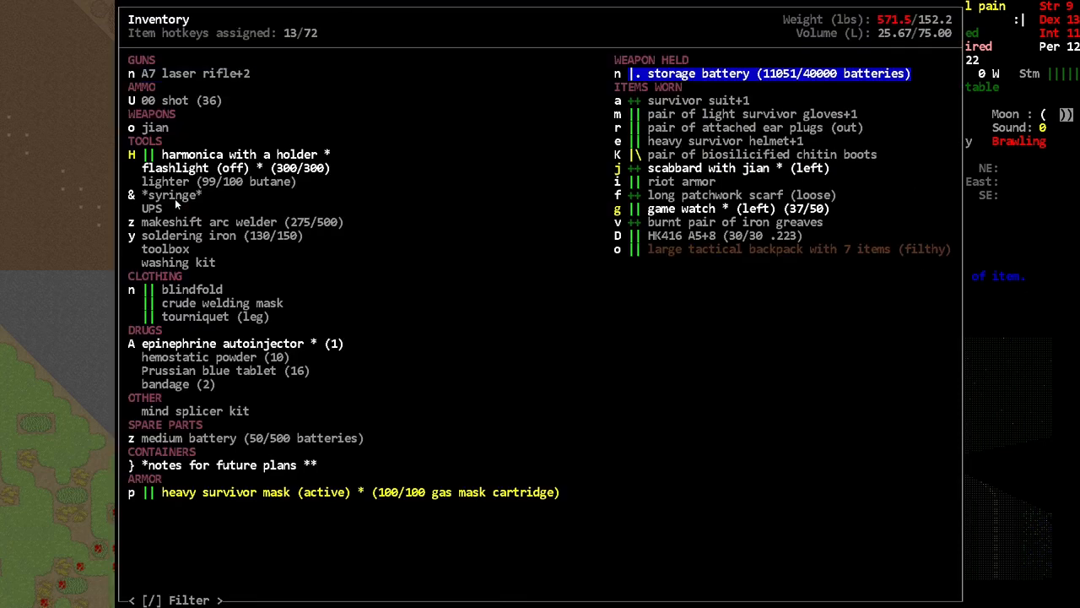
{"action": "left_click", "coordinate": [760, 73]}
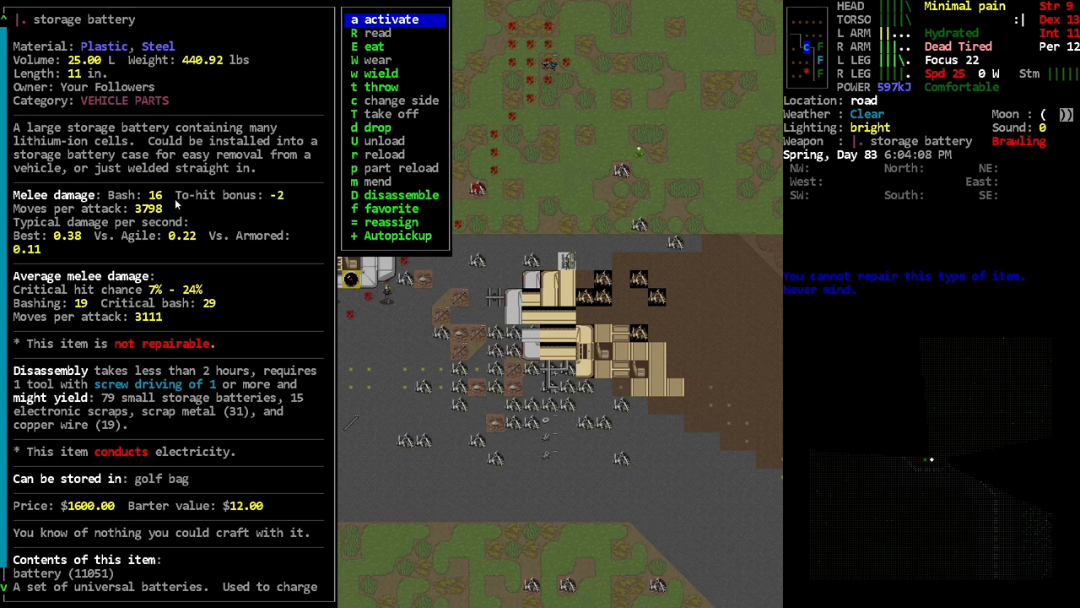
{"action": "key", "text": "D"}
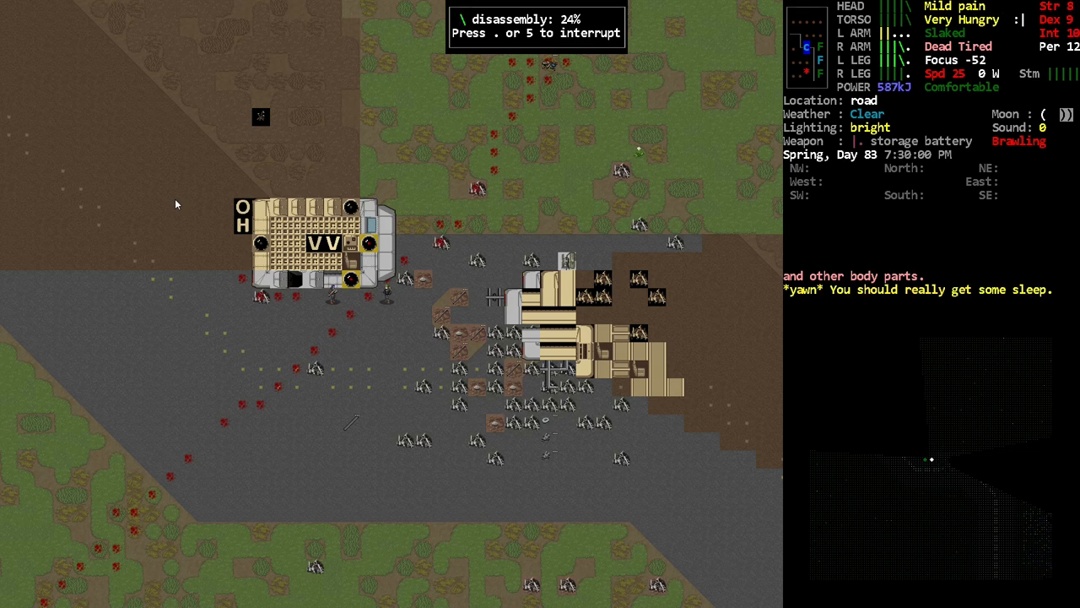
Finish disassembling the storage battery, board the Porta-Potty and accelerate to 40 mph.
{"action": "key", "text": "."}
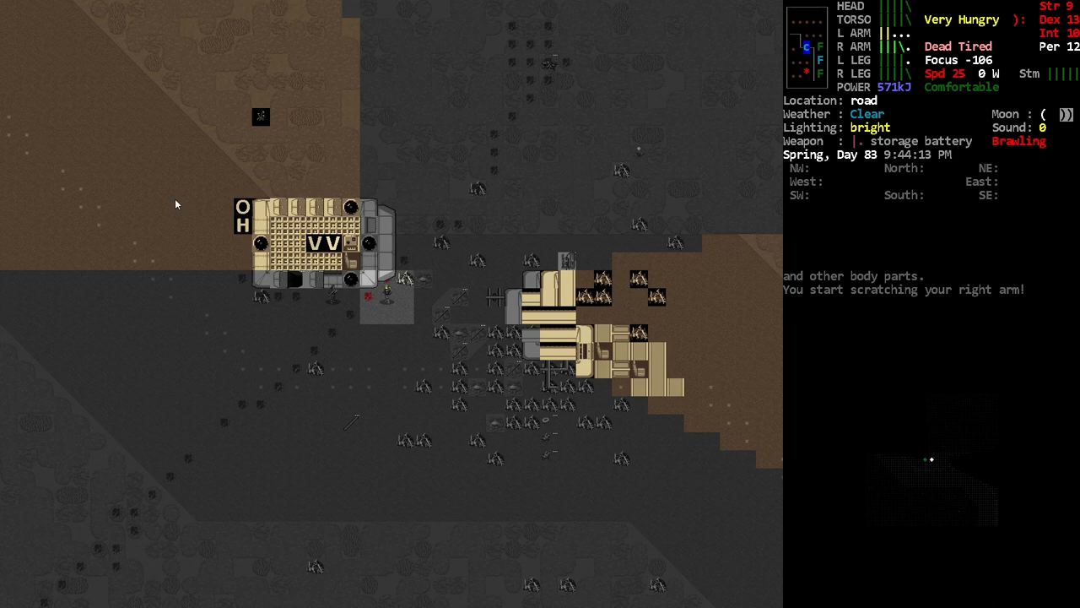
{"action": "key", "text": "i"}
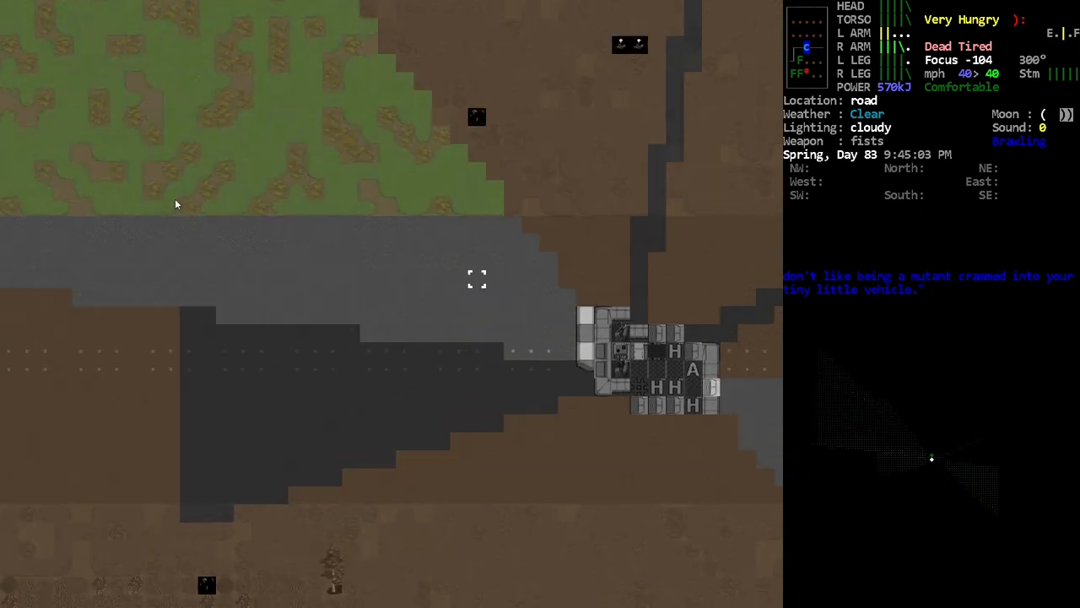
Steer the Porta-Potty off the road, checking the world map along the way.
{"action": "key", "text": "w"}
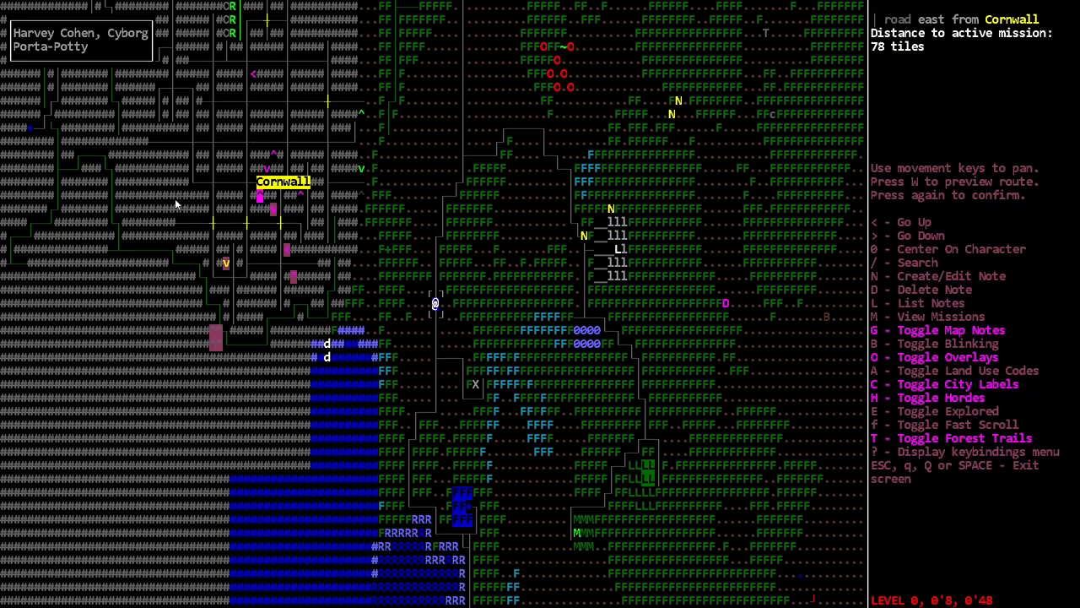
{"action": "scroll", "scroll_direction": "down", "scroll_amount": 3}
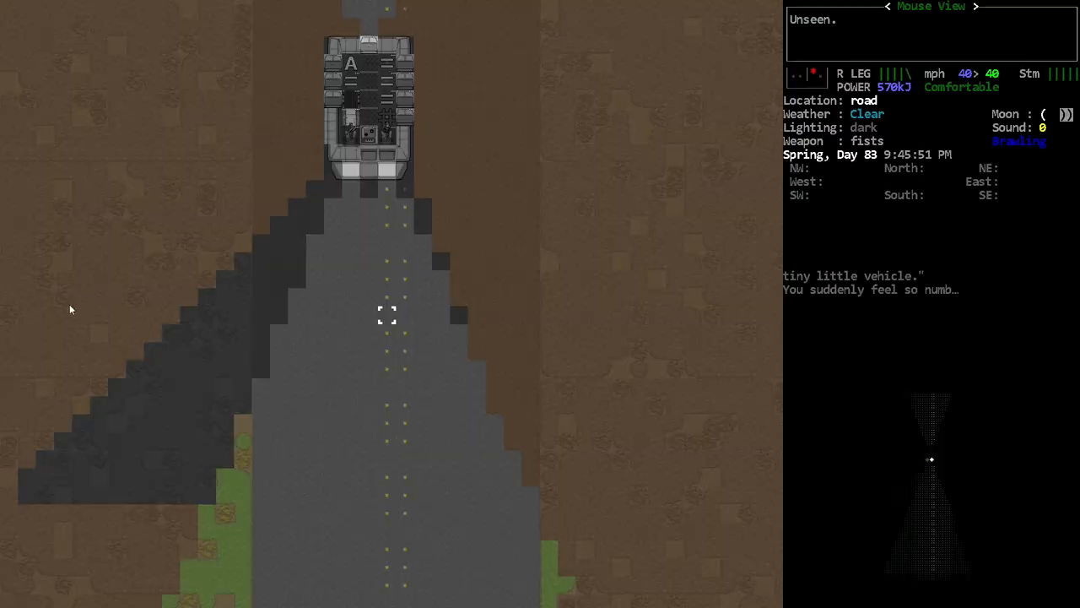
{"action": "key", "text": "m"}
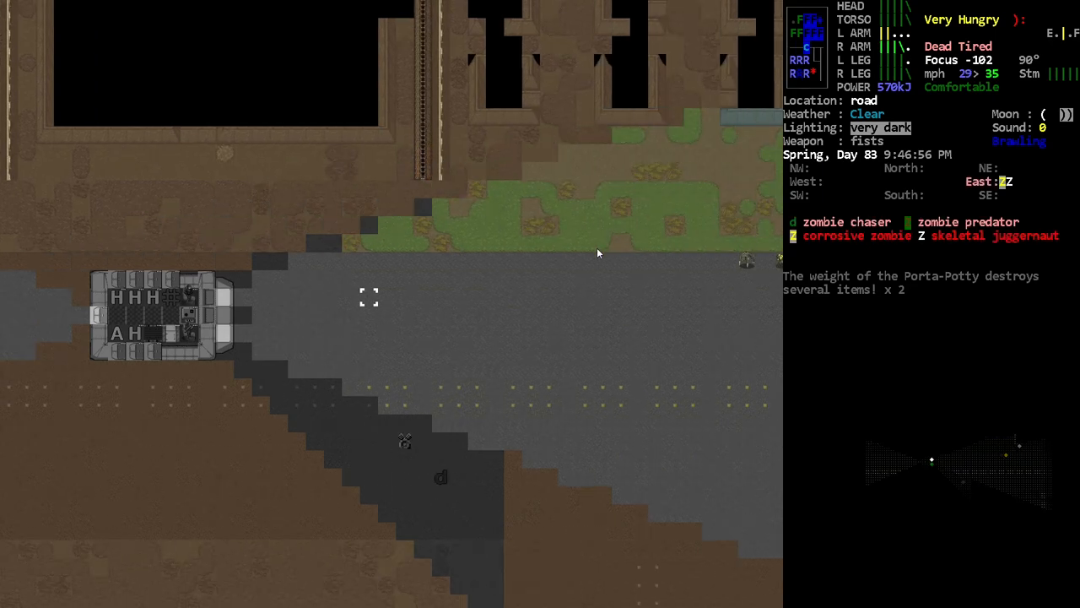
{"action": "key", "text": "m"}
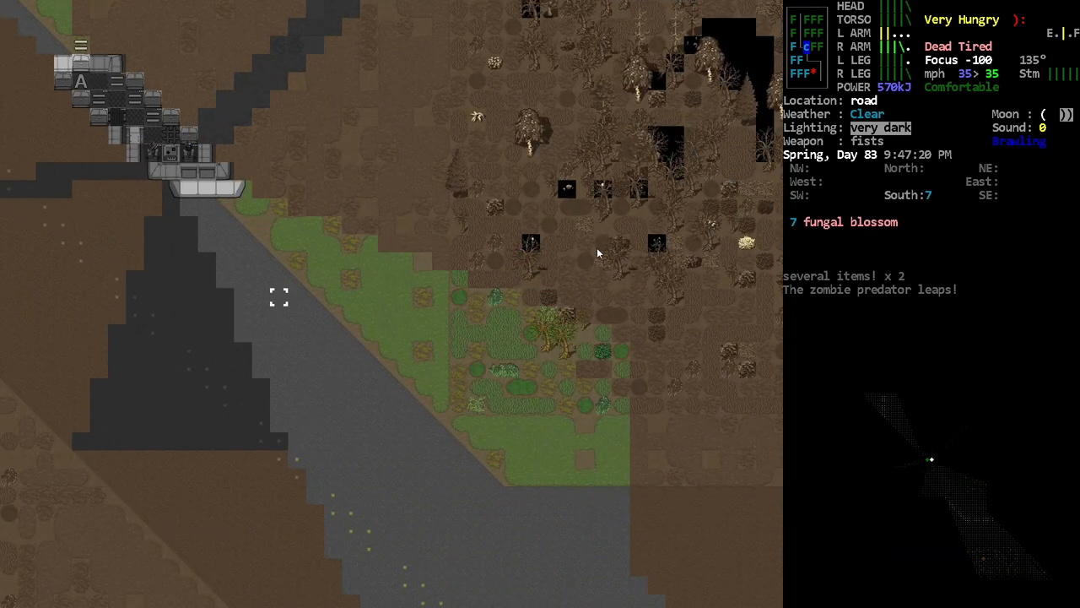
{"action": "key", "text": "m"}
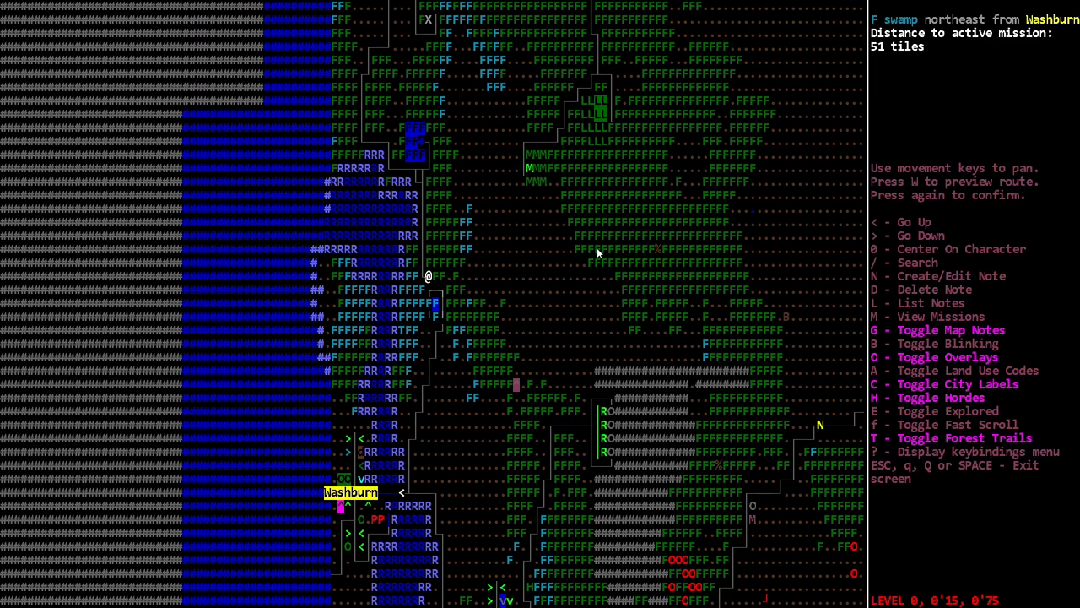
{"action": "key", "text": "Escape"}
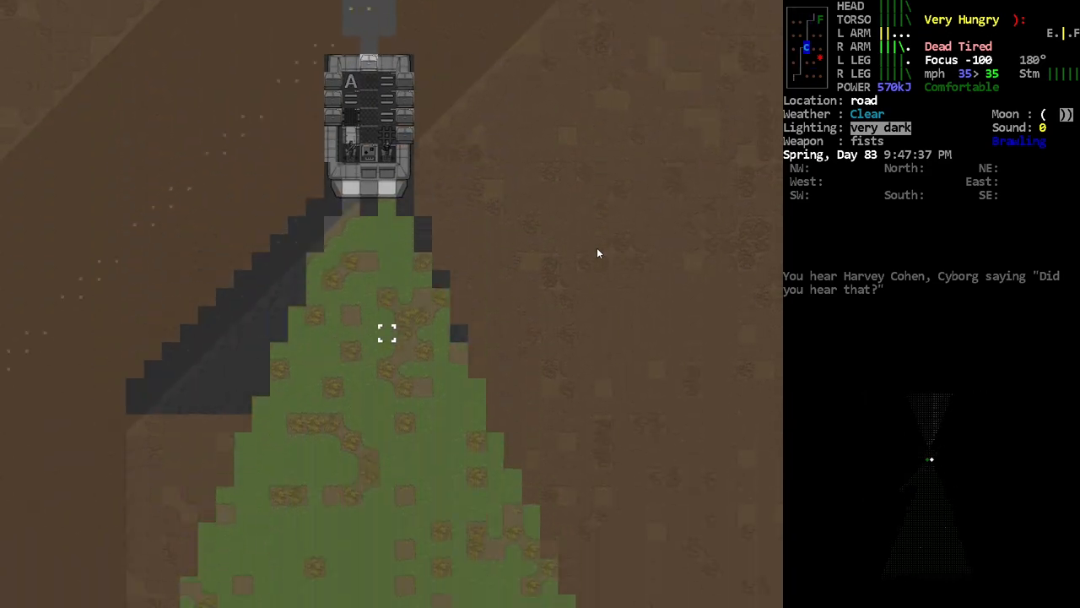
Recheck the map position and keep driving through fields past Washburn, east of Royalston.
{"action": "key", "text": "m"}
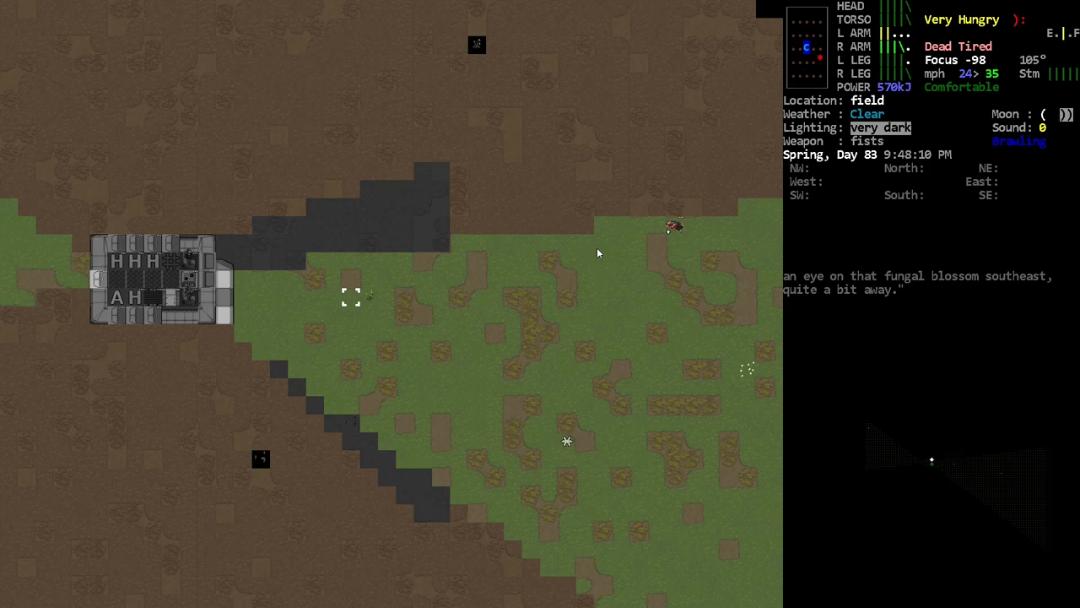
{"action": "key", "text": "m"}
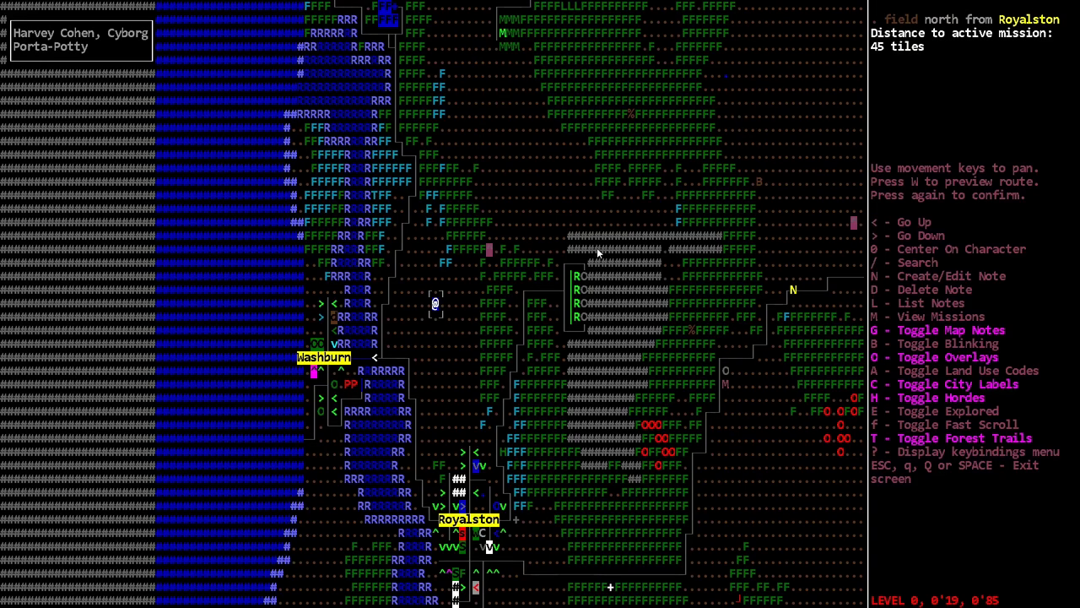
{"action": "key", "text": "up"}
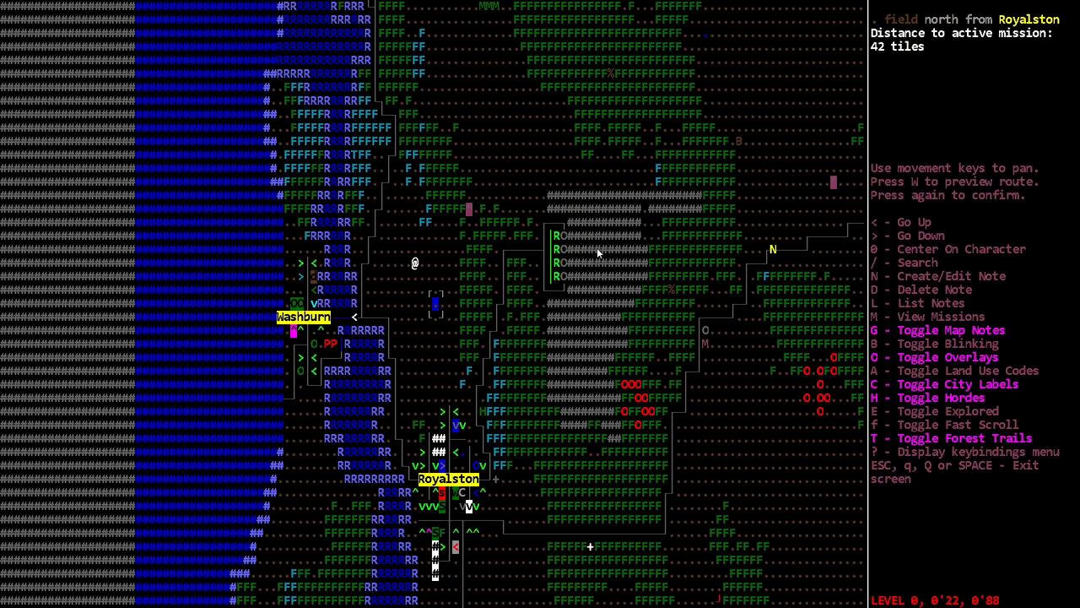
{"action": "key", "text": "Escape"}
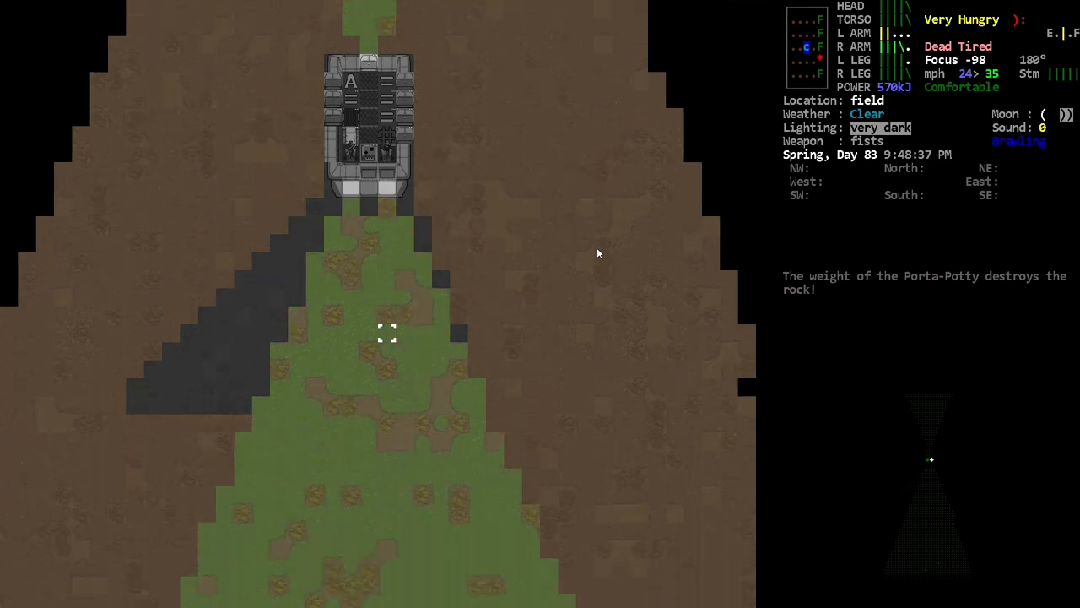
{"action": "key", "text": "m"}
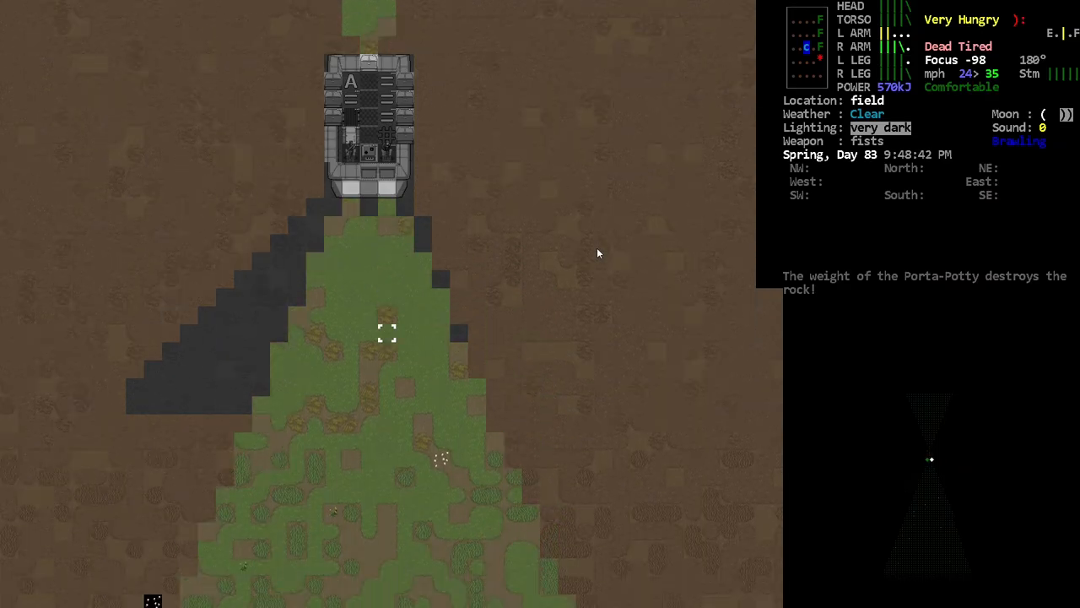
{"action": "key", "text": "m"}
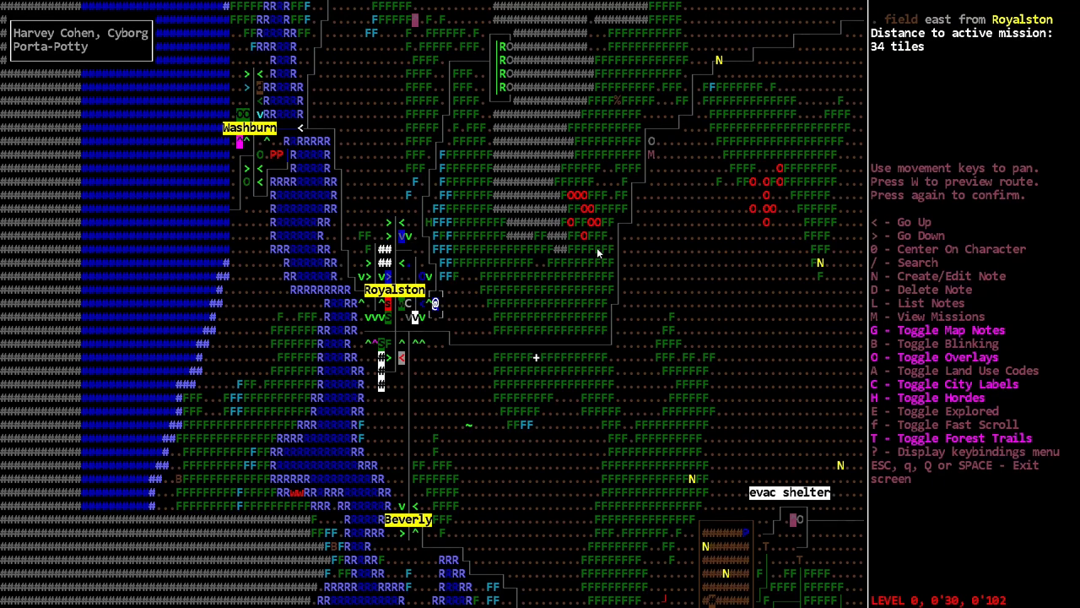
Scroll the overmap toward the evac shelter, then drive east onto the paved road at 25 mph.
{"action": "scroll", "scroll_direction": "down", "scroll_amount": 3}
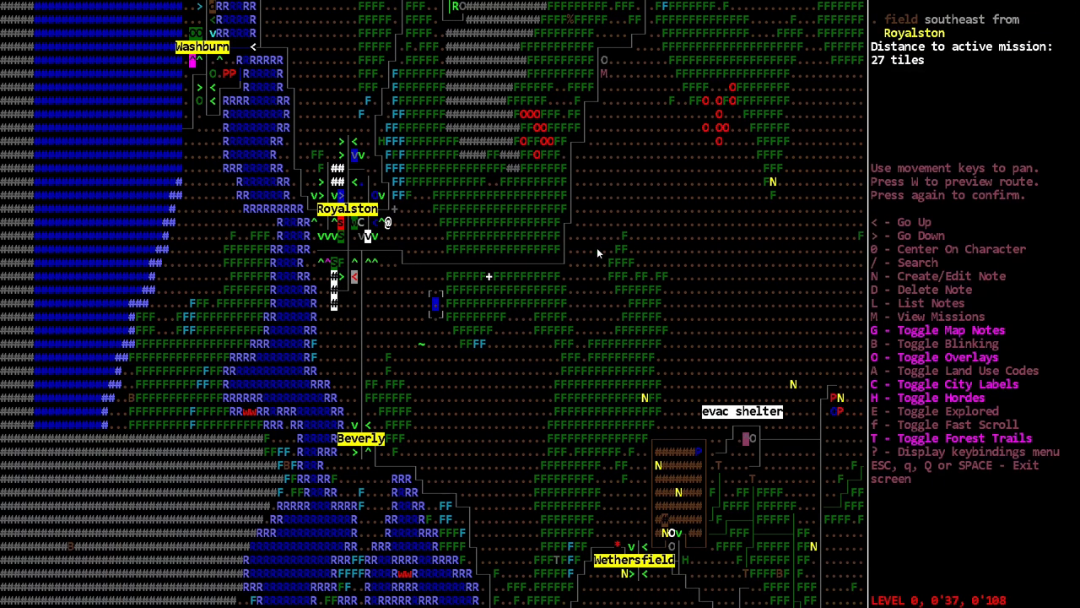
{"action": "scroll", "scroll_direction": "down", "scroll_amount": 3}
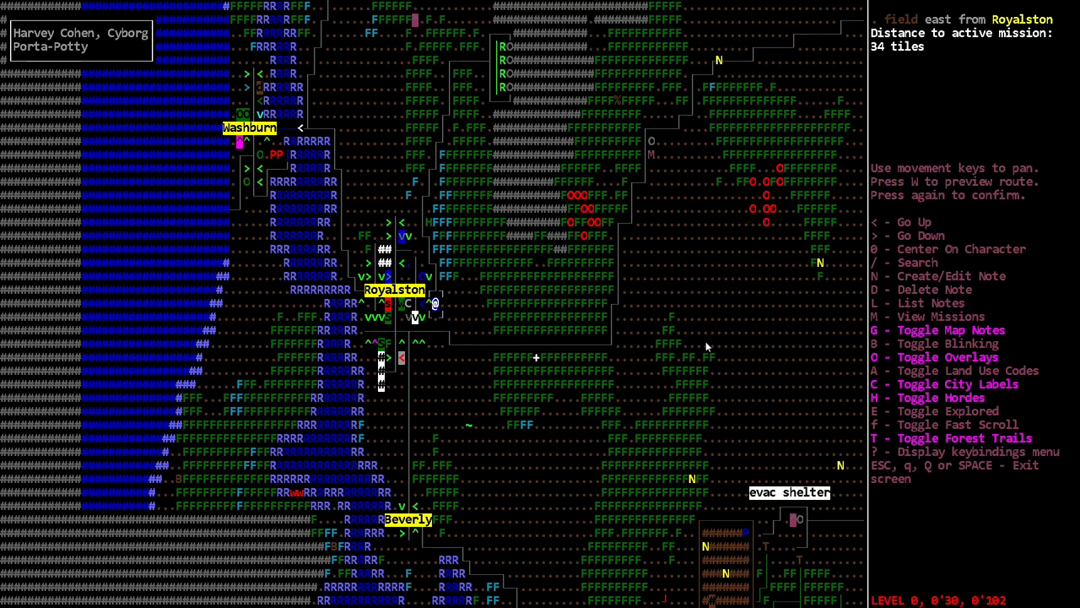
{"action": "scroll", "scroll_direction": "down", "scroll_amount": 3}
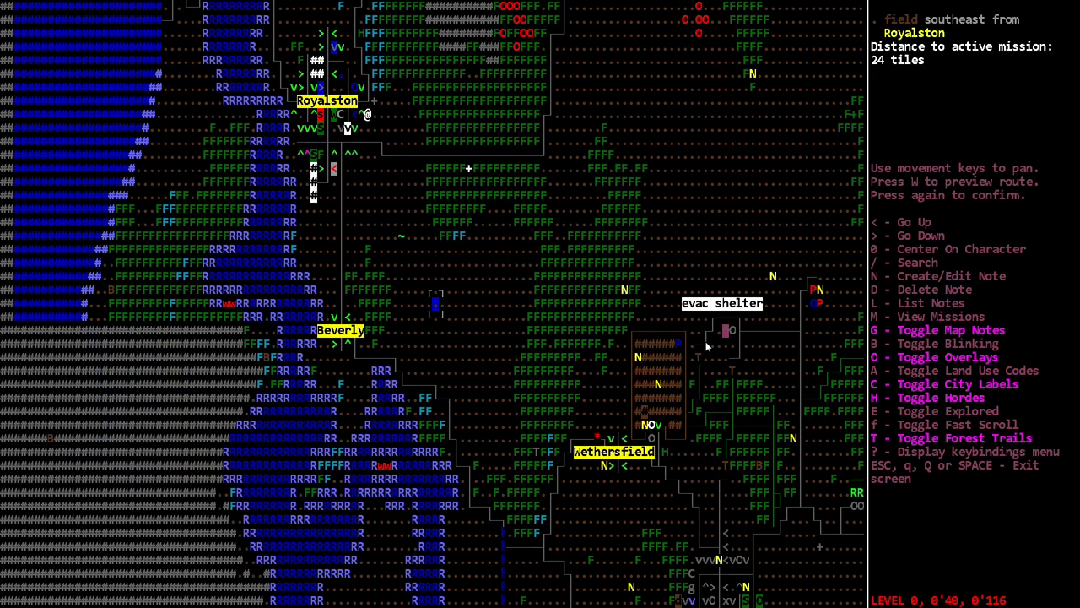
{"action": "key", "text": "Escape"}
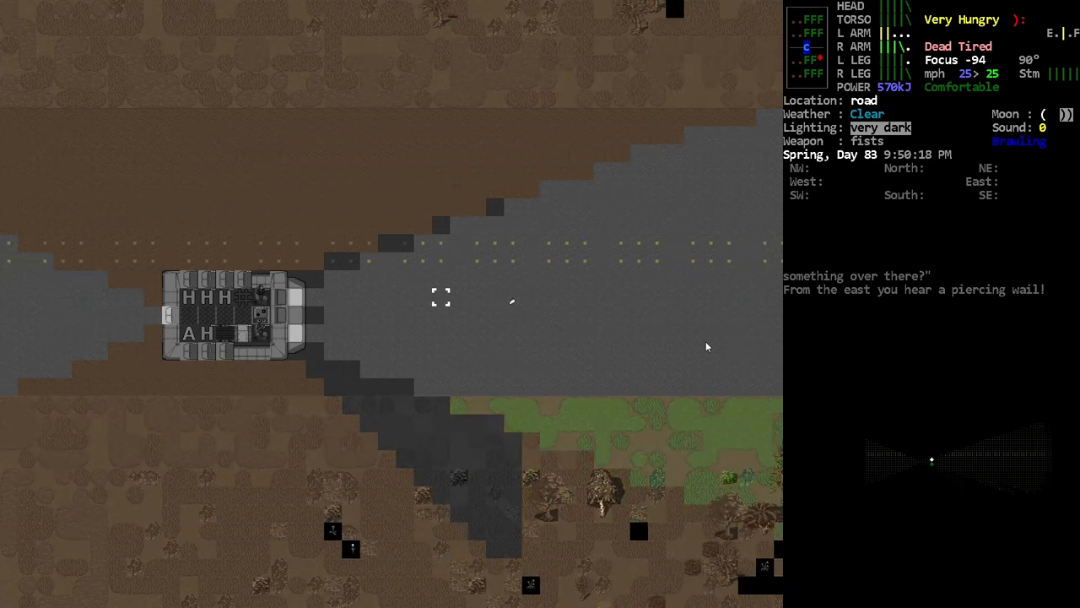
Glance at the inventory and eastward map, then steer east into the grassy field at 24 mph.
{"action": "key", "text": "i"}
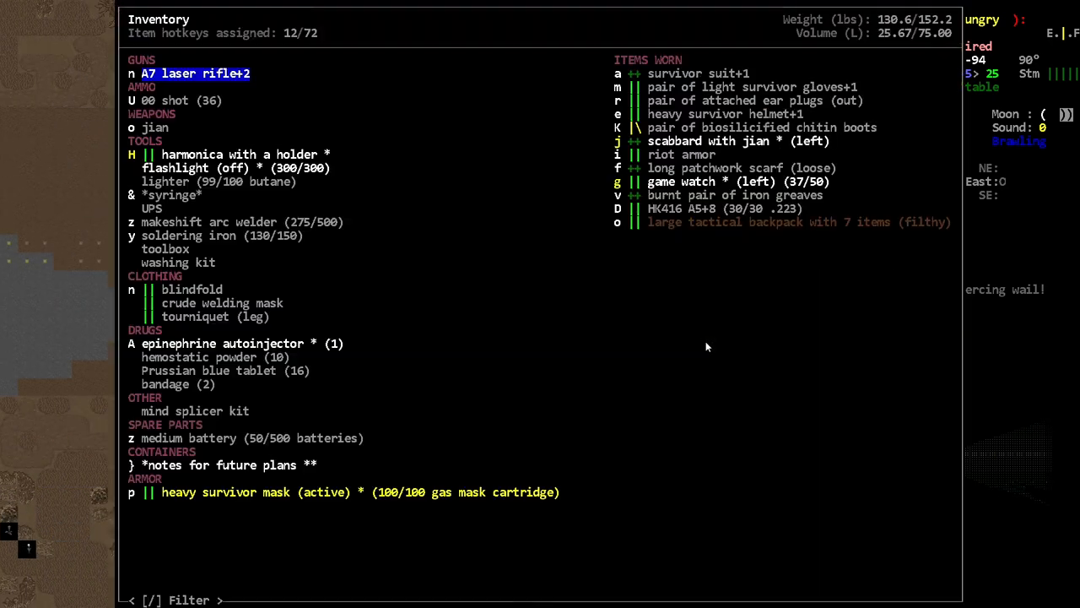
{"action": "key", "text": "Escape"}
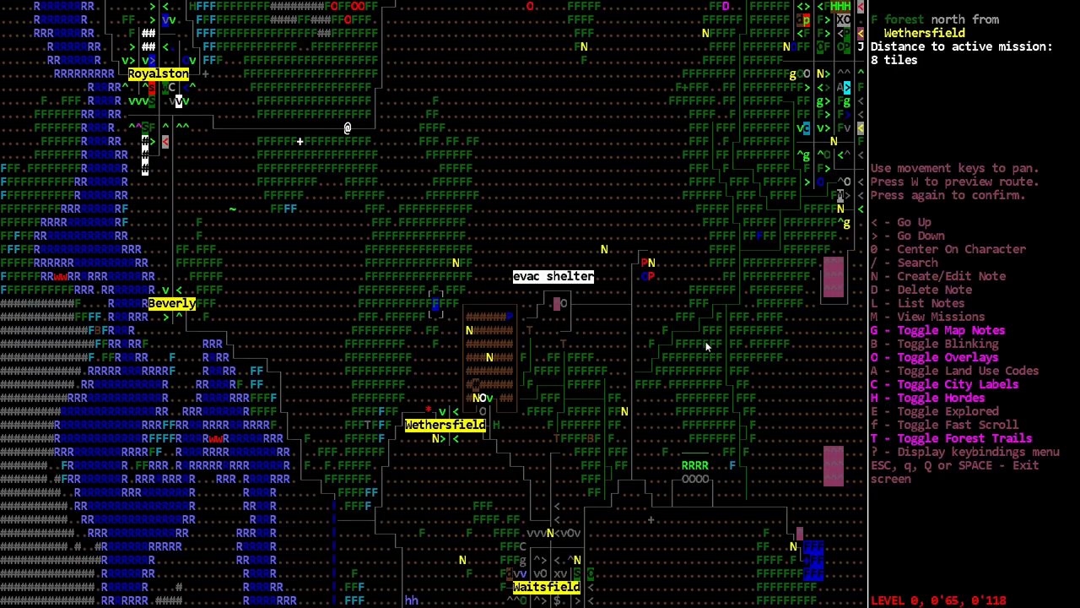
{"action": "key", "text": "right"}
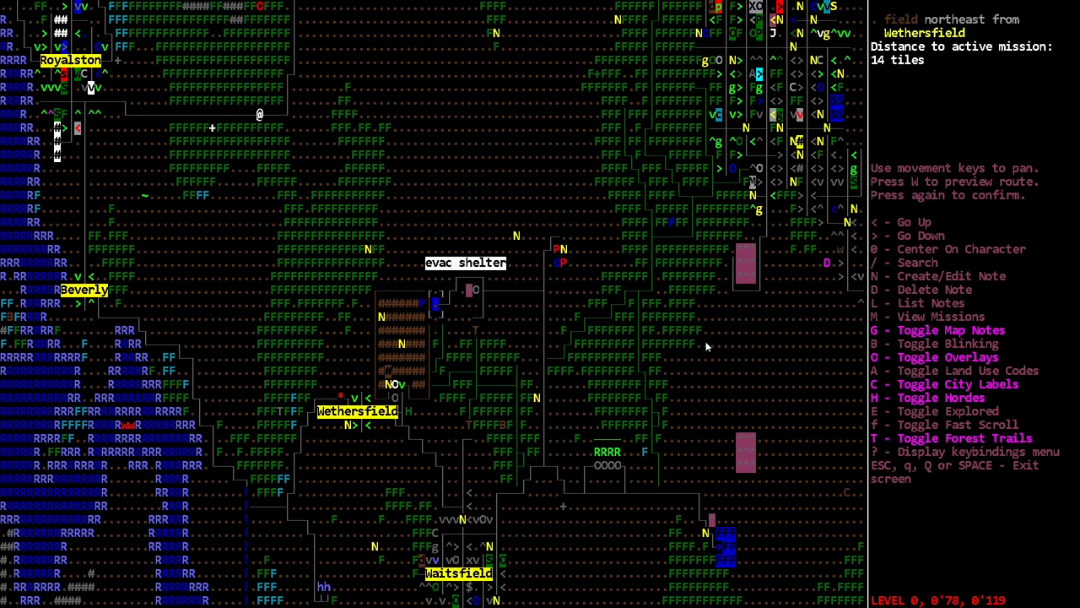
{"action": "key", "text": "Escape"}
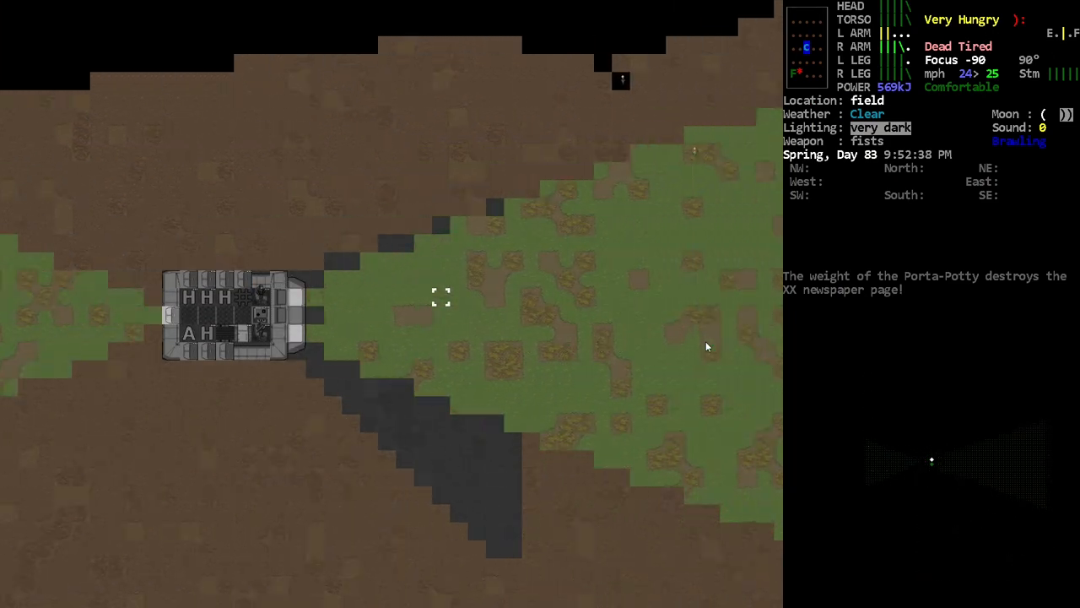
Check the overmap, drive north of the evac shelter and halt northeast of Wethersfield.
{"action": "key", "text": "m"}
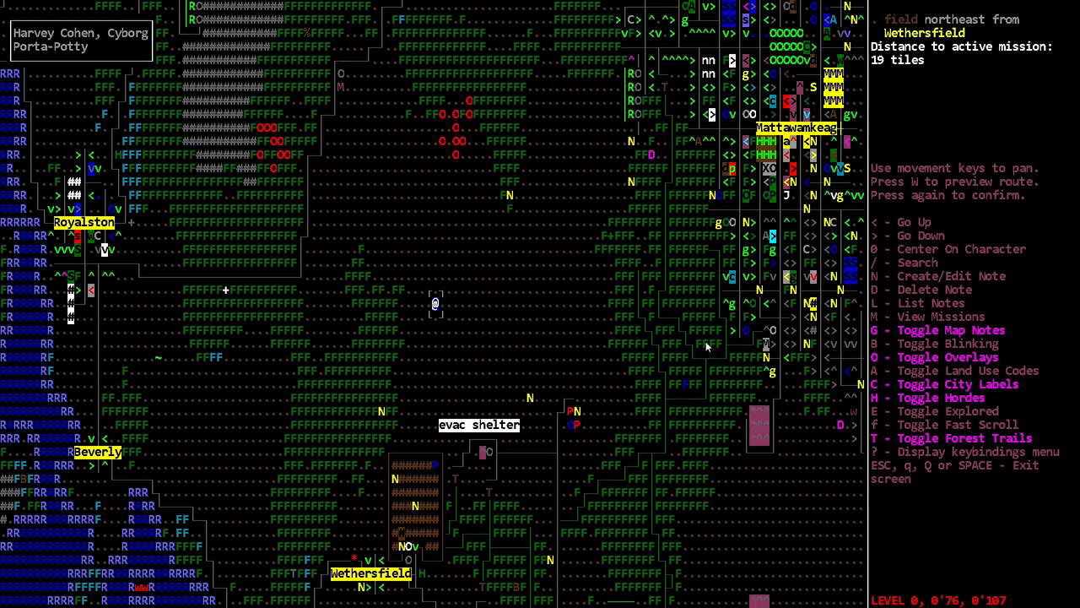
{"action": "key", "text": "Escape"}
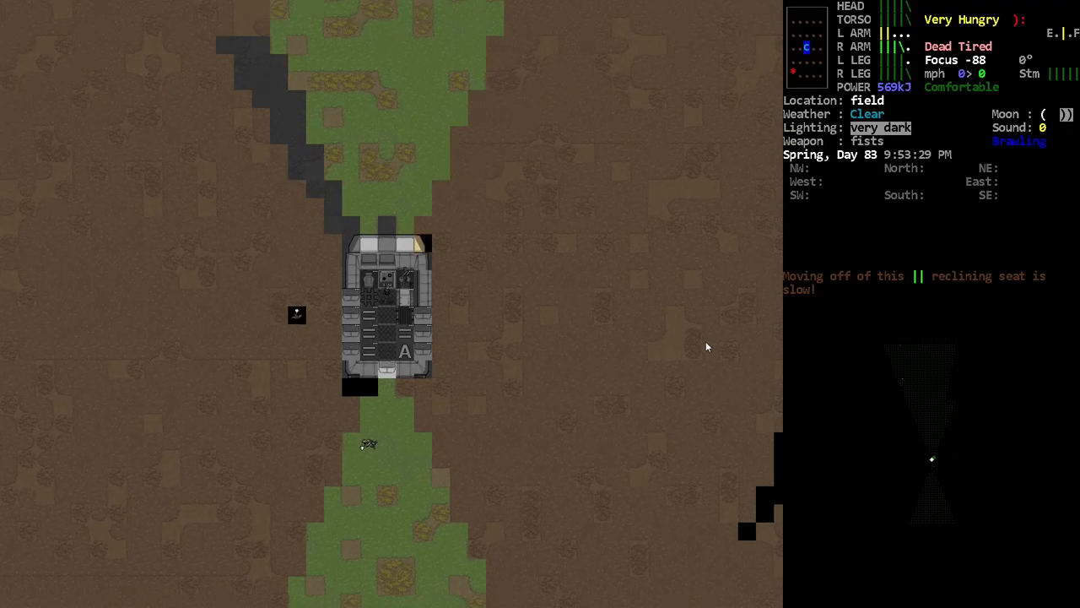
{"action": "key", "text": "s"}
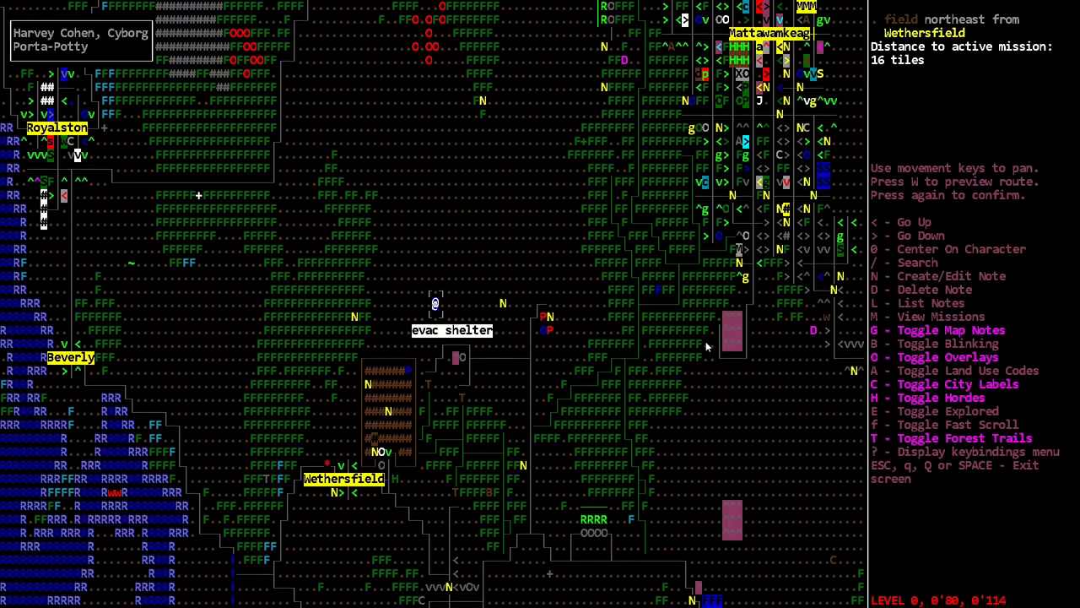
Add a 'crow' map note here, then drive across the field onto the paved road by buildings.
{"action": "key", "text": "N"}
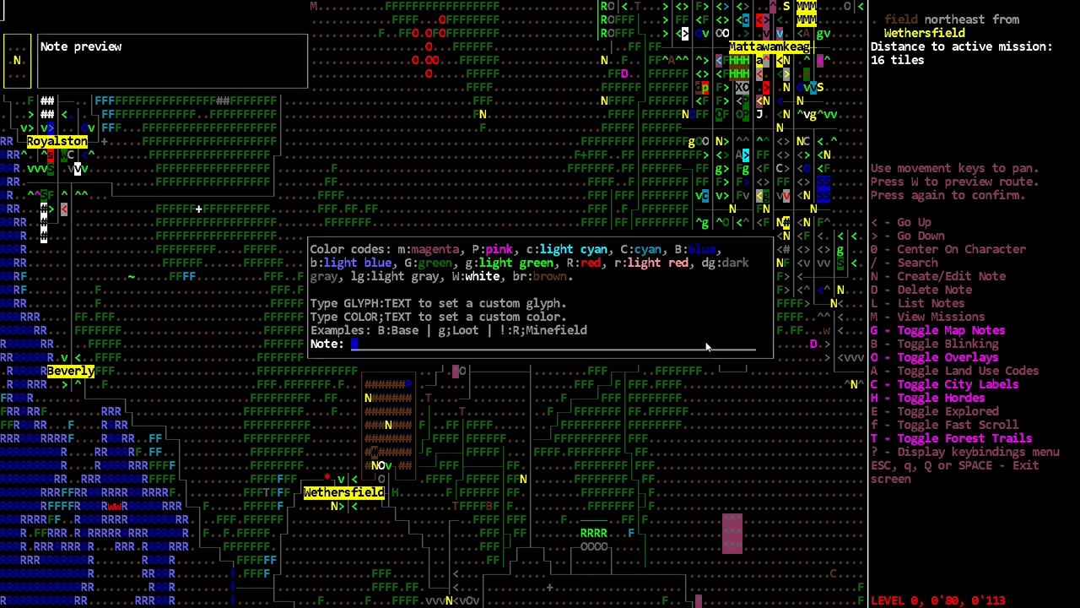
{"action": "type", "text": "crow"}
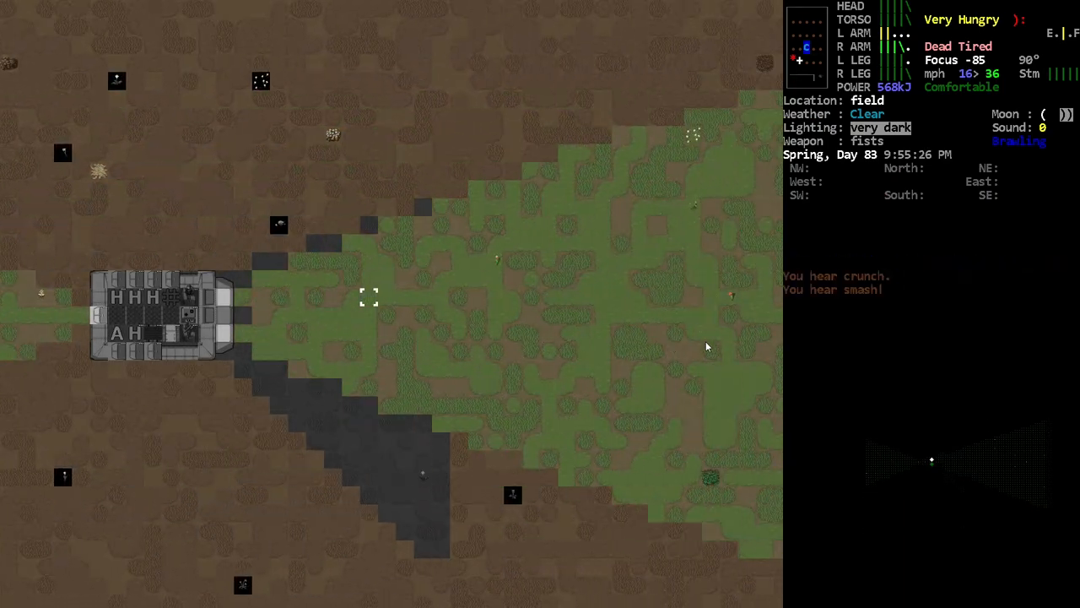
{"action": "key", "text": "m"}
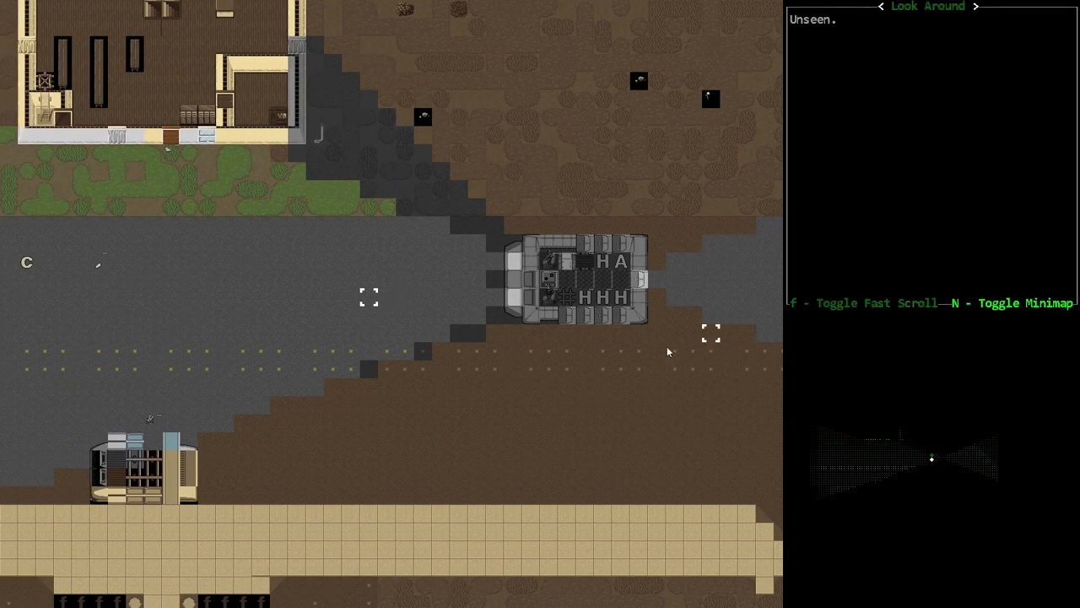
{"action": "mouse_move", "coordinate": [119, 447]}
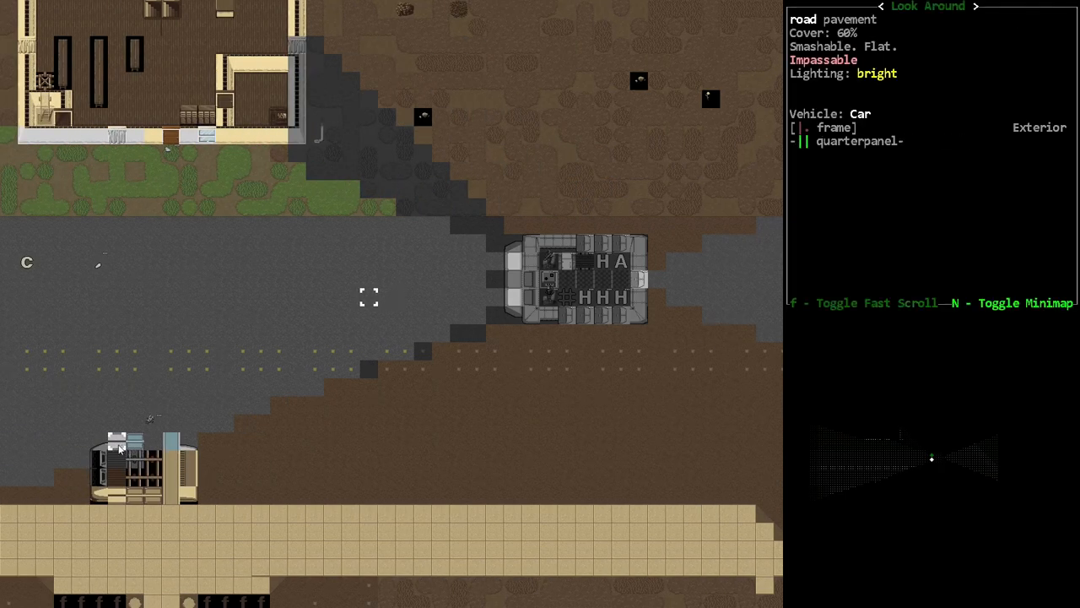
{"action": "mouse_move", "coordinate": [131, 512]}
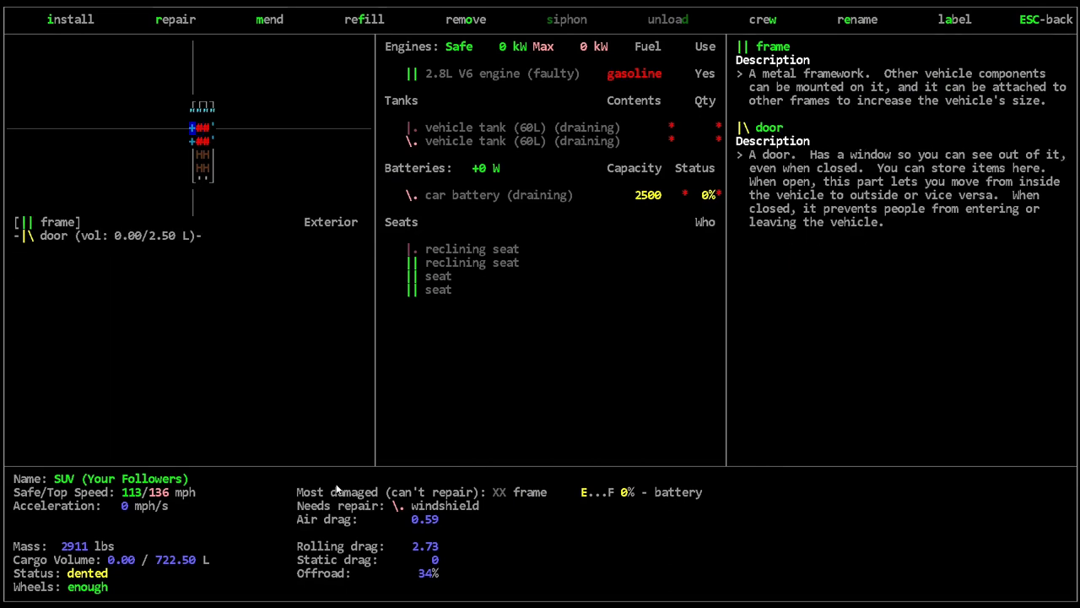
Open the SUV's vehicle management screen listing its parts, tanks, battery and seats.
{"action": "left_click", "coordinate": [175, 19]}
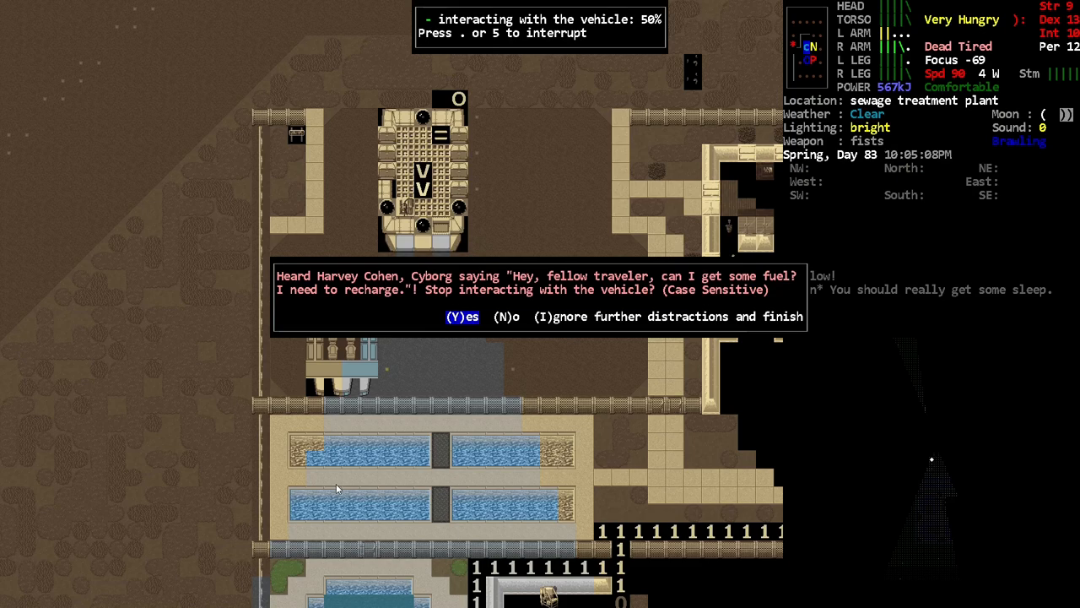
{"action": "key", "text": "I"}
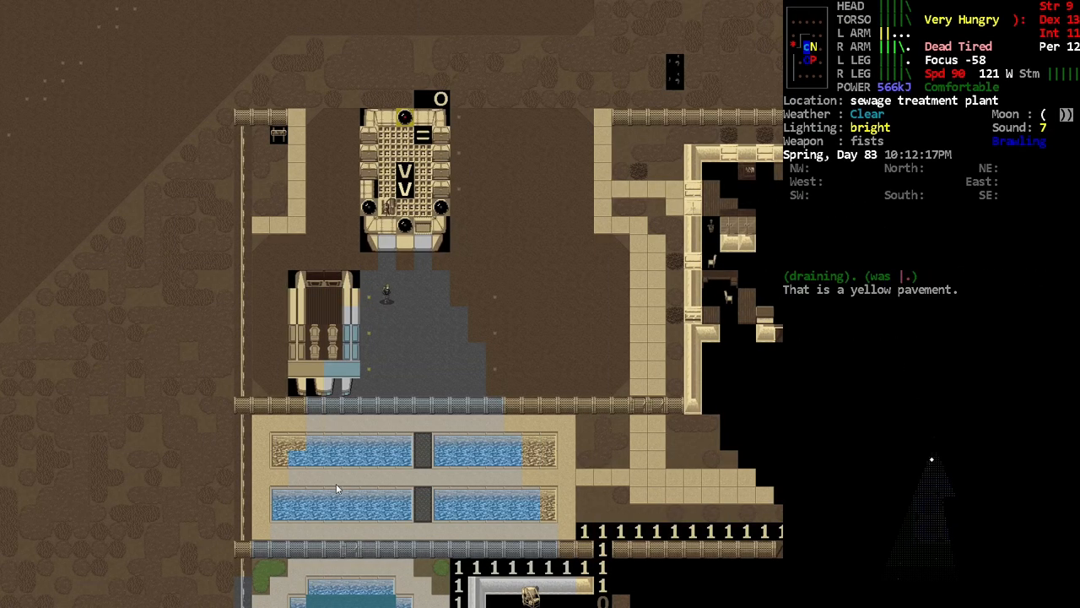
{"action": "key", "text": "i"}
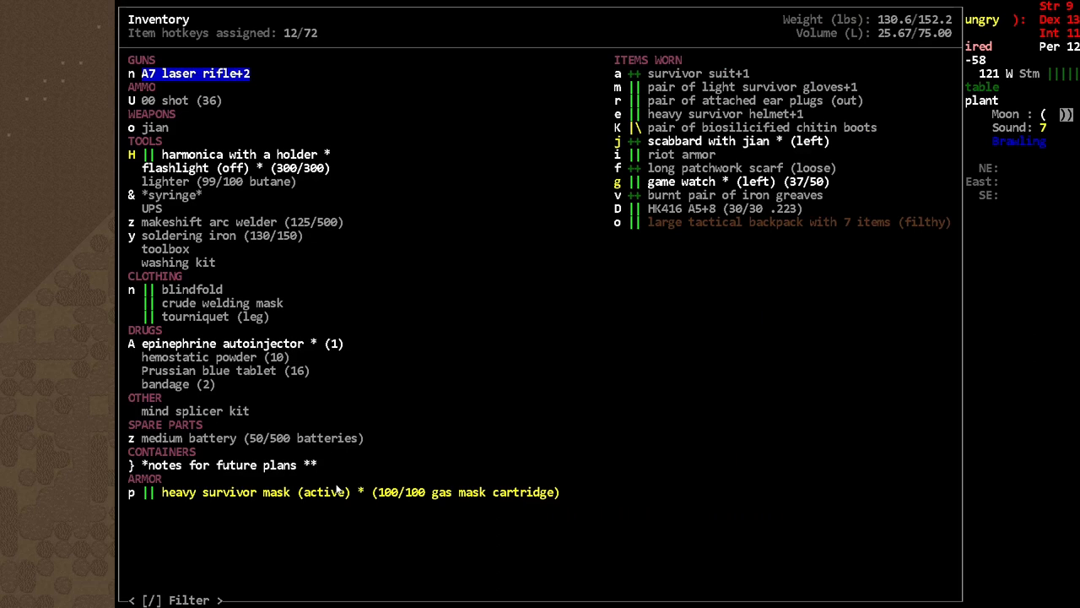
Wield the 60L metal tank and carry it out of the sewage plant onto the road.
{"action": "key", "text": "Escape"}
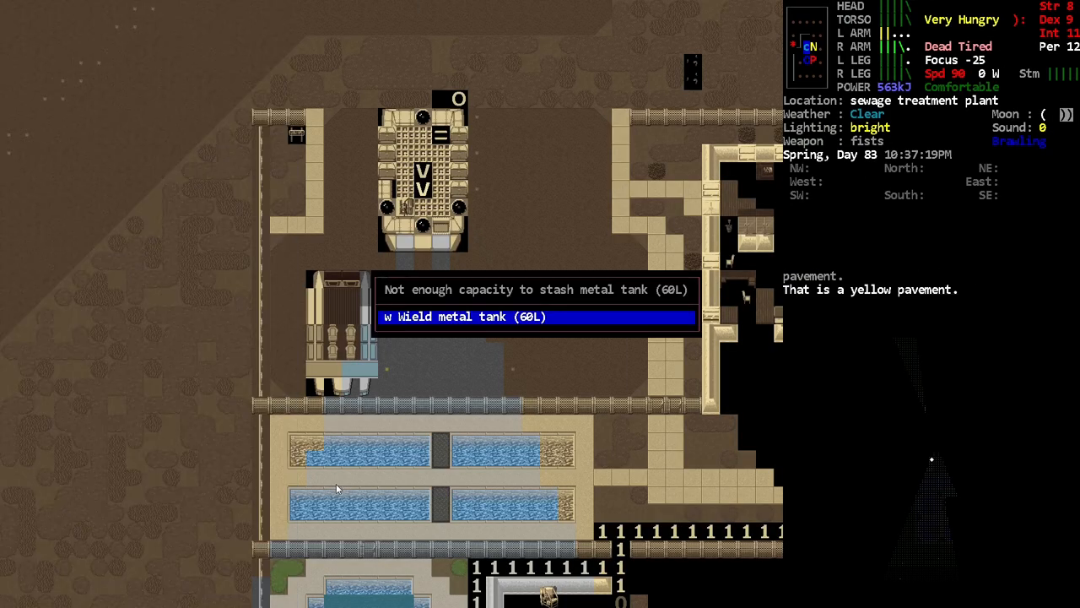
{"action": "key", "text": "w"}
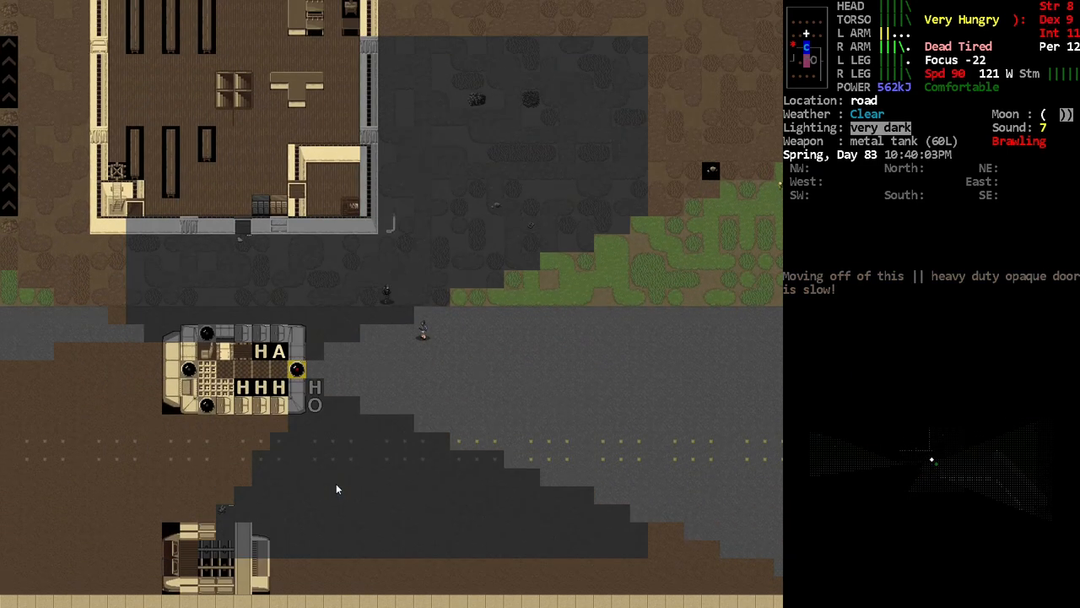
Talk to the companion, order him to guard this position, and end the conversation.
{"action": "key", "text": "up"}
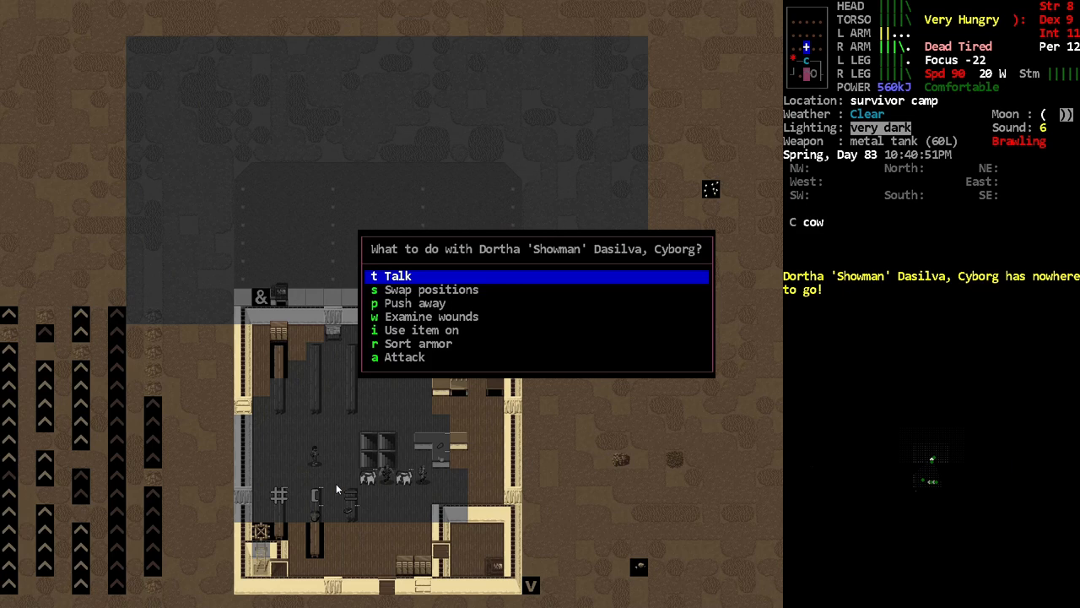
{"action": "left_click", "coordinate": [431, 289]}
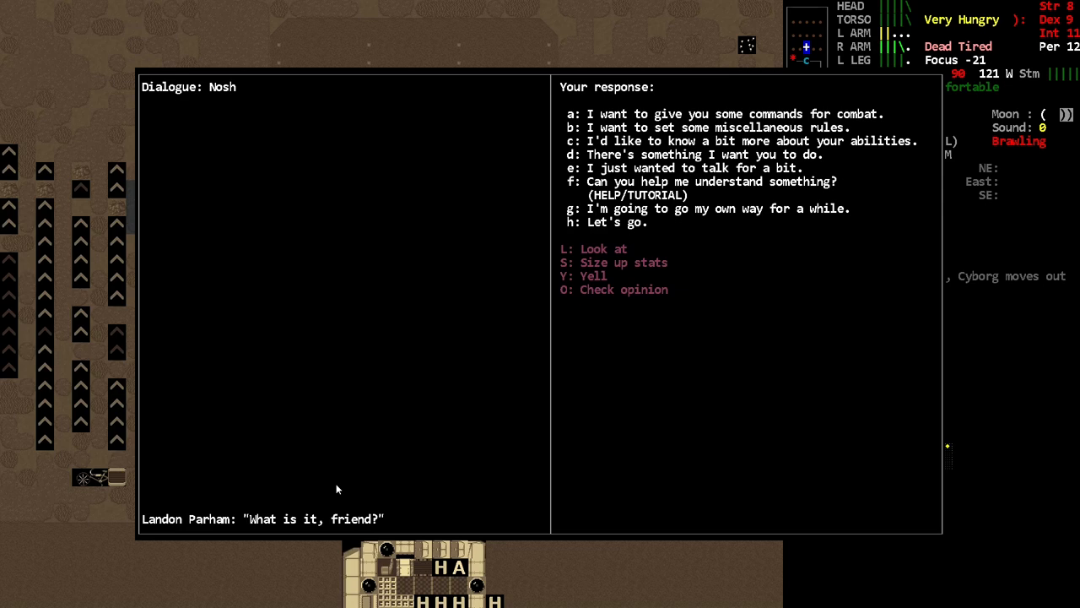
{"action": "key", "text": "d"}
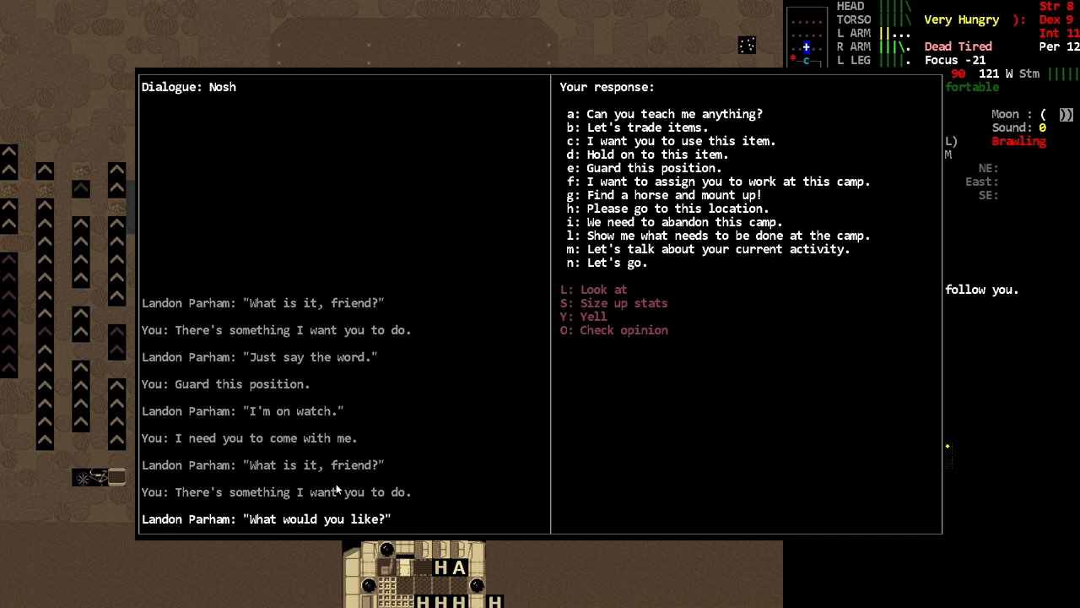
{"action": "key", "text": "e"}
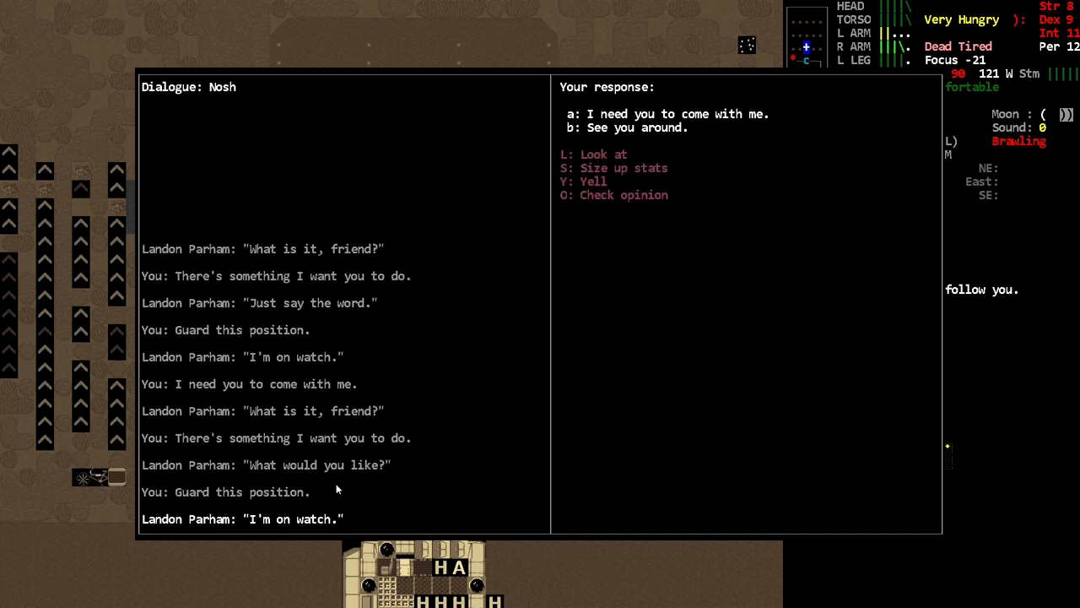
{"action": "key", "text": "a"}
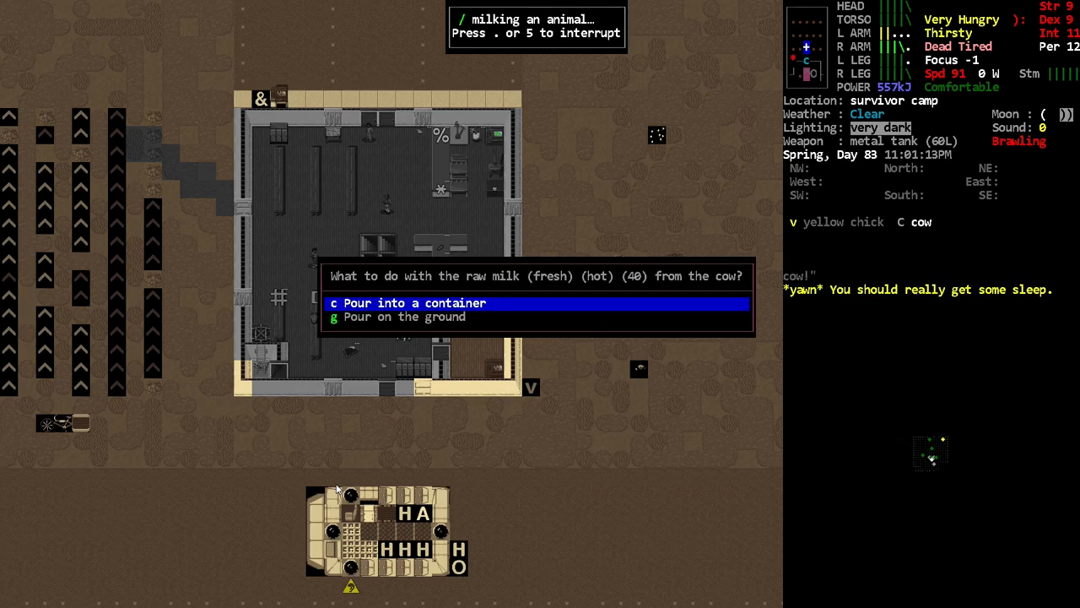
Milk the cow into the wielded 60L metal tank and head back to the vehicle.
{"action": "key", "text": "c"}
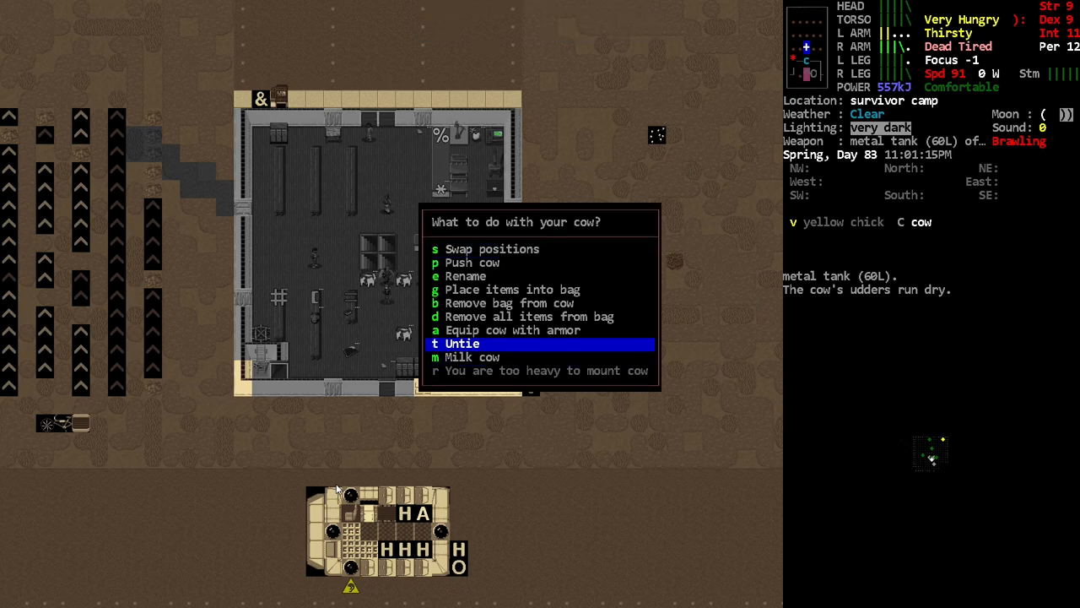
{"action": "key", "text": "m"}
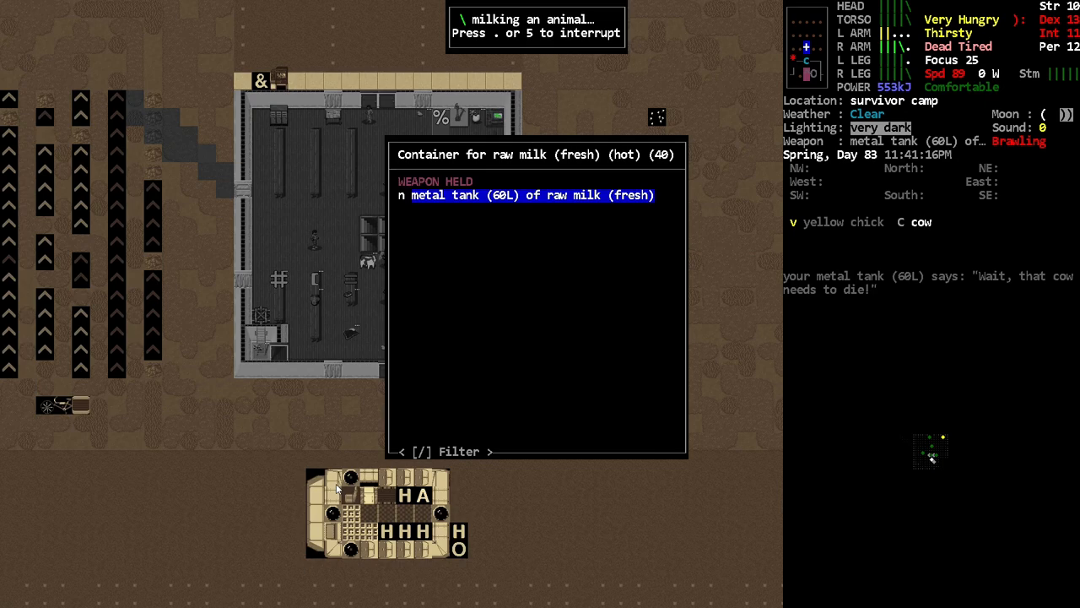
{"action": "key", "text": "i"}
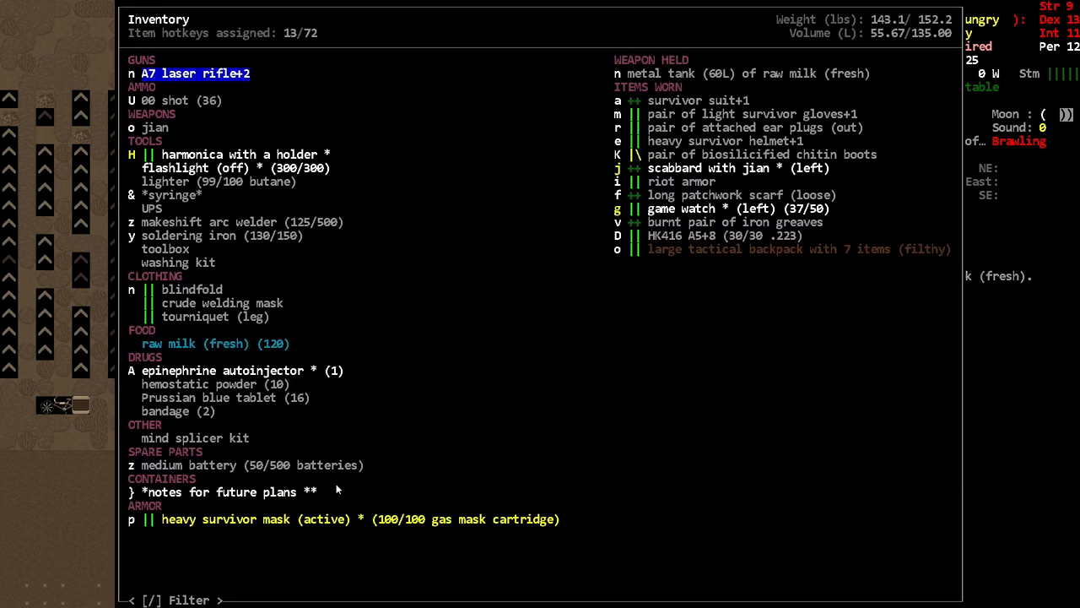
{"action": "key", "text": "Escape"}
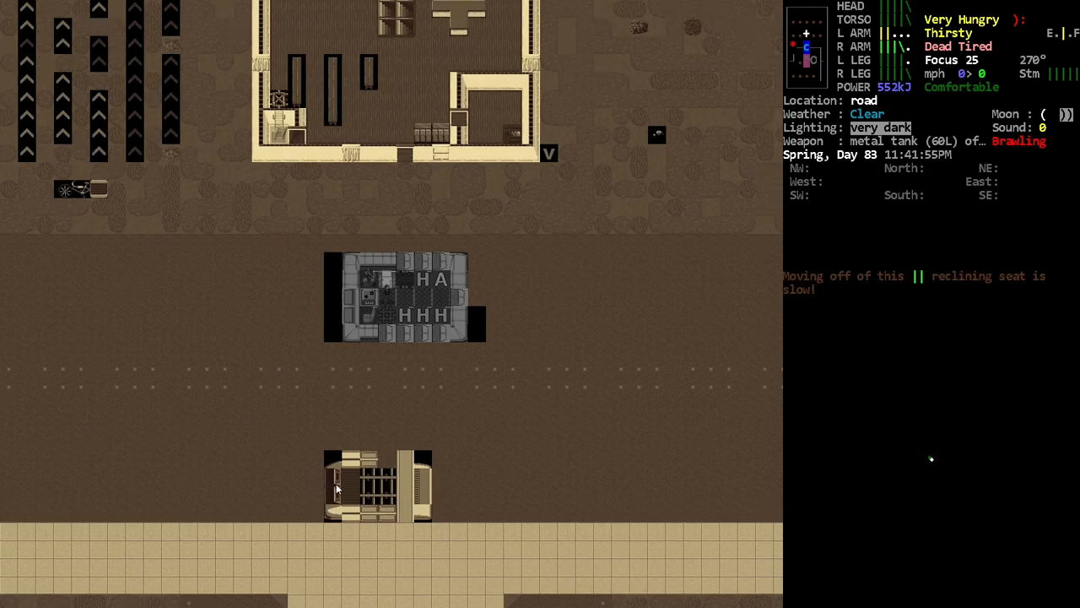
Turn on the vehicle's aisle lights, browse the item screens, and bring up the bionics list.
{"action": "key", "text": "a"}
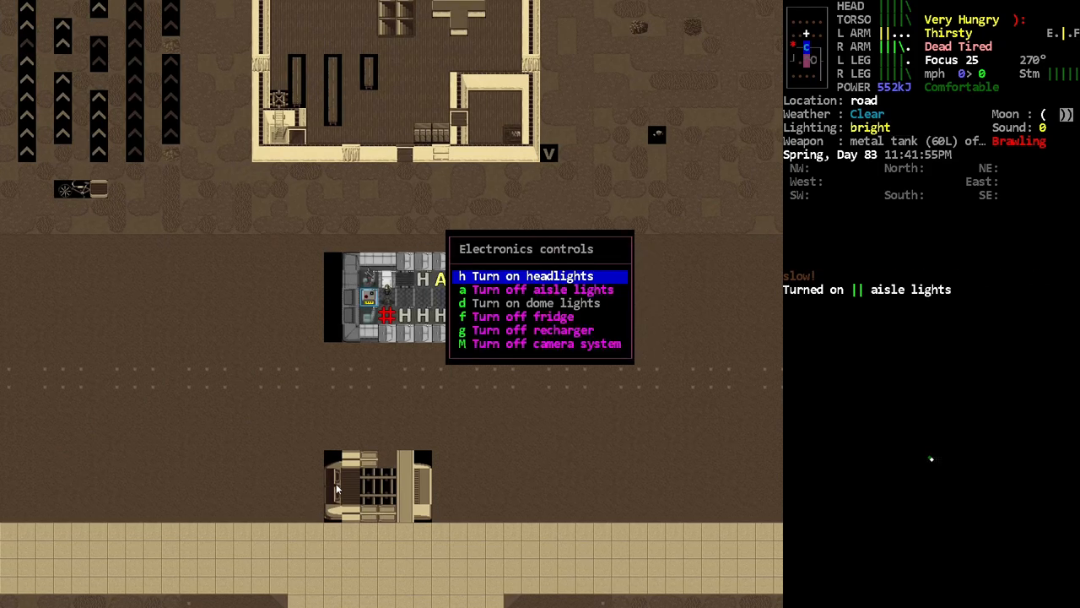
{"action": "key", "text": "Escape"}
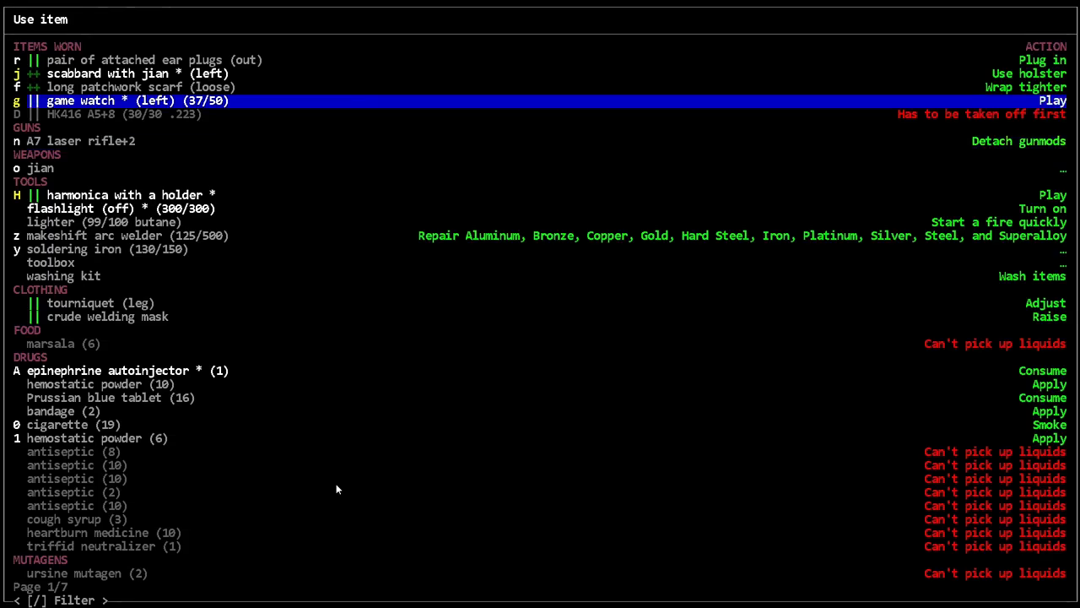
{"action": "key", "text": "down"}
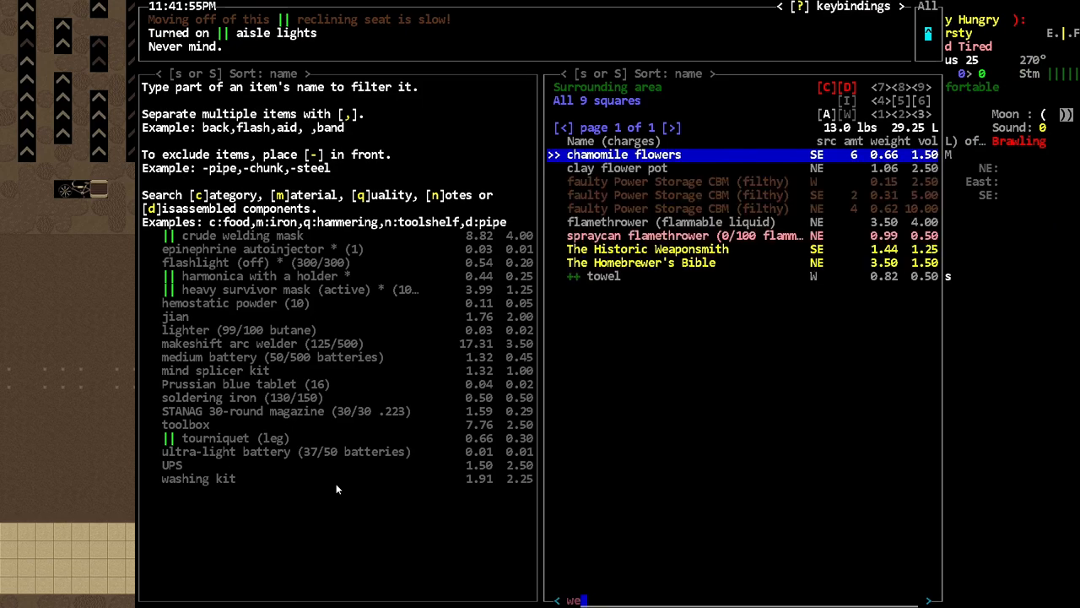
{"action": "type", "text": "gi"}
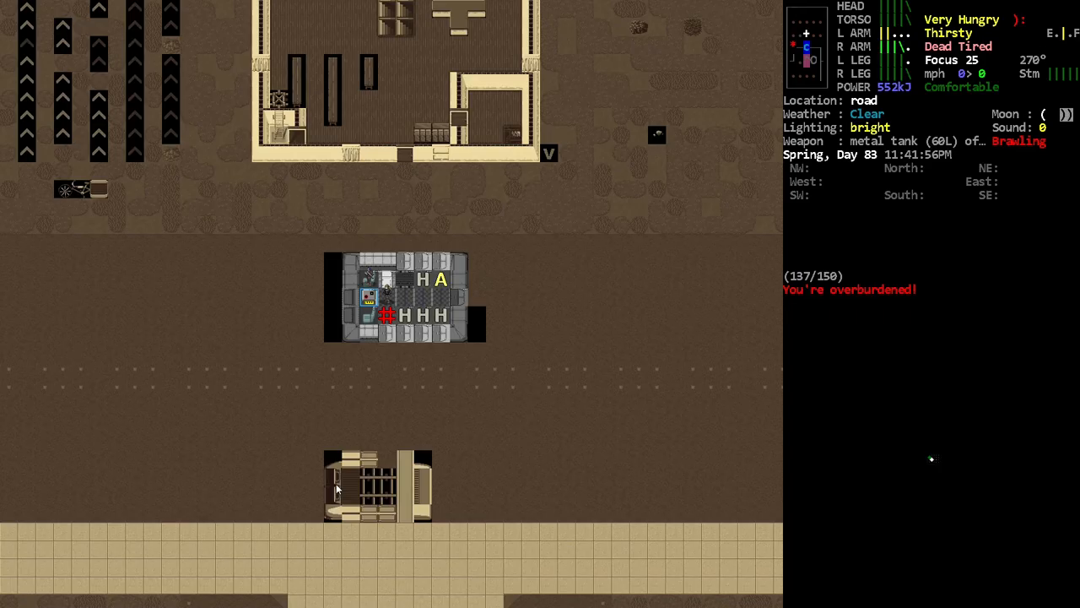
{"action": "key", "text": "a"}
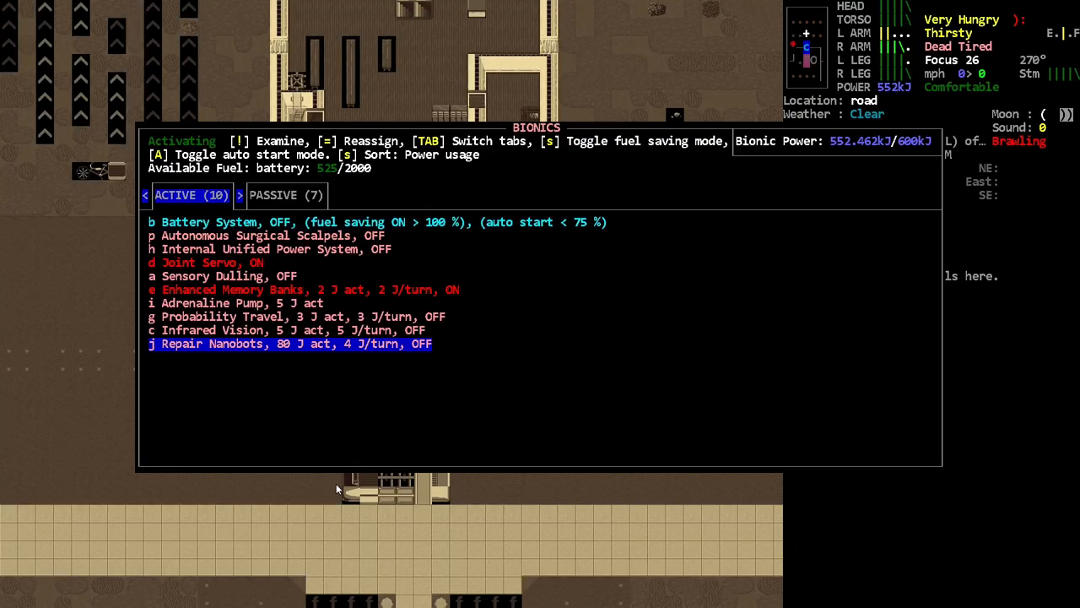
Activate Repair Nanobots and the Battery System, review traits, then bring up the food list.
{"action": "key", "text": "j"}
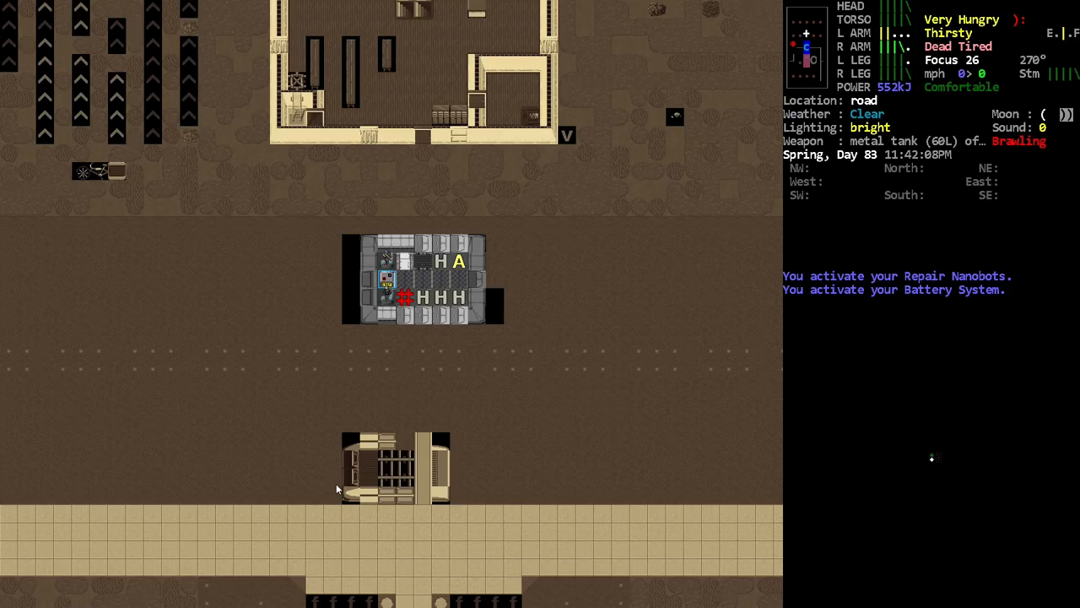
{"action": "key", "text": "E"}
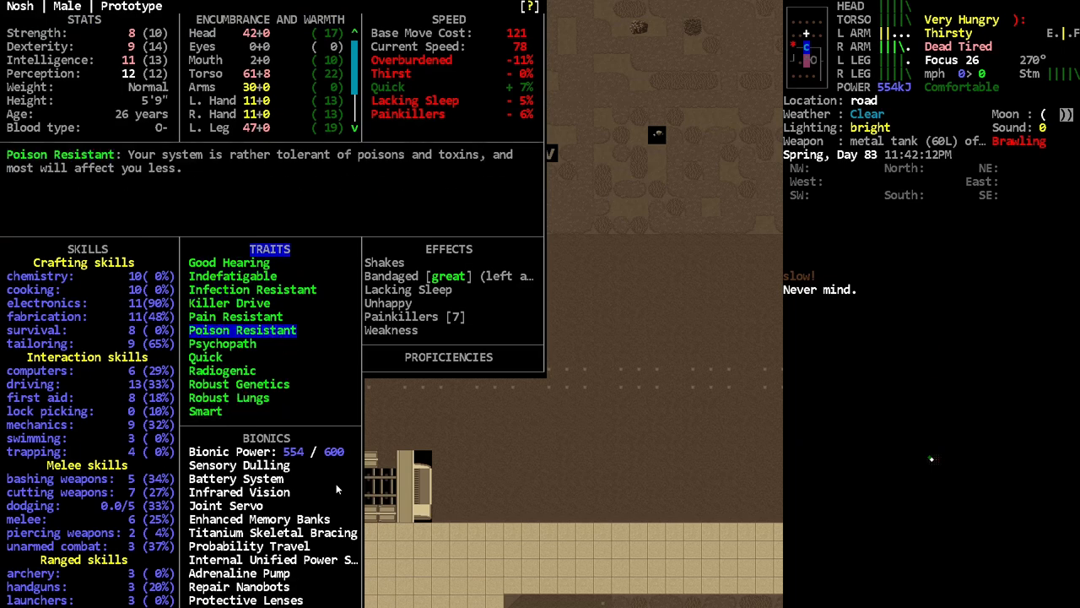
{"action": "scroll", "scroll_direction": "down", "scroll_amount": 3}
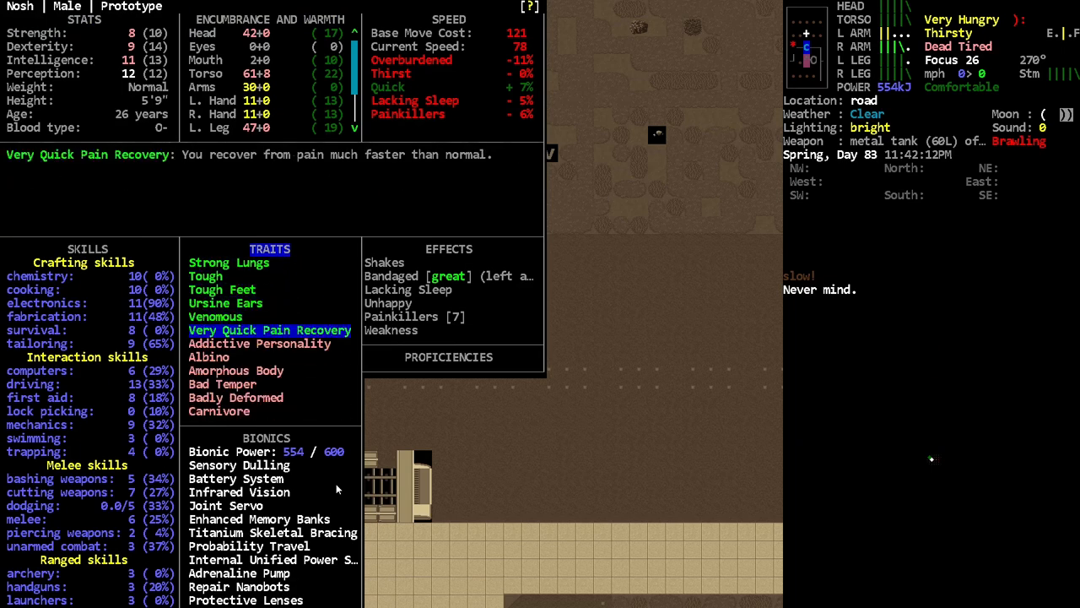
{"action": "key", "text": "Escape"}
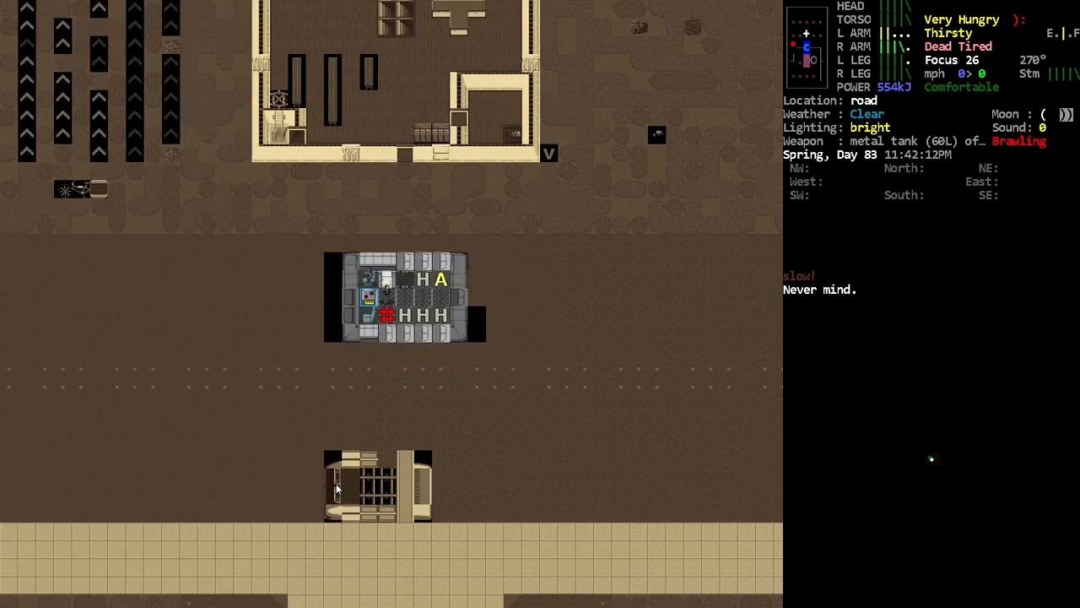
{"action": "key", "text": "E"}
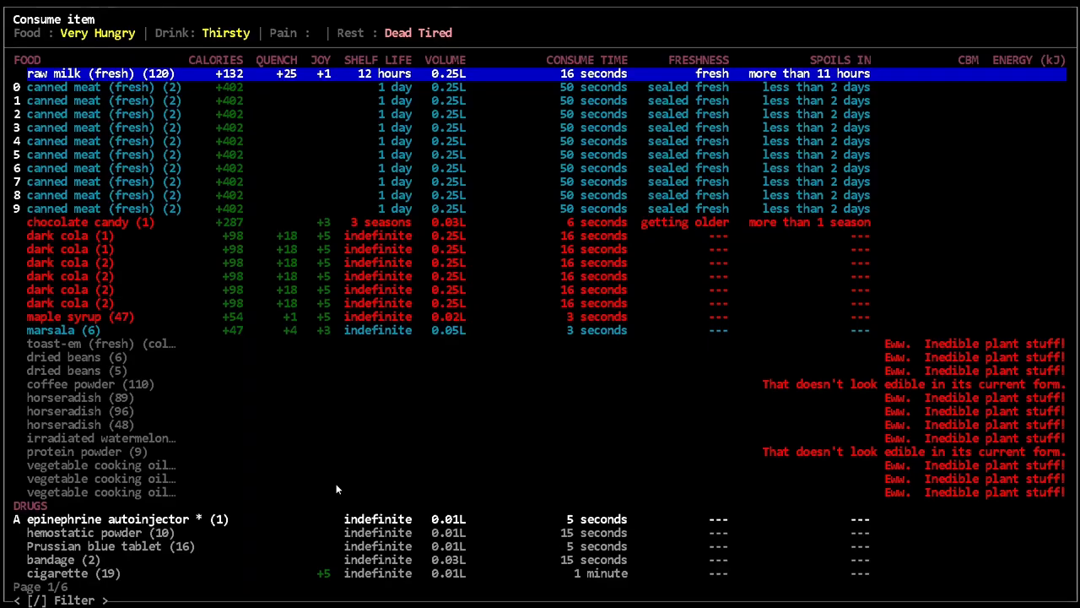
Drink the fresh raw milk, clearing hunger and thirst, and park the vehicle along the road.
{"action": "key", "text": "Return"}
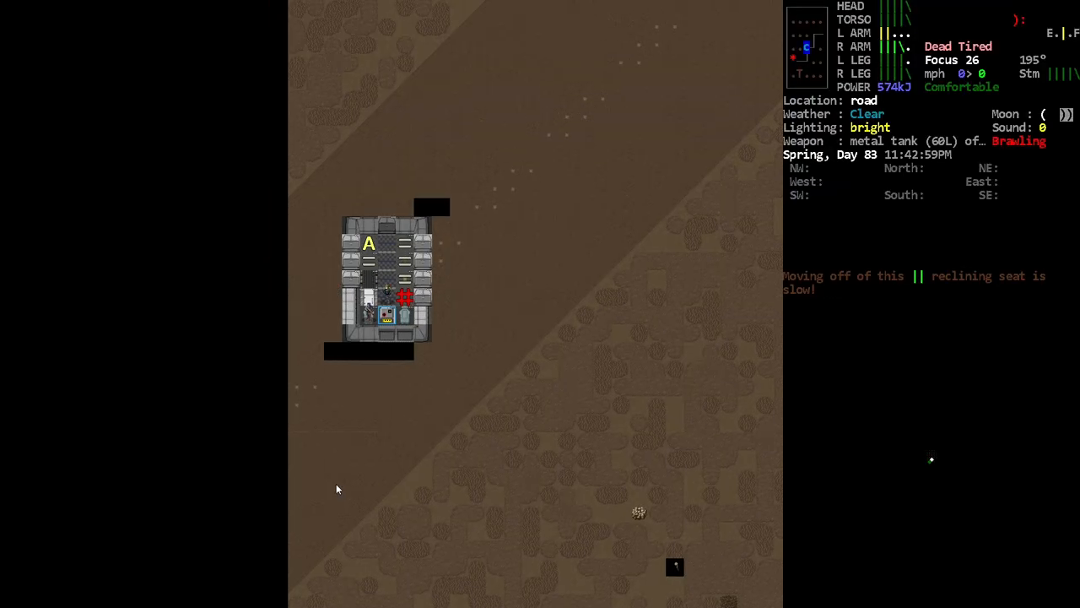
Find condensed milk in crafting, choose a 6x batch, and start despite insufficient tool charges.
{"action": "key", "text": "&"}
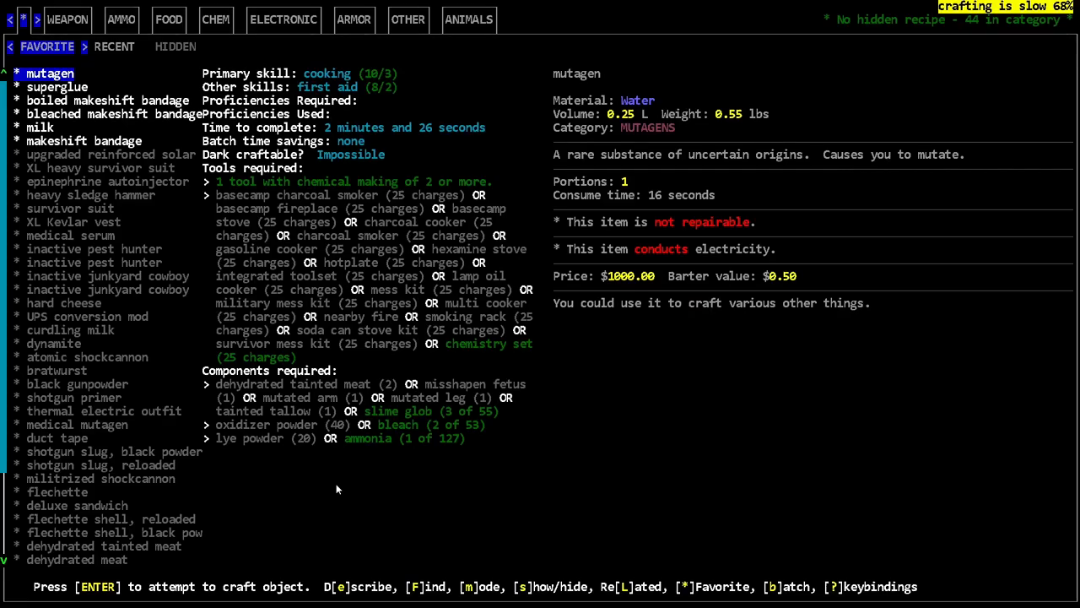
{"action": "left_click", "coordinate": [114, 114]}
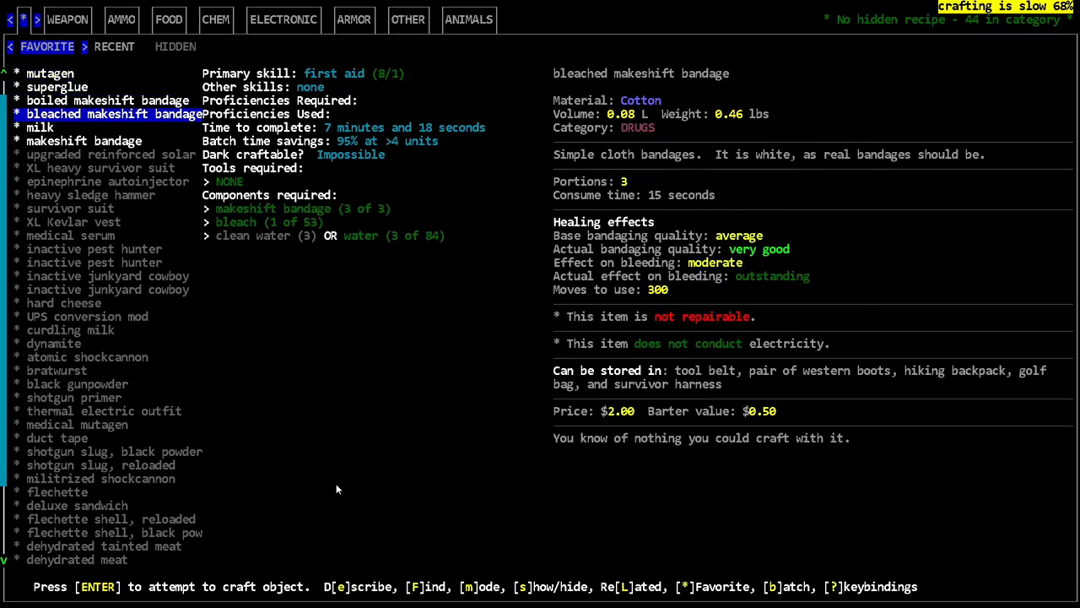
{"action": "key", "text": "f"}
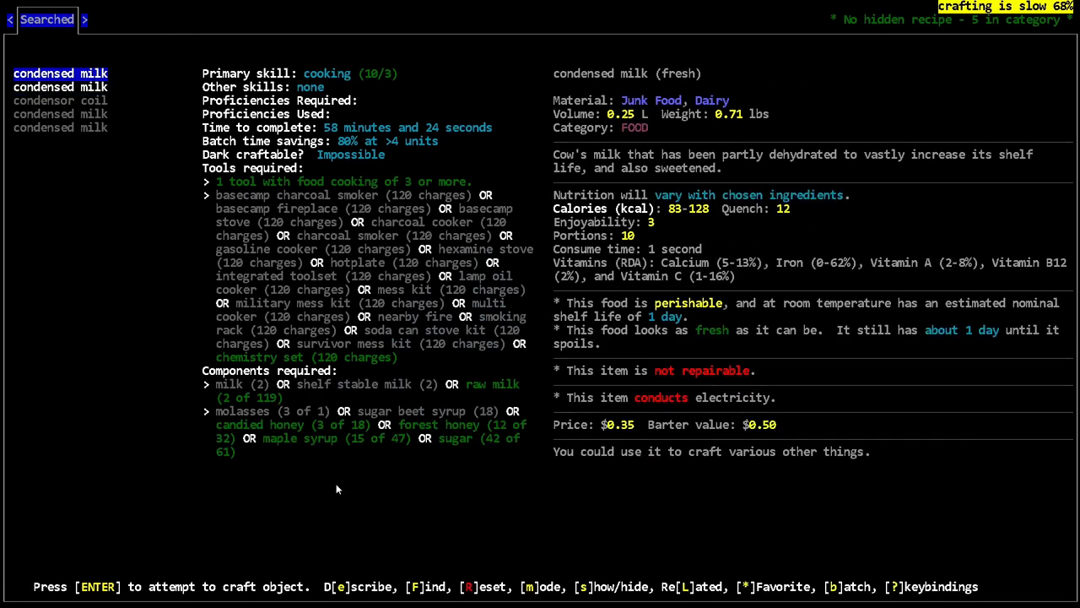
{"action": "key", "text": "b"}
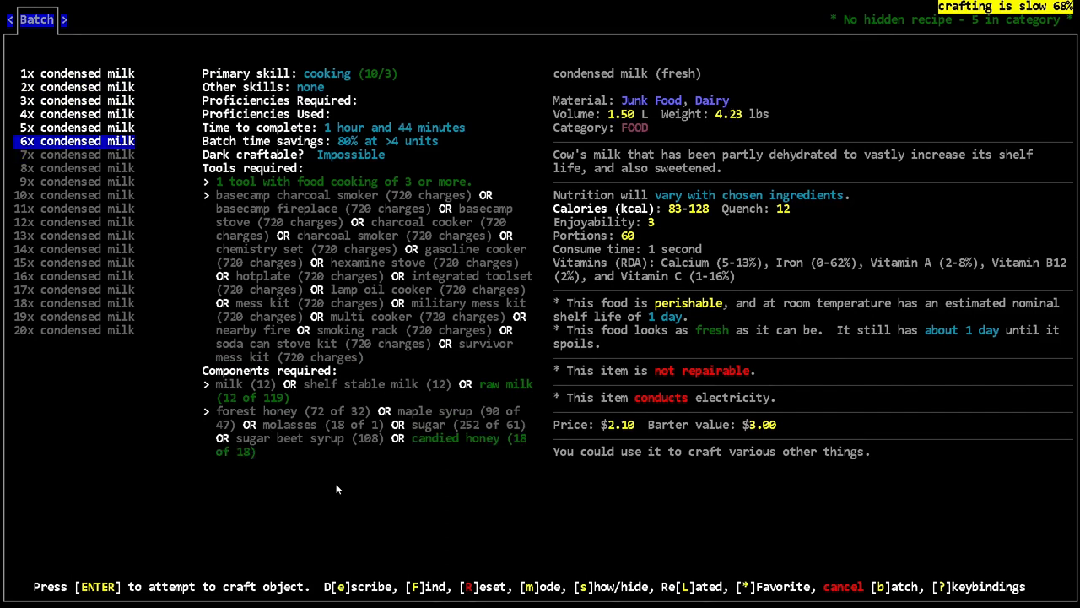
{"action": "key", "text": "Return"}
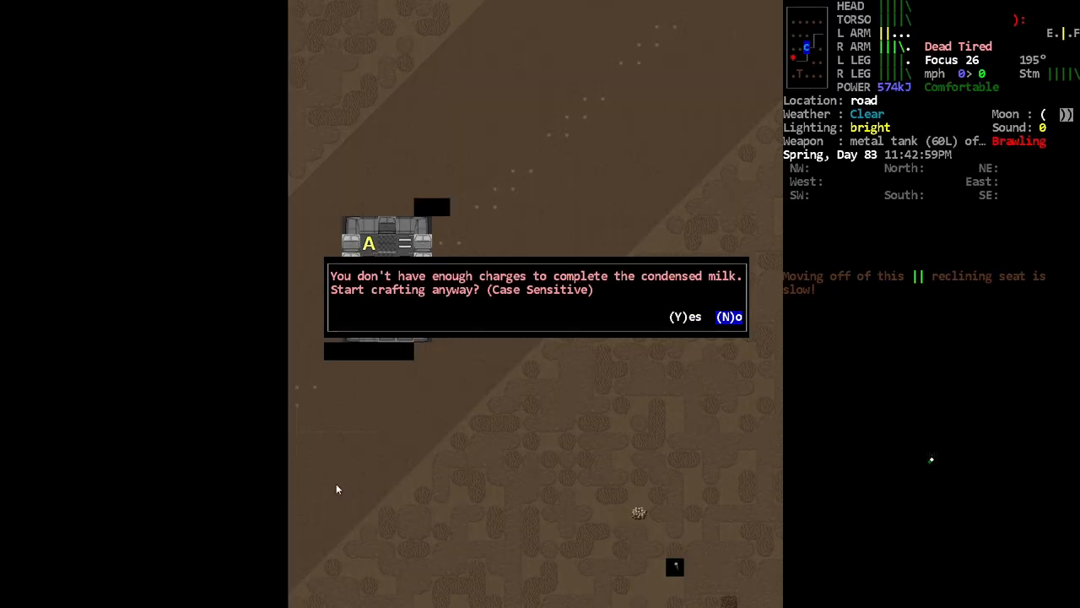
{"action": "key", "text": "y"}
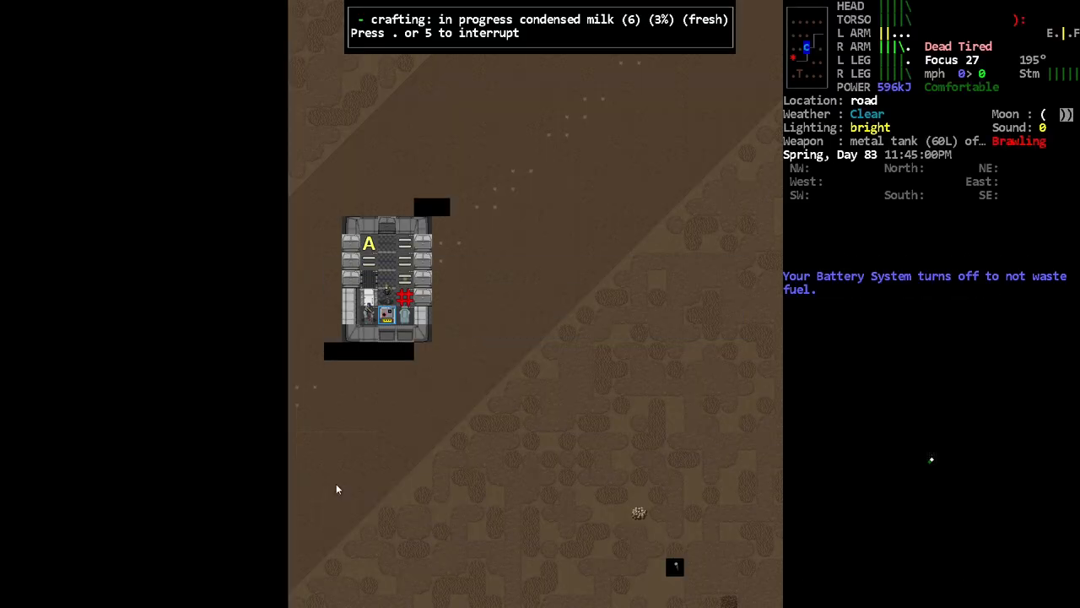